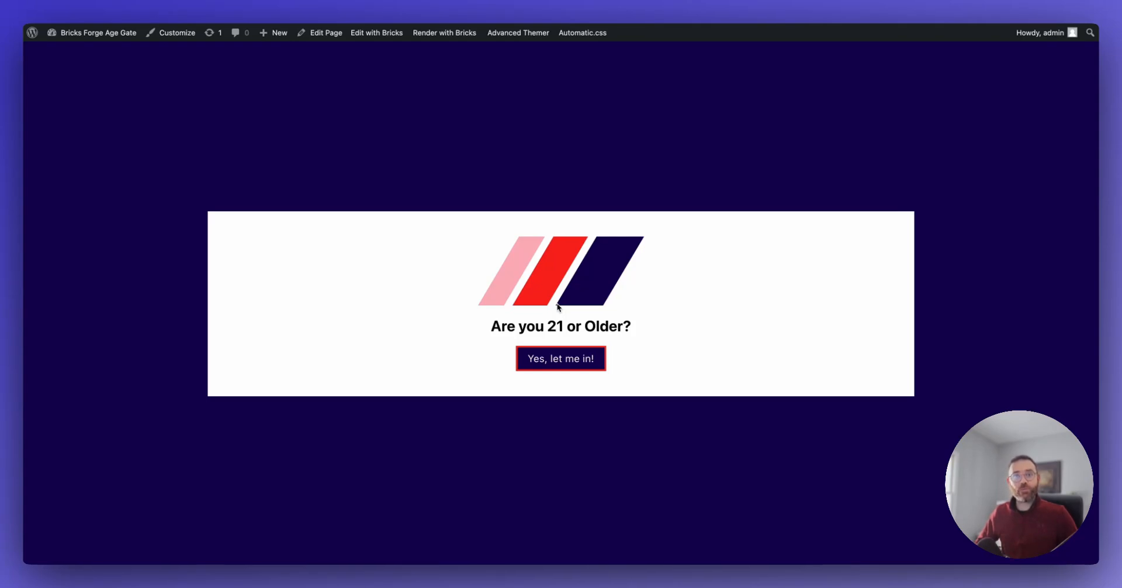
{"action": "mouse_move", "coordinate": [649, 271]}
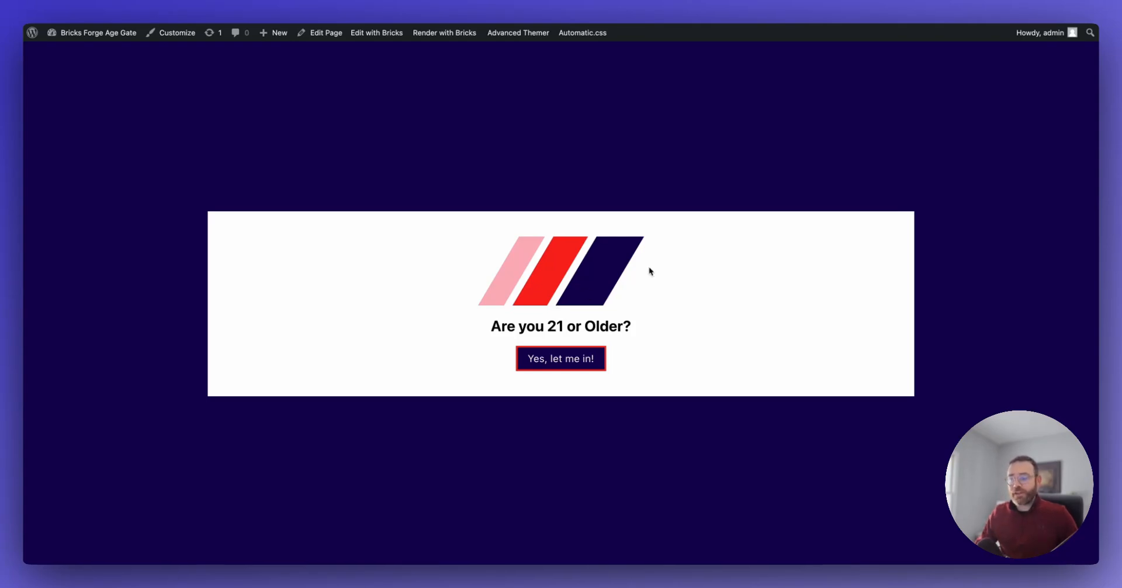
{"action": "mouse_move", "coordinate": [652, 284]}
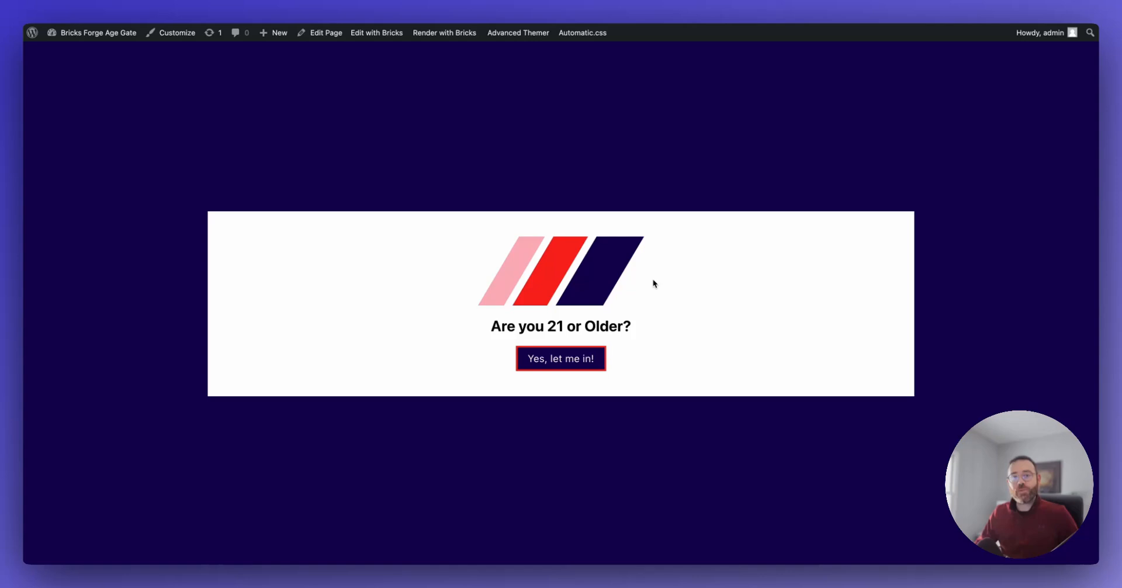
{"action": "mouse_move", "coordinate": [639, 317]}
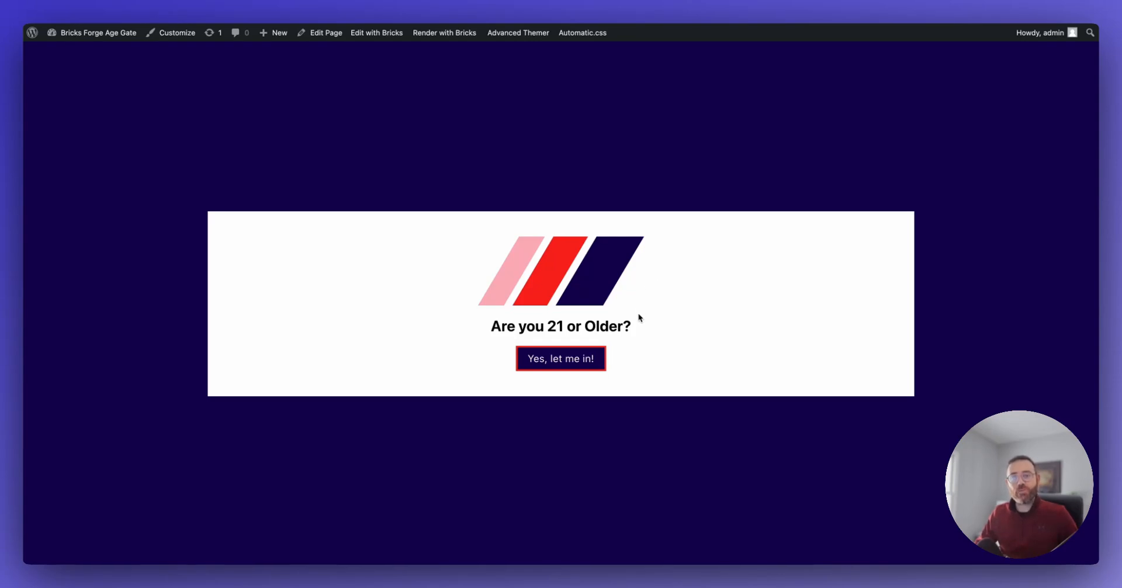
{"action": "mouse_move", "coordinate": [635, 321]}
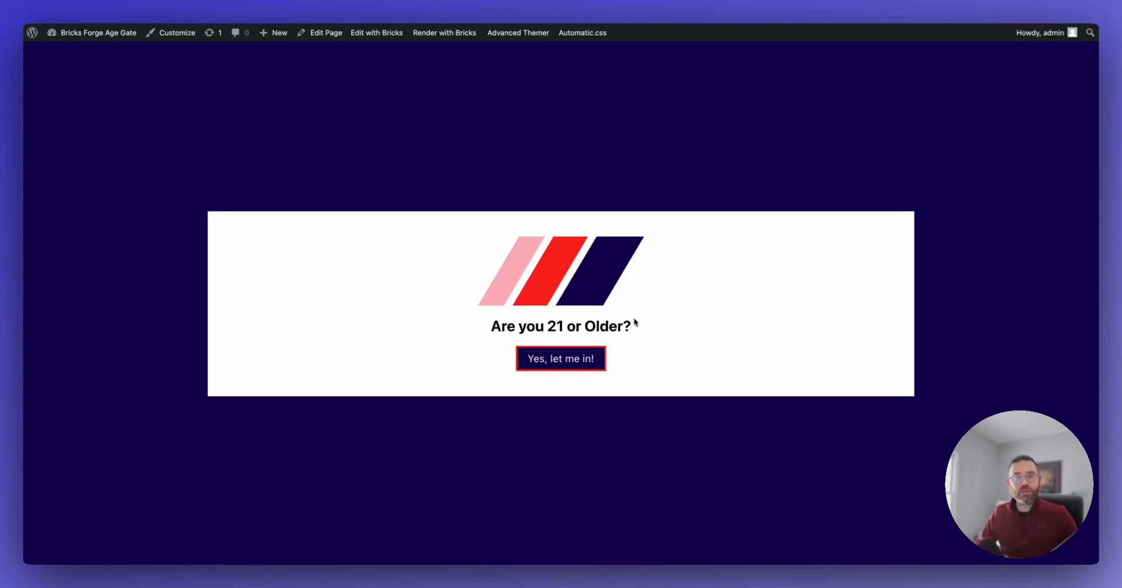
{"action": "mouse_move", "coordinate": [655, 313]}
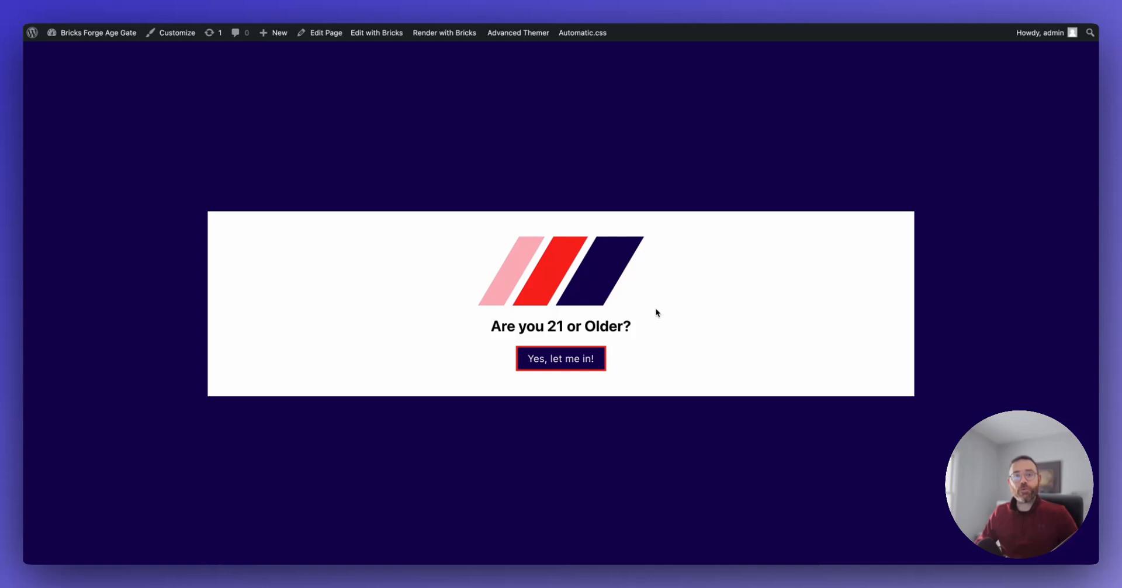
{"action": "mouse_move", "coordinate": [678, 304]}
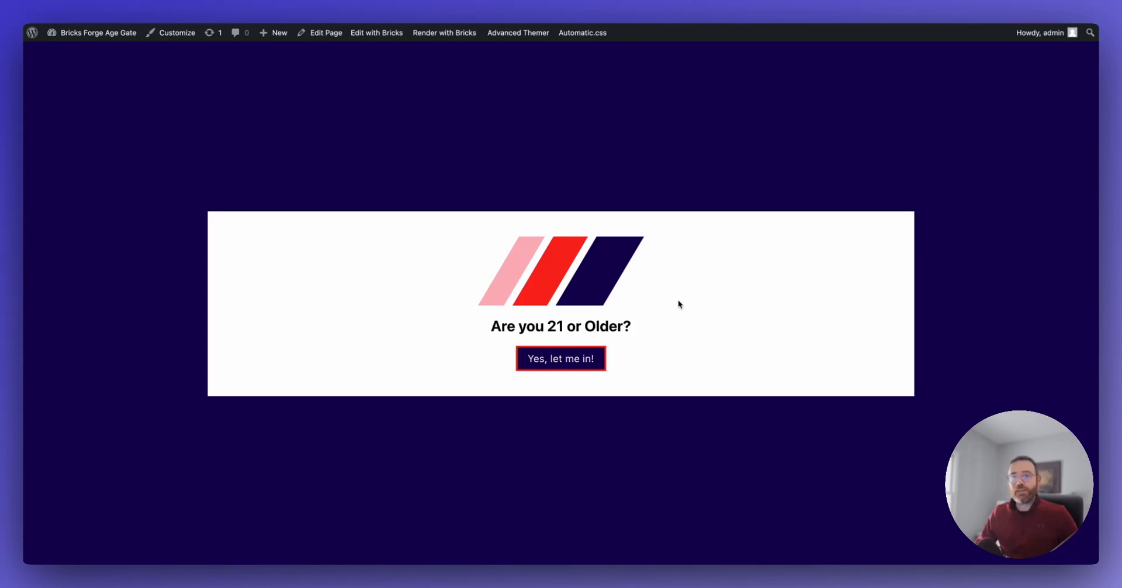
{"action": "mouse_move", "coordinate": [500, 363]}
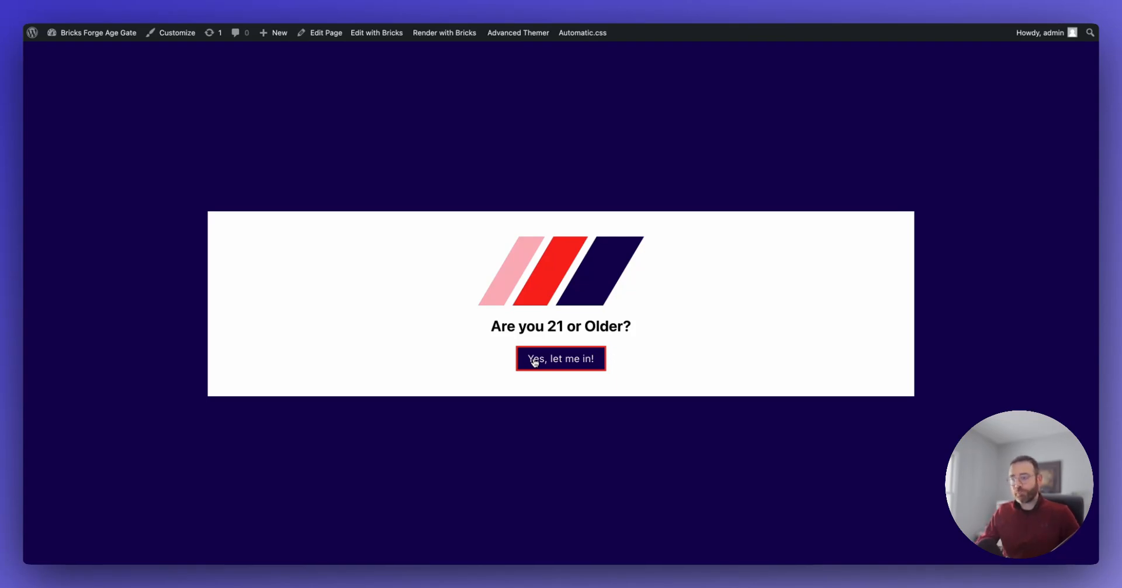
{"action": "mouse_move", "coordinate": [580, 211]}
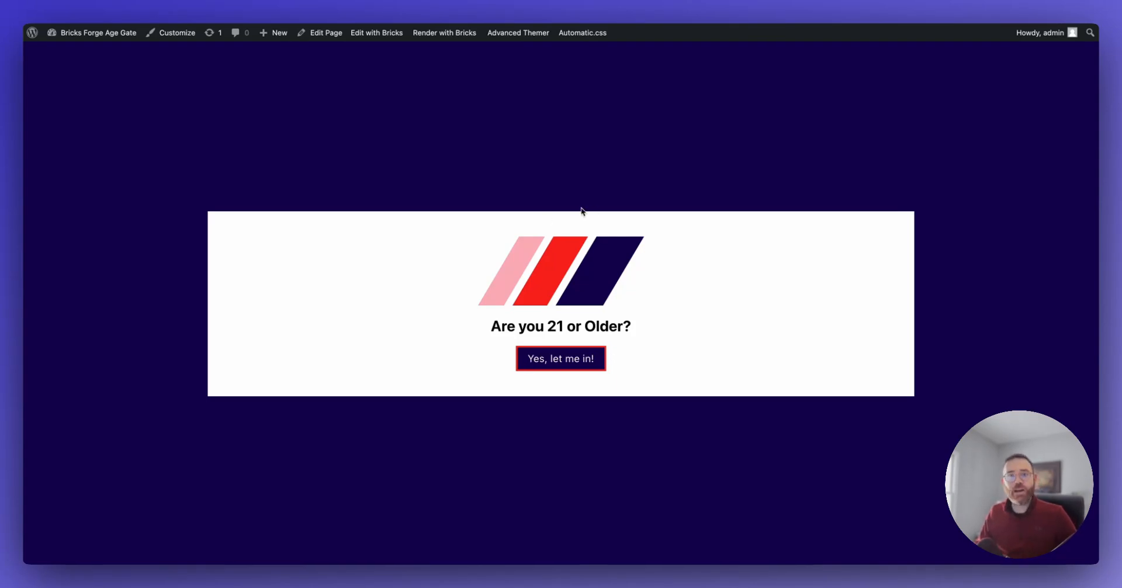
{"action": "mouse_move", "coordinate": [522, 166]}
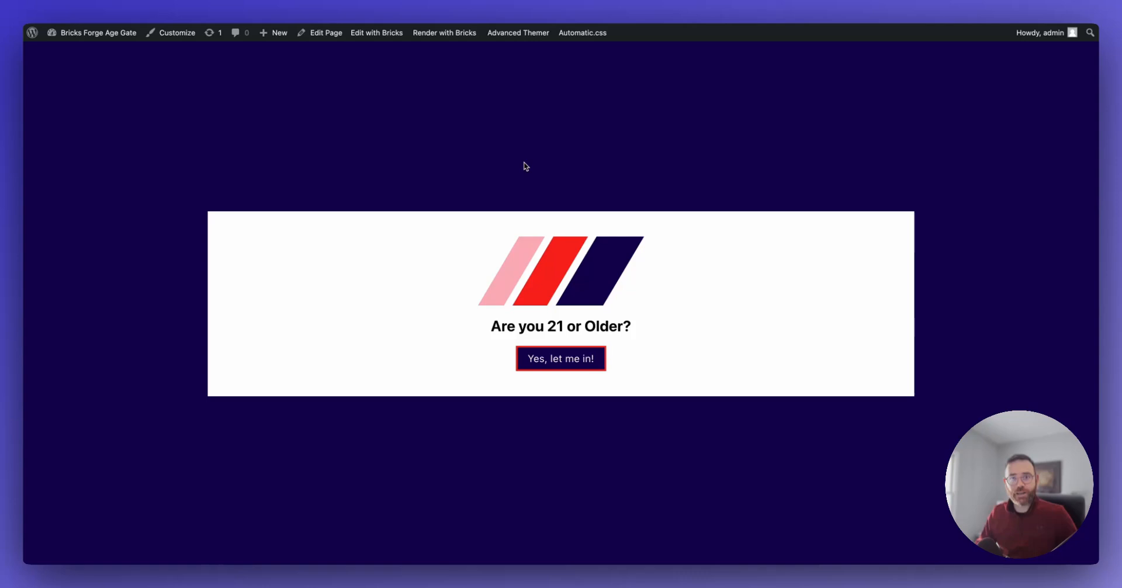
{"action": "mouse_move", "coordinate": [576, 278]}
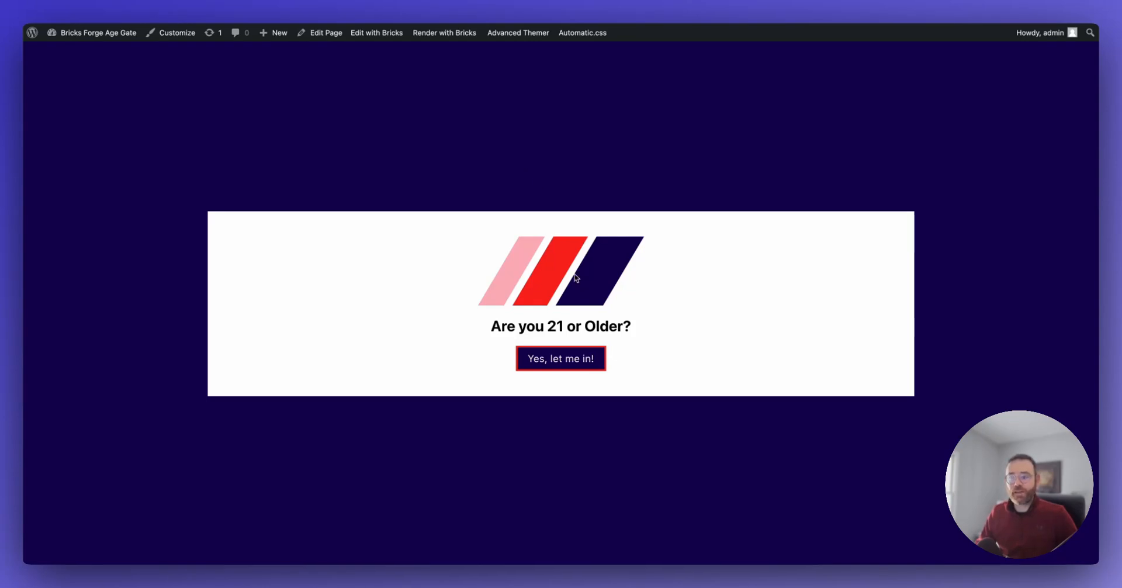
{"action": "mouse_move", "coordinate": [569, 363]}
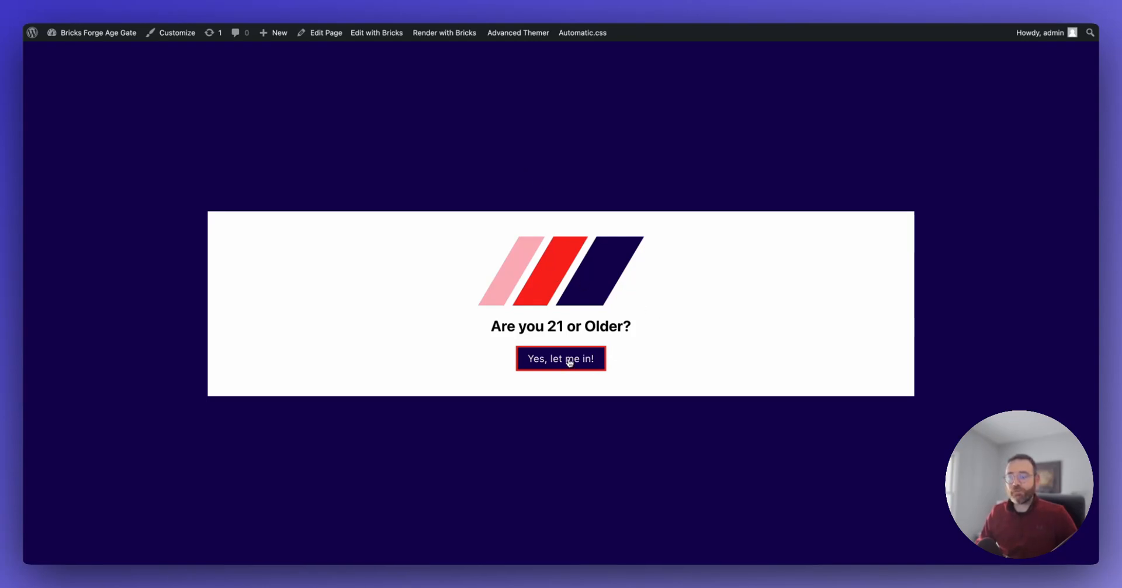
Step: Accept the age gate with 'Yes, let me in!' and go on to the Privacy Policy page
{"action": "left_click", "coordinate": [560, 358]}
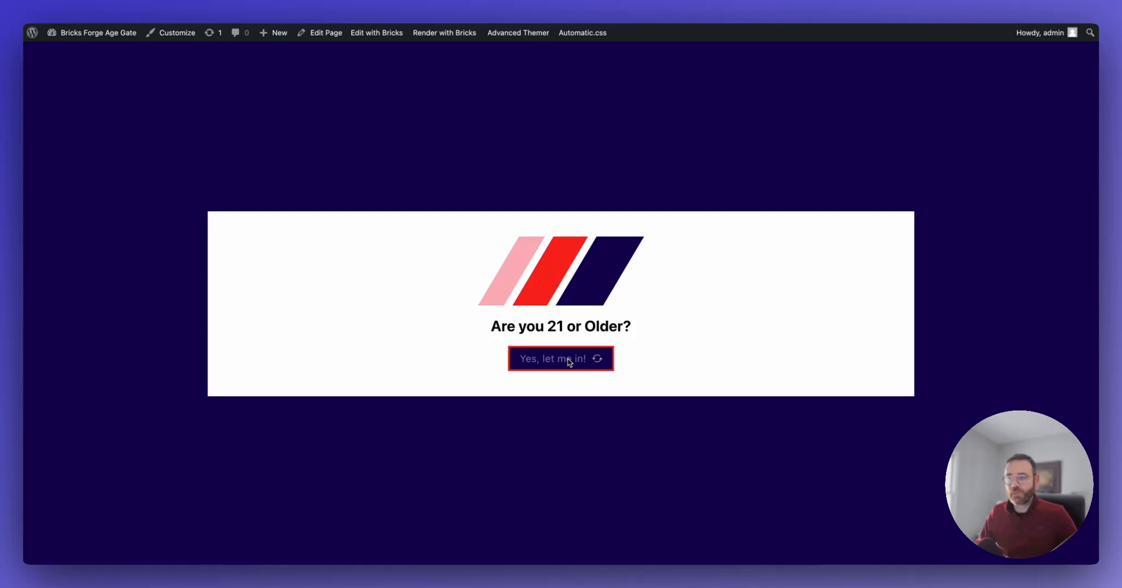
{"action": "left_click", "coordinate": [560, 358]}
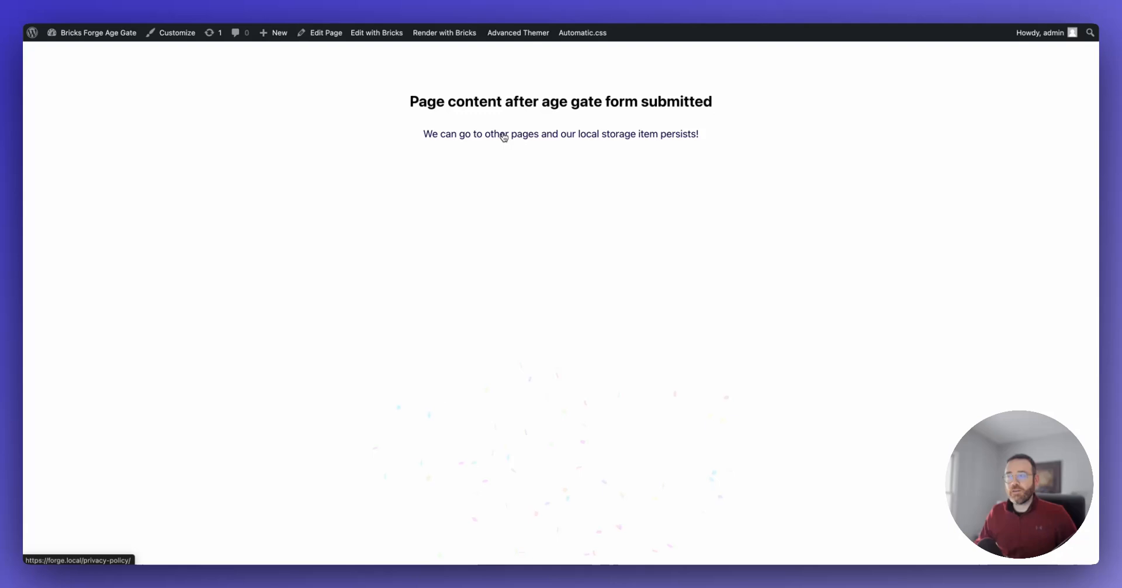
{"action": "left_click", "coordinate": [501, 134]}
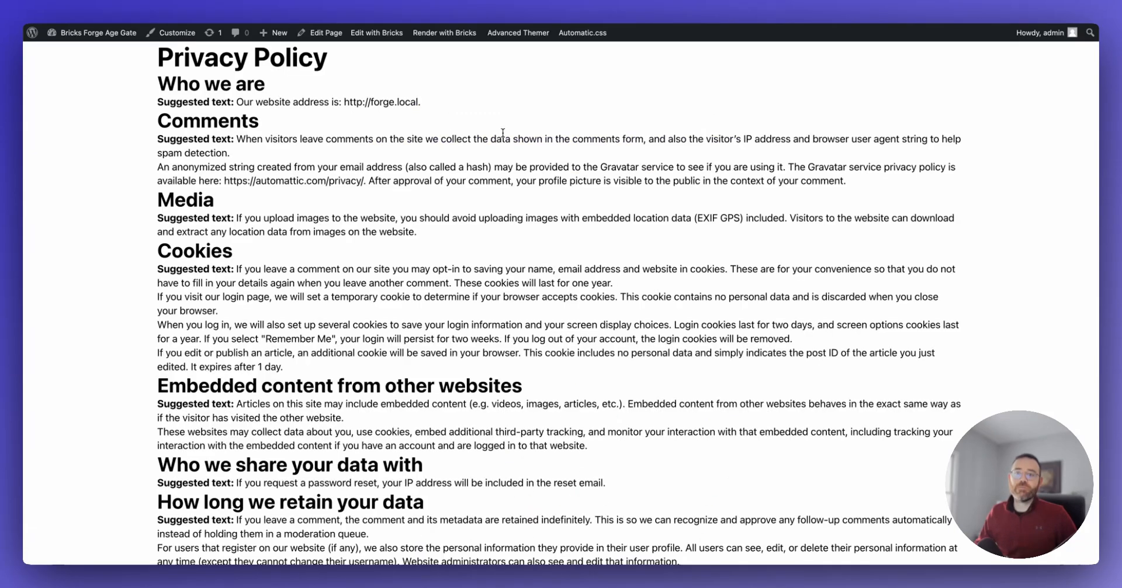
{"action": "mouse_move", "coordinate": [533, 109]}
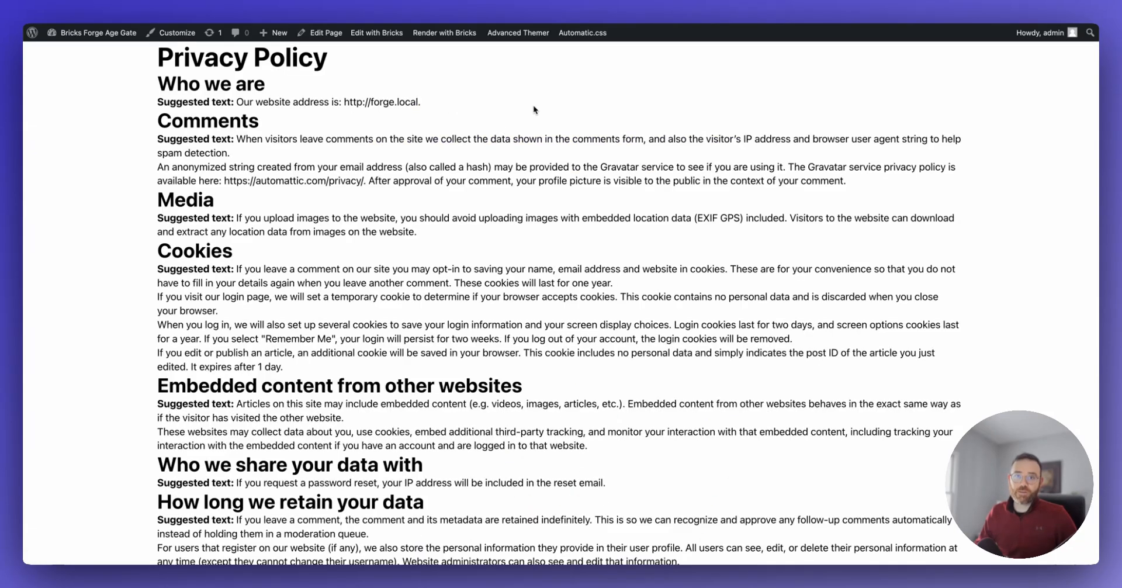
{"action": "mouse_move", "coordinate": [578, 115]}
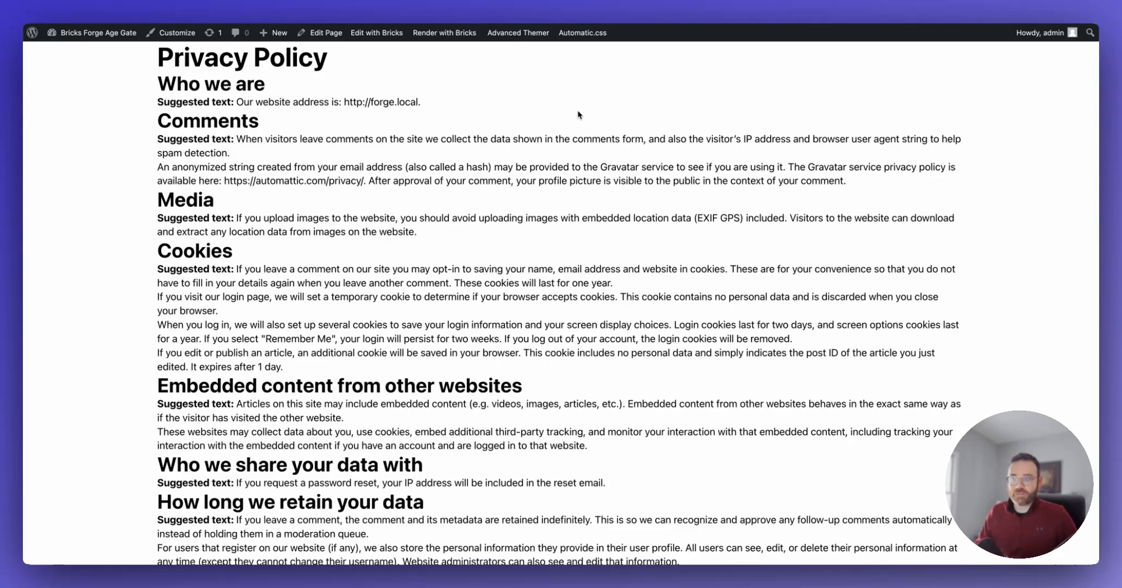
Step: Inspect the page and view the forge.local age_gate item's verified value and expiry
{"action": "right_click", "coordinate": [578, 115]}
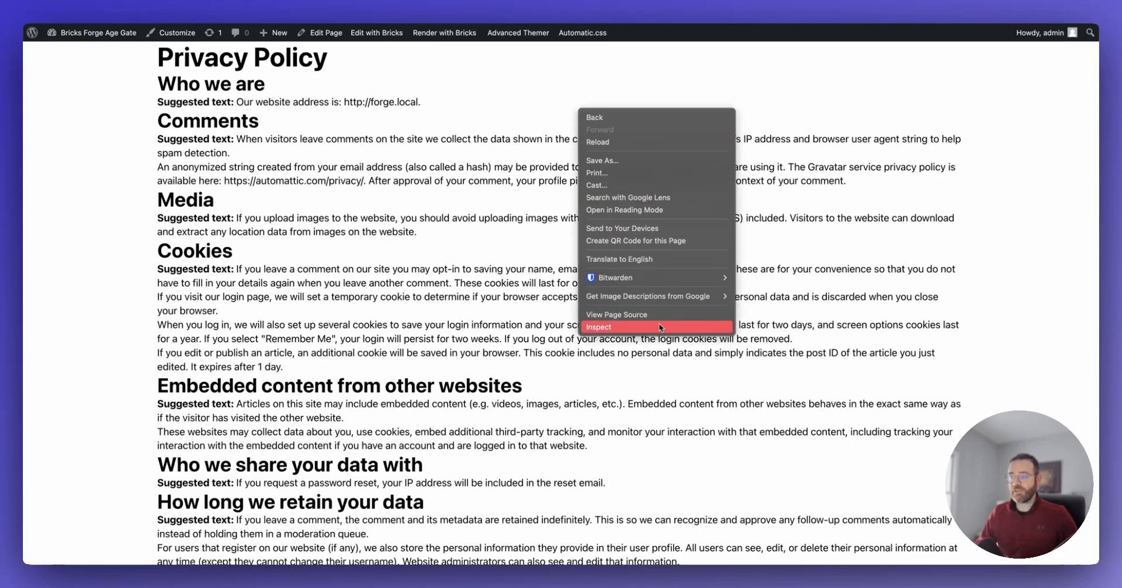
{"action": "left_click", "coordinate": [598, 326]}
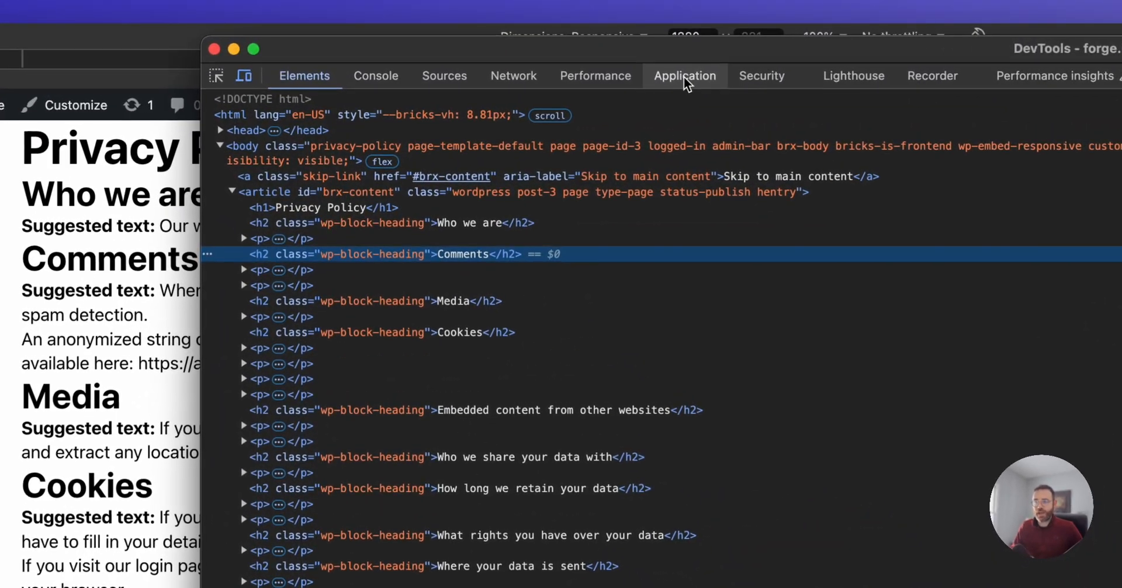
{"action": "left_click", "coordinate": [683, 76]}
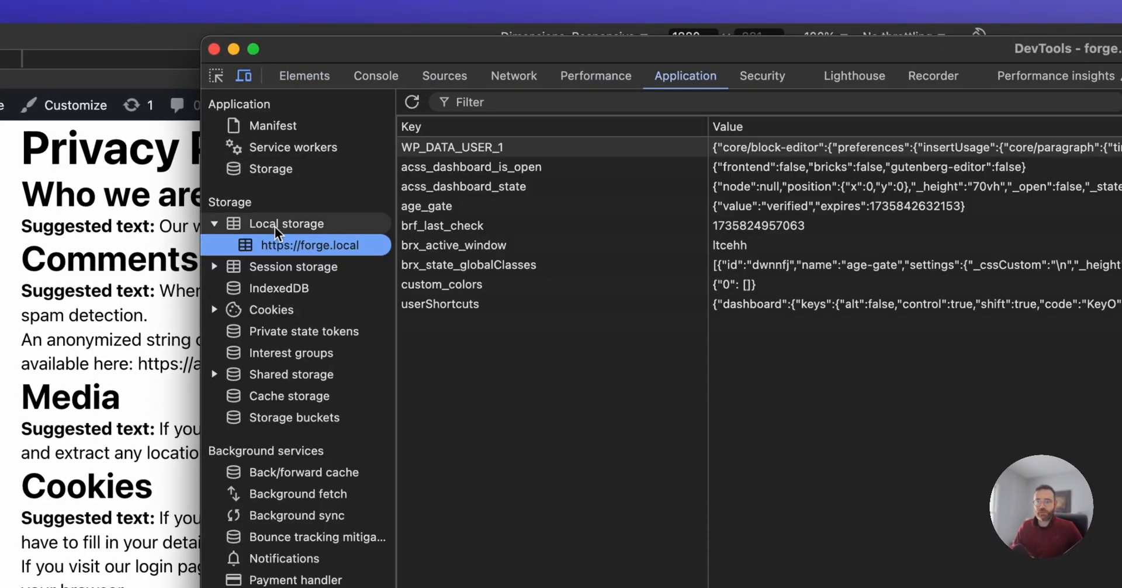
{"action": "mouse_move", "coordinate": [465, 211]}
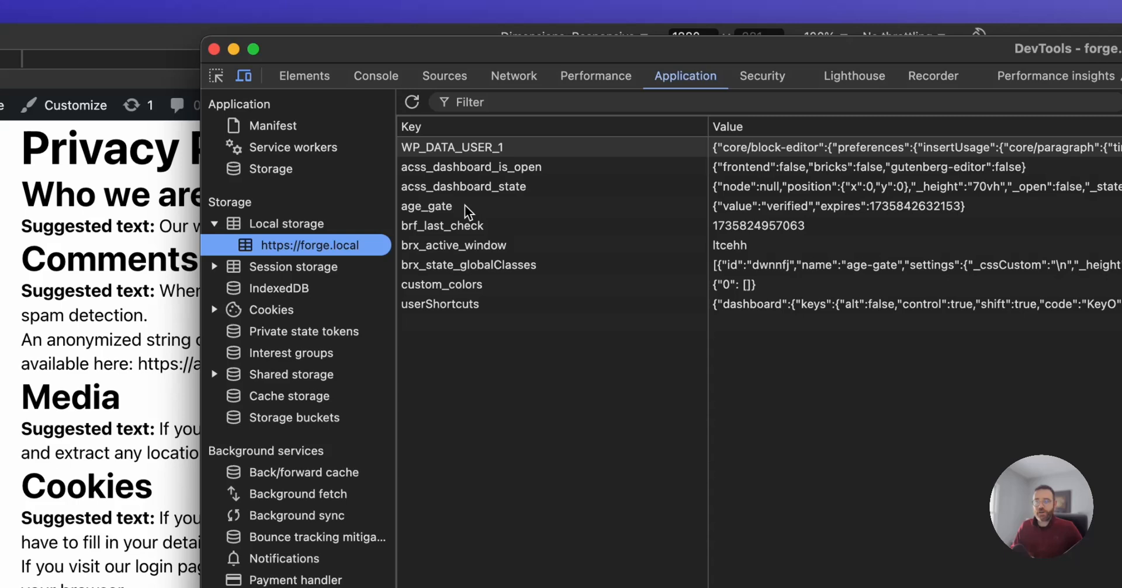
{"action": "left_click", "coordinate": [427, 205]}
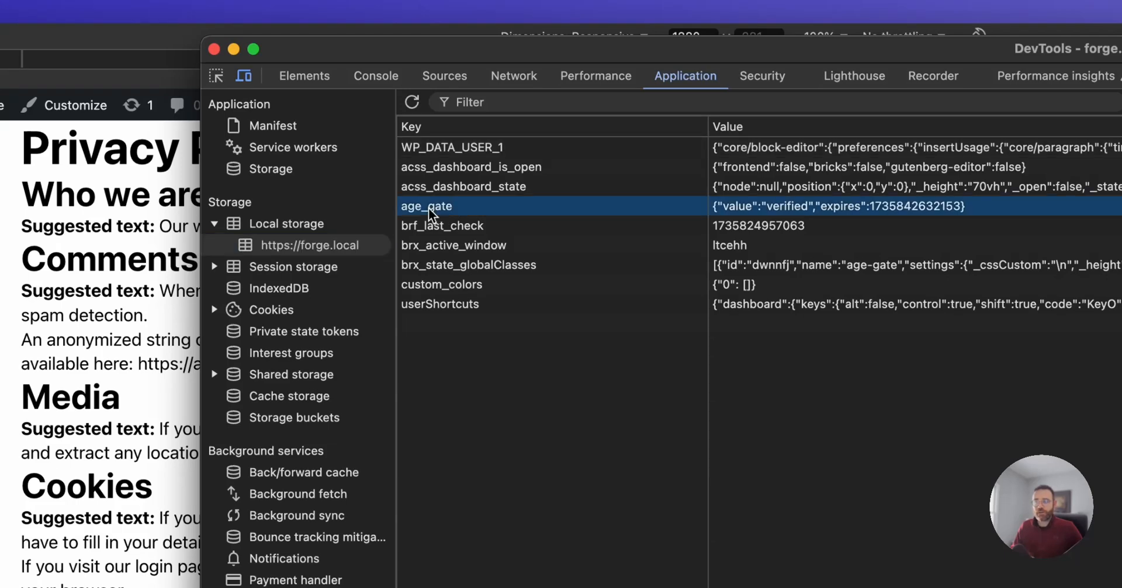
{"action": "mouse_move", "coordinate": [796, 211]}
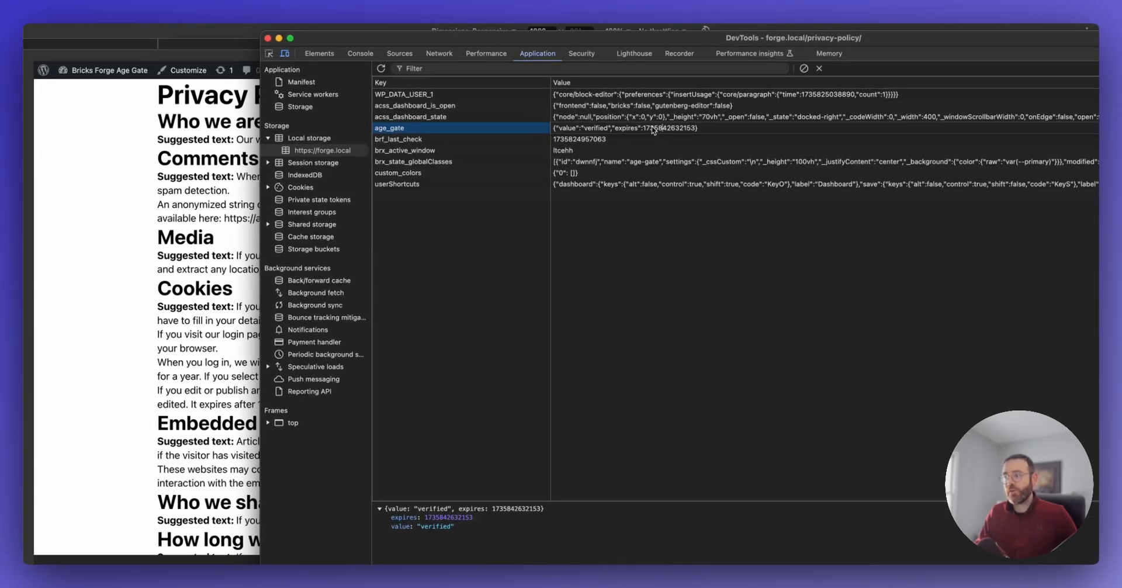
{"action": "mouse_move", "coordinate": [597, 132]}
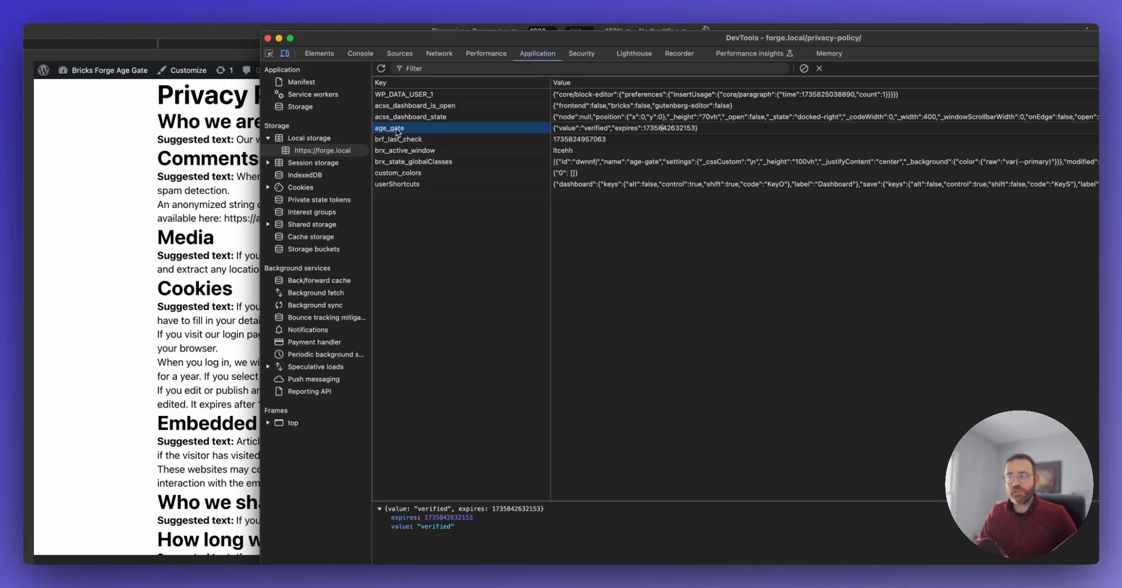
{"action": "mouse_move", "coordinate": [628, 133]}
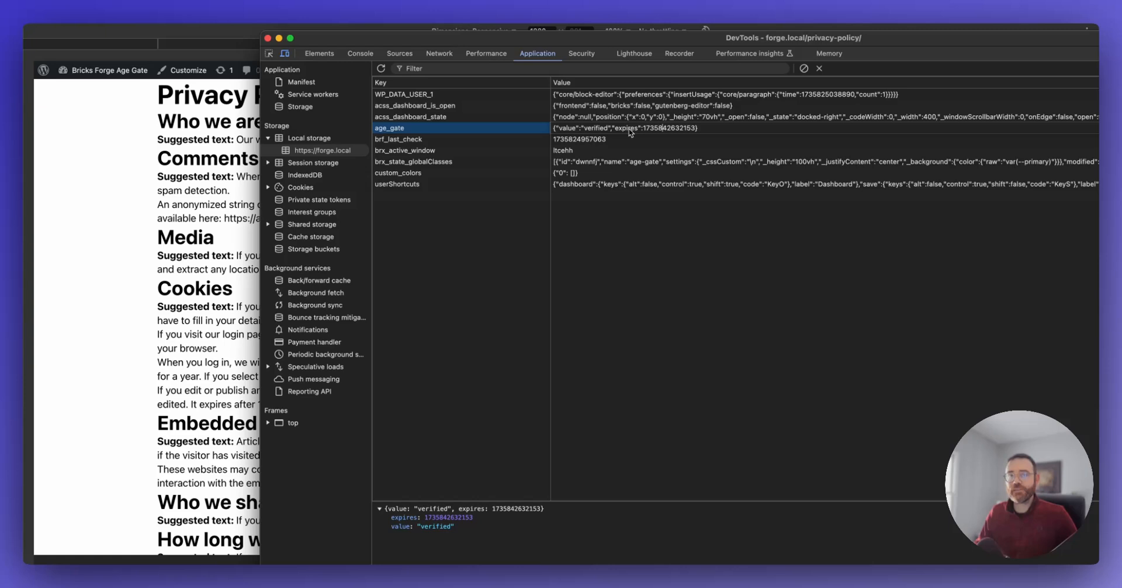
{"action": "mouse_move", "coordinate": [628, 133]}
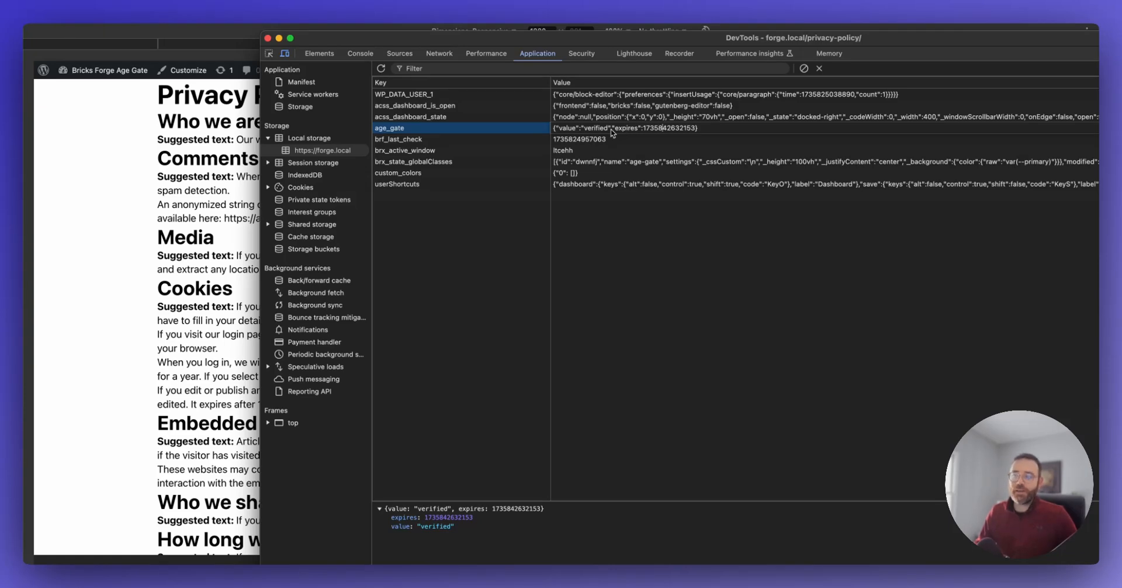
{"action": "mouse_move", "coordinate": [446, 48]}
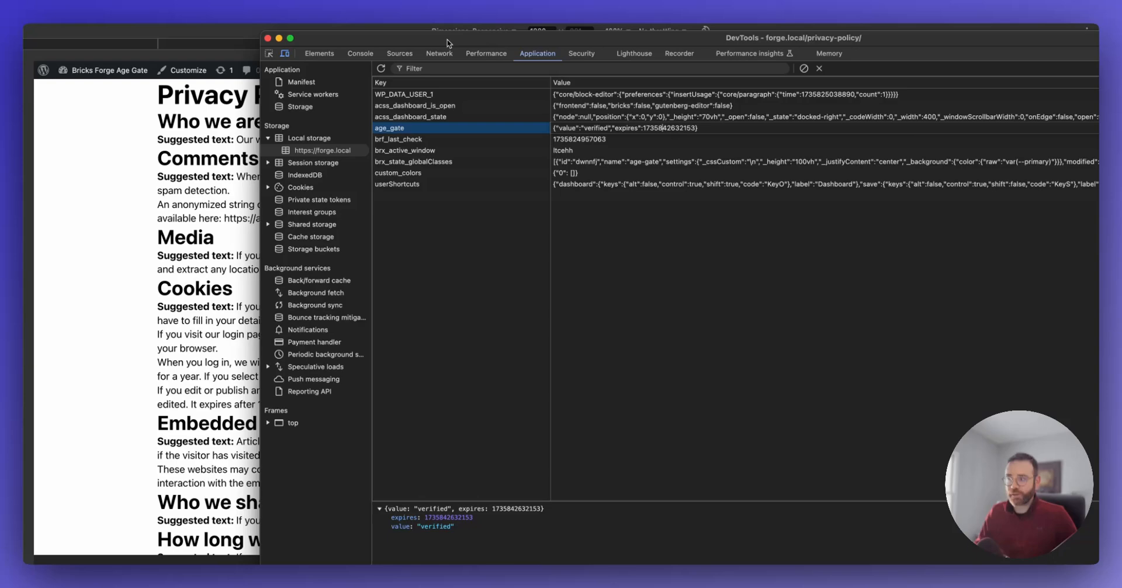
Step: Open the DevTools Console, then accept the age gate so it logs verified for 1 hour
{"action": "right_click", "coordinate": [389, 127]}
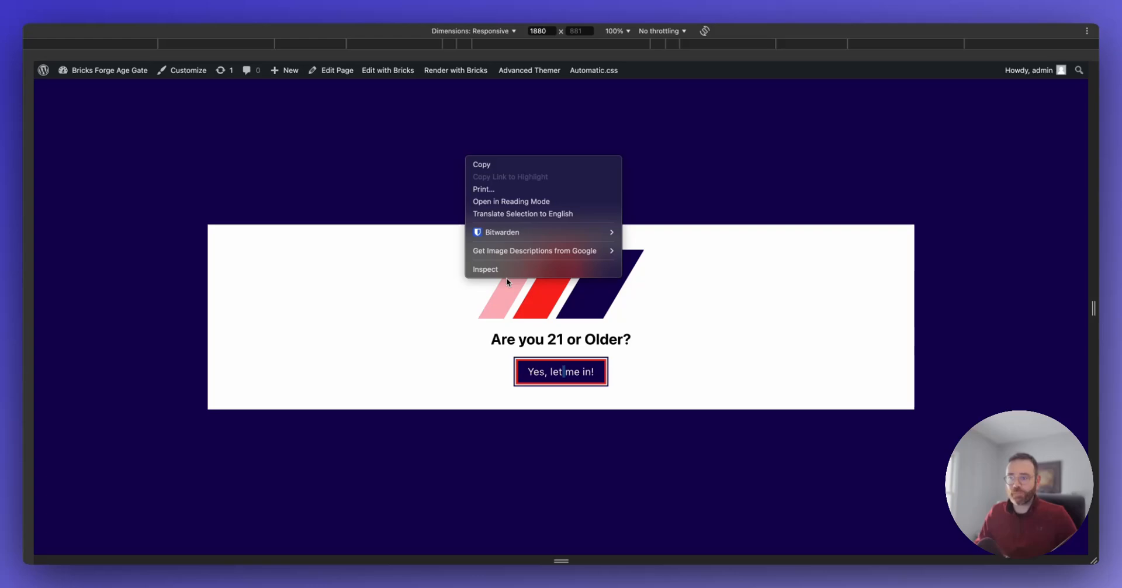
{"action": "left_click", "coordinate": [485, 269]}
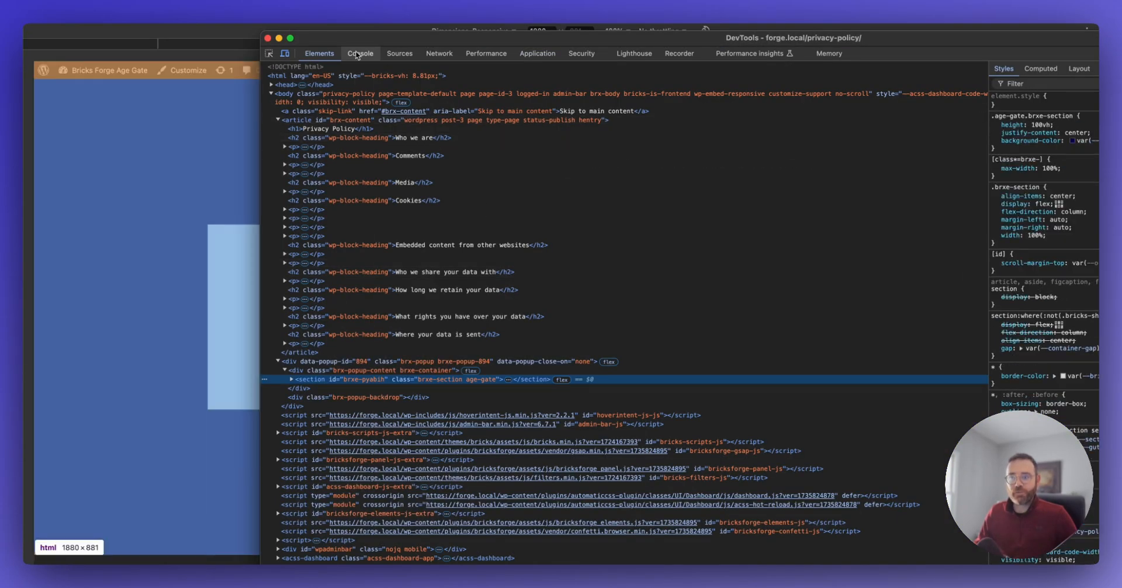
{"action": "left_click", "coordinate": [359, 53]}
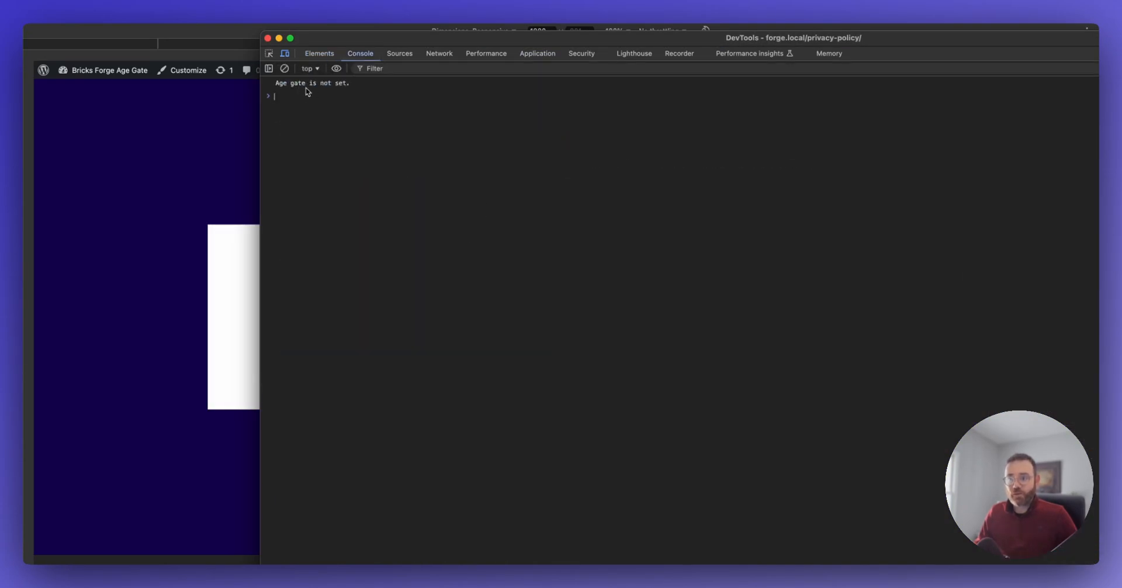
{"action": "left_click", "coordinate": [312, 83]}
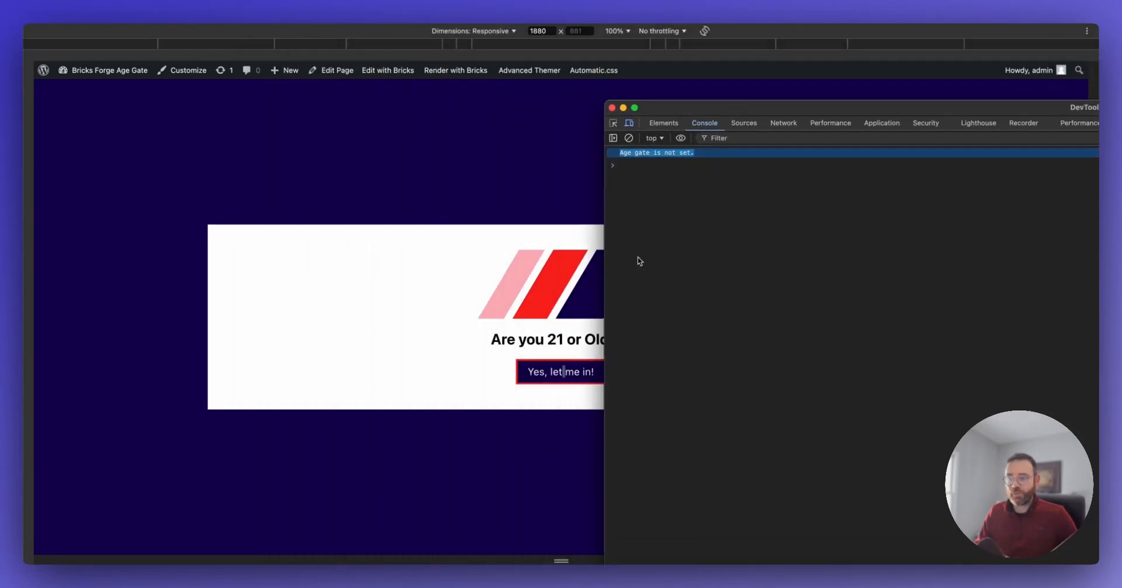
{"action": "left_click", "coordinate": [561, 371]}
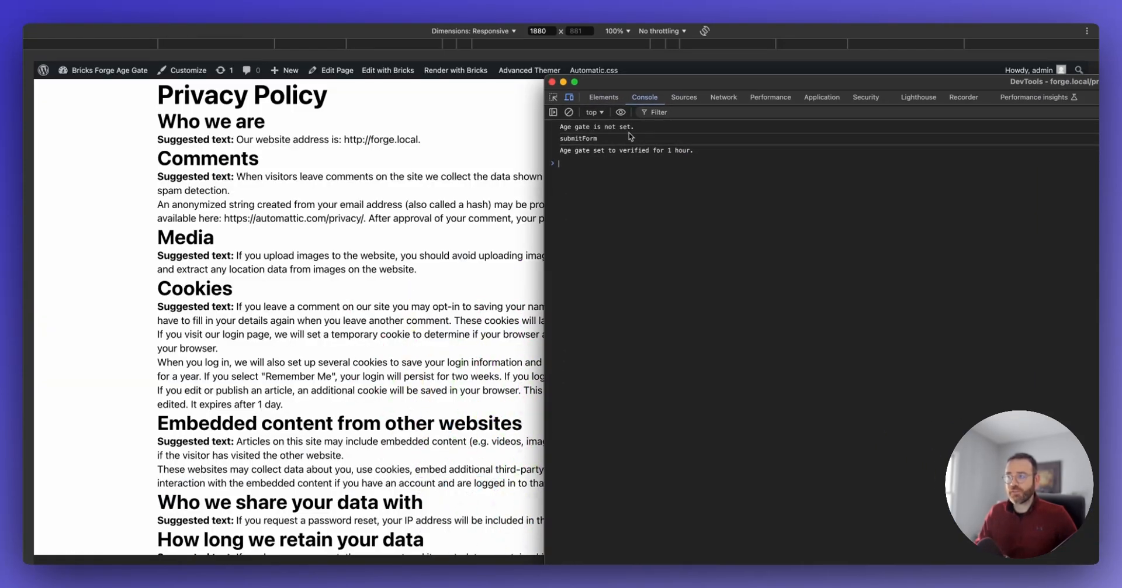
{"action": "mouse_move", "coordinate": [575, 144]}
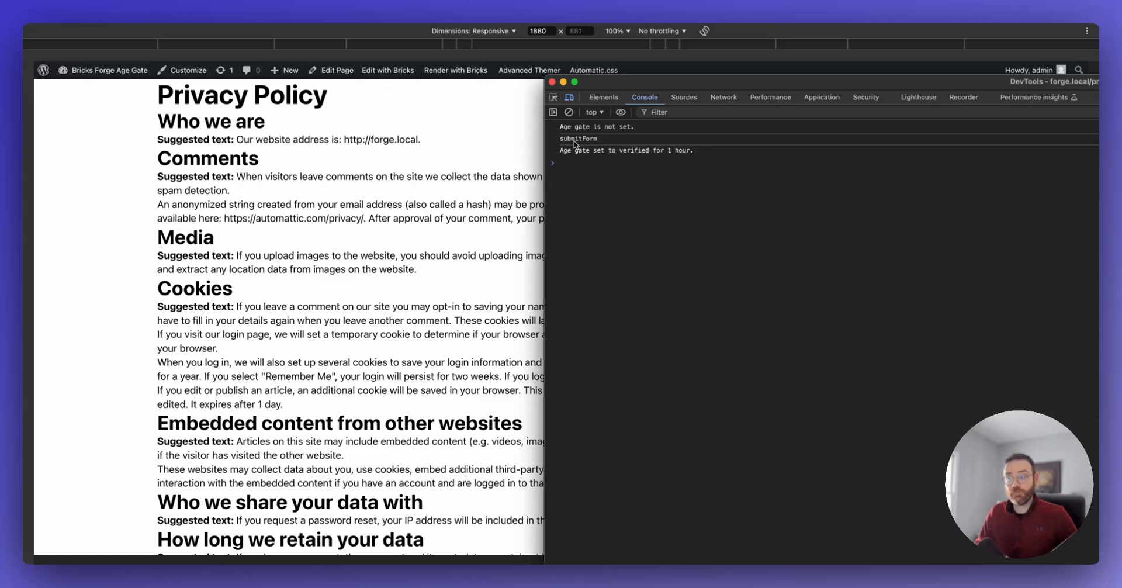
{"action": "mouse_move", "coordinate": [608, 146]}
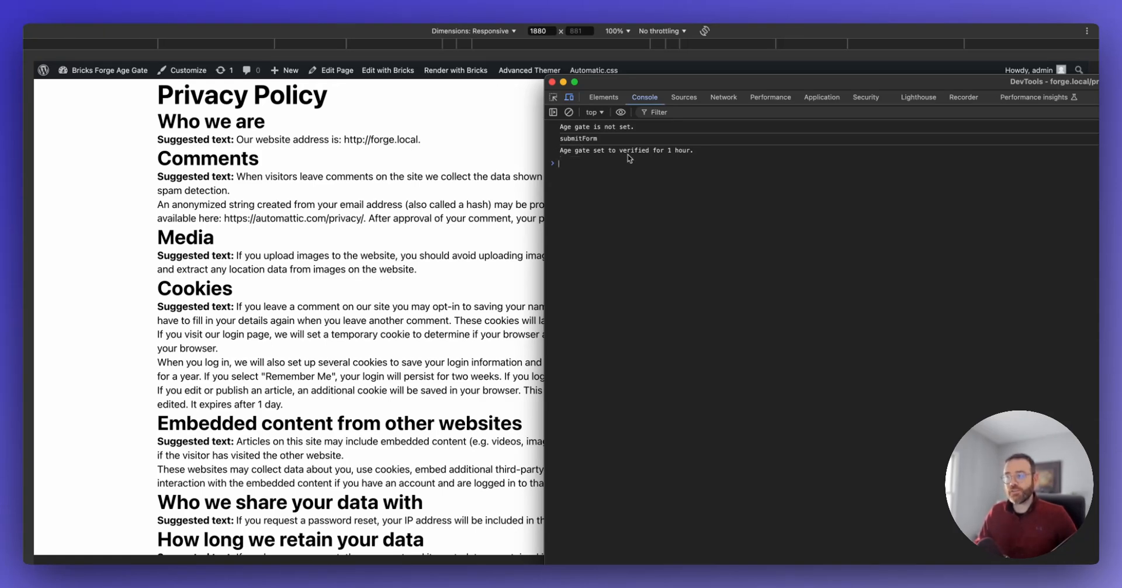
{"action": "mouse_move", "coordinate": [662, 157]}
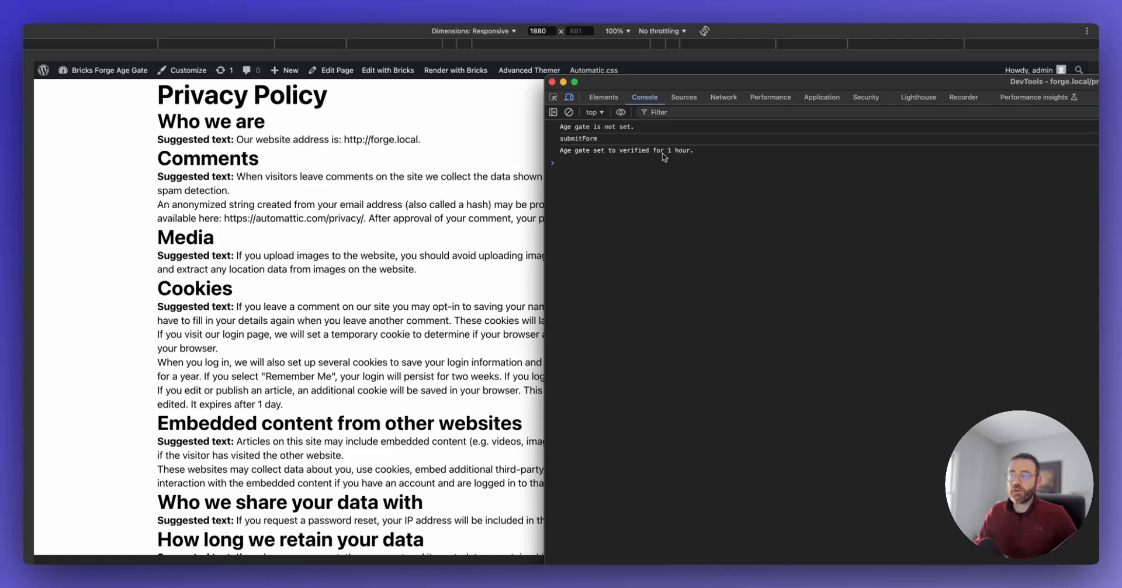
{"action": "mouse_move", "coordinate": [612, 93]}
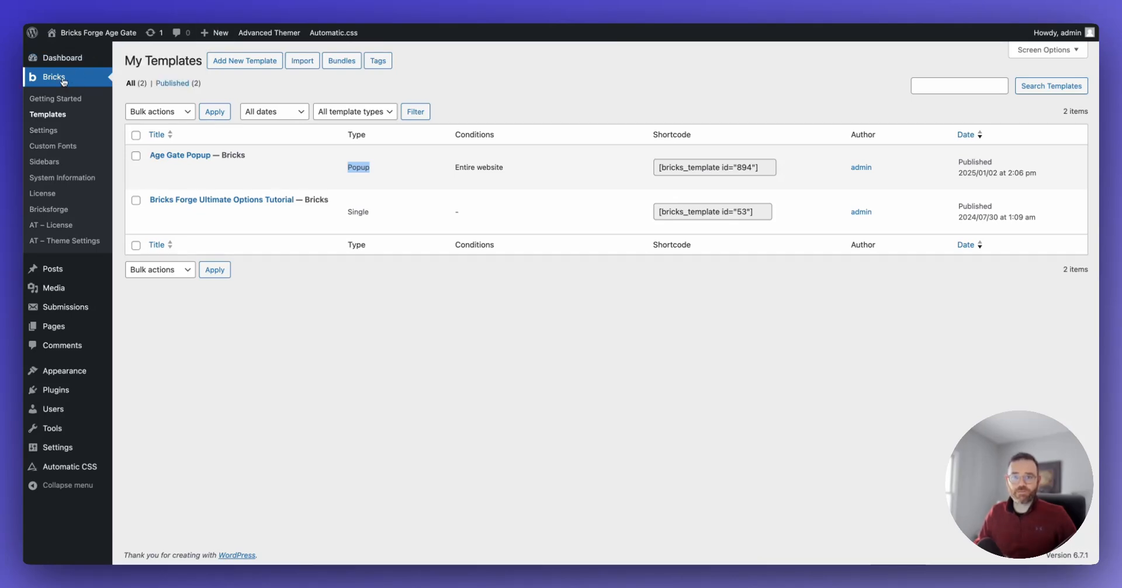
{"action": "mouse_move", "coordinate": [48, 114]}
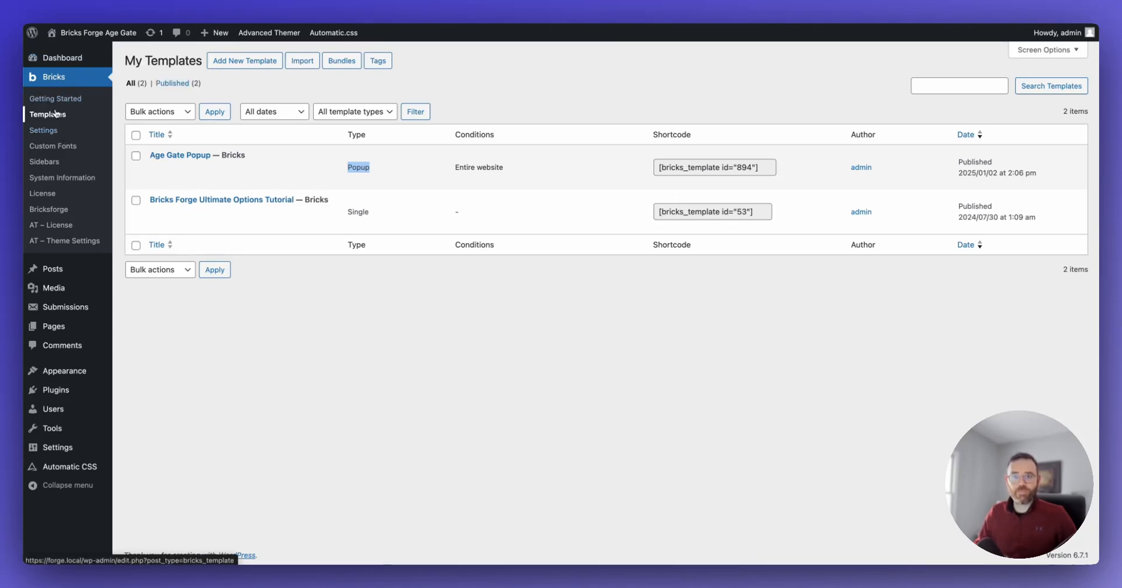
{"action": "mouse_move", "coordinate": [179, 155]}
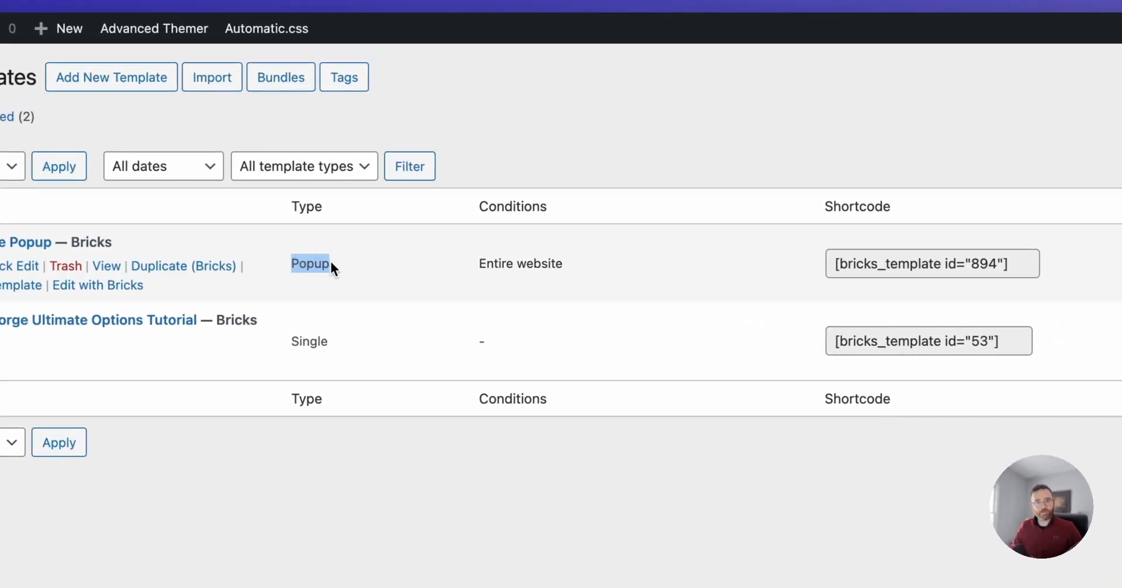
{"action": "mouse_move", "coordinate": [655, 282]}
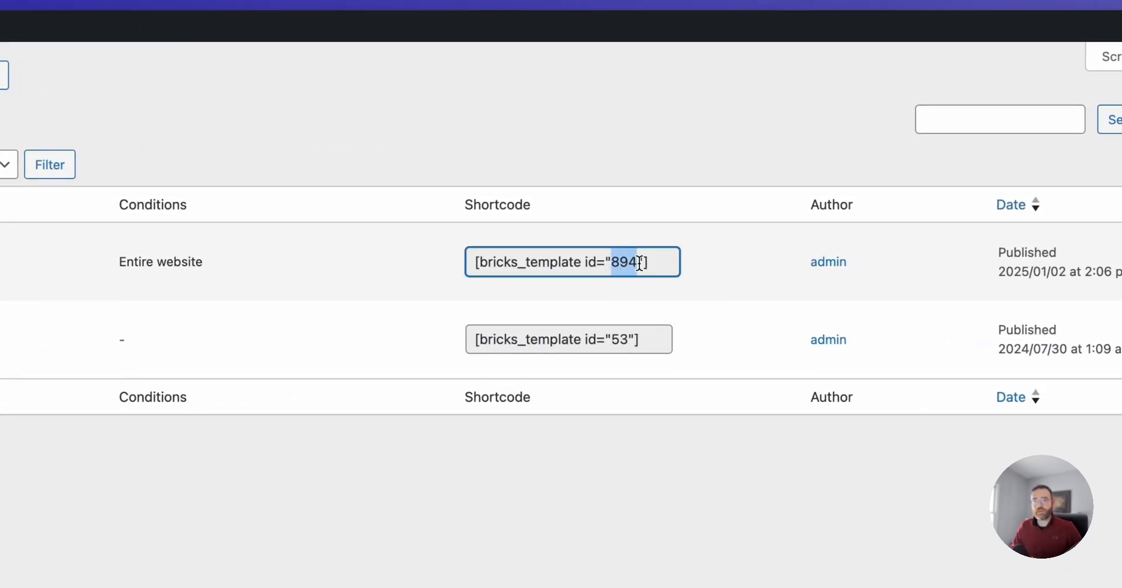
Step: Select the Age Gate Popup's template ID 894 in the Bricks Templates list
{"action": "left_click", "coordinate": [571, 262]}
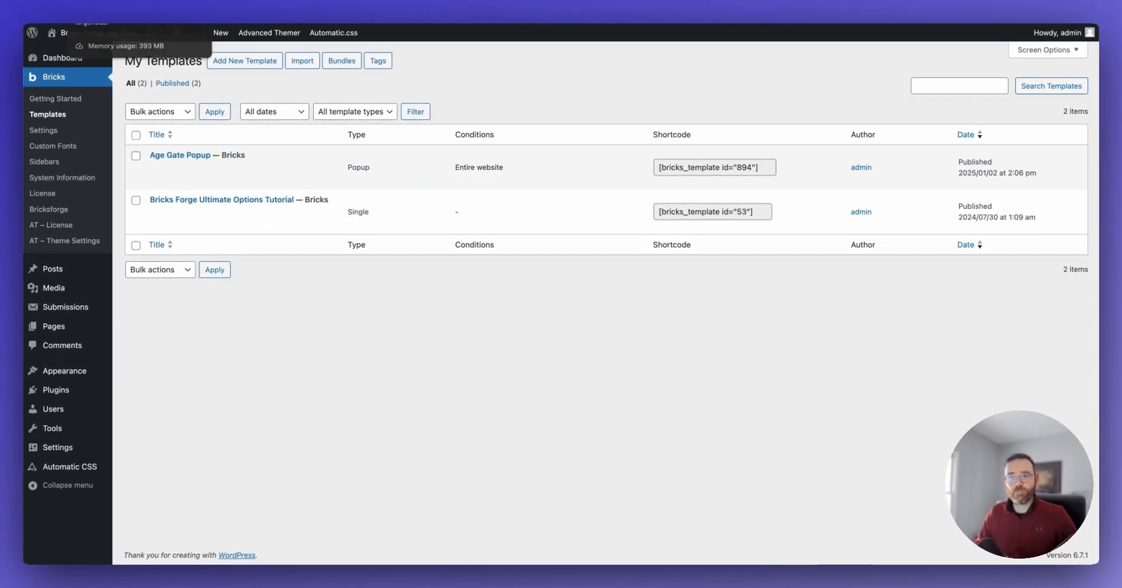
Step: Edit the Age Gate Popup in Bricks and browse the form's submit actions, keeping Confetti
{"action": "left_click", "coordinate": [179, 154]}
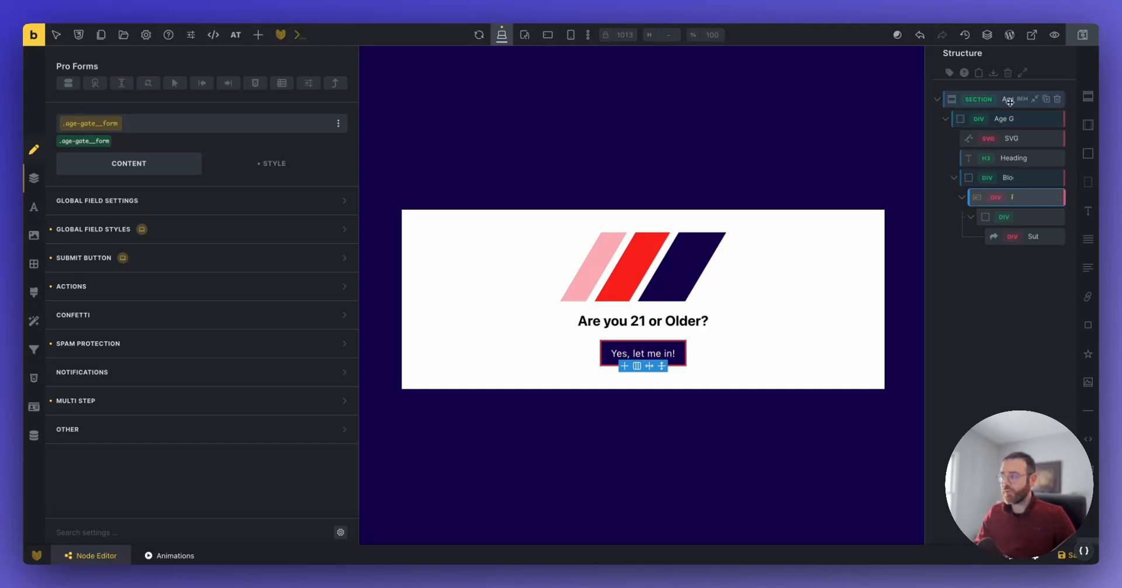
{"action": "left_click", "coordinate": [977, 98]}
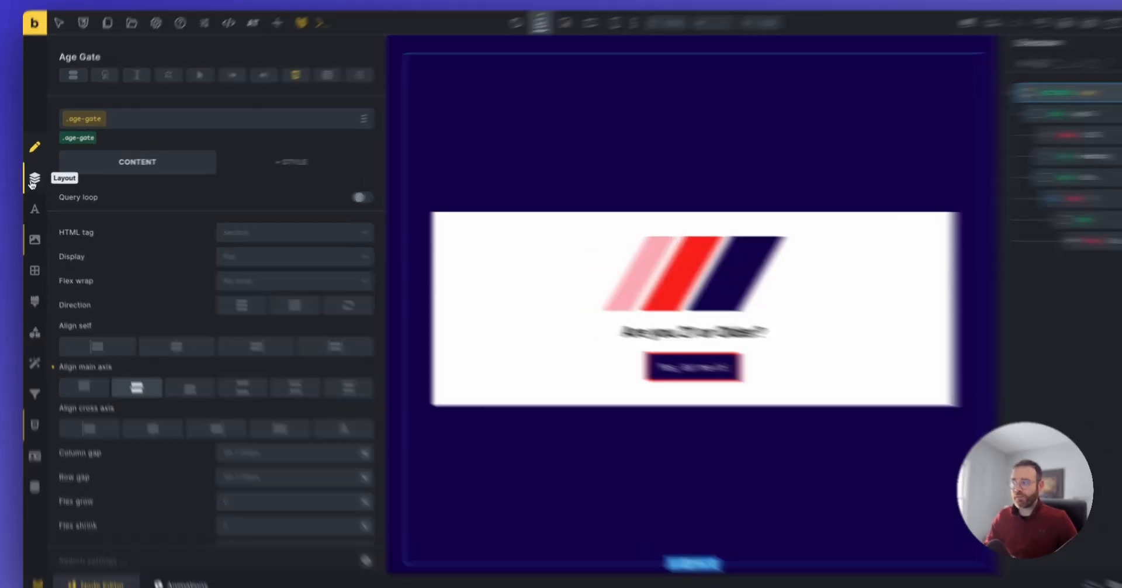
{"action": "left_click", "coordinate": [291, 162]}
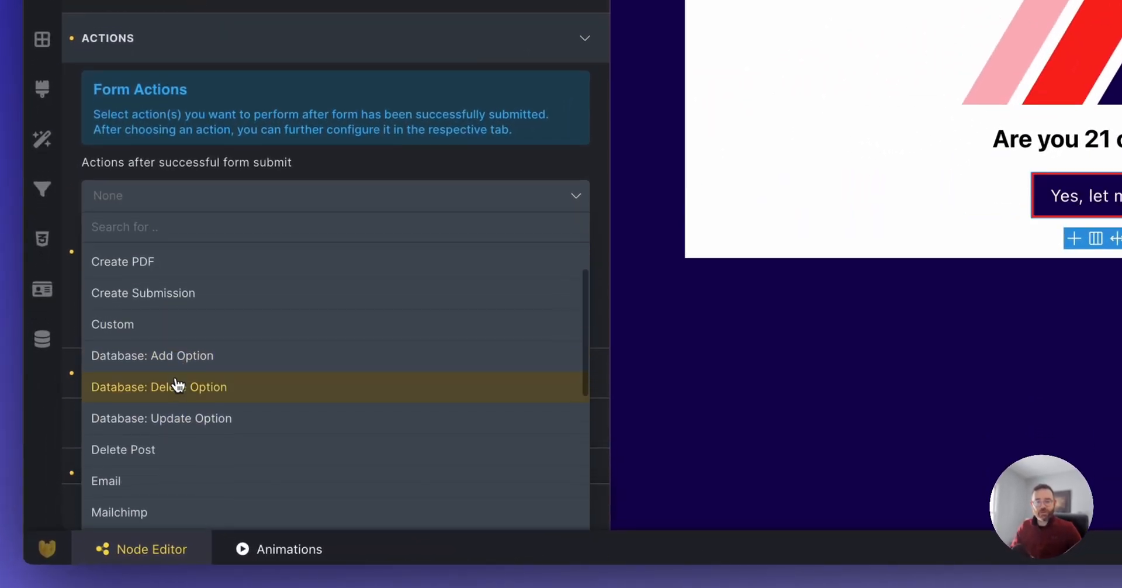
{"action": "scroll", "scroll_direction": "down", "scroll_amount": 3}
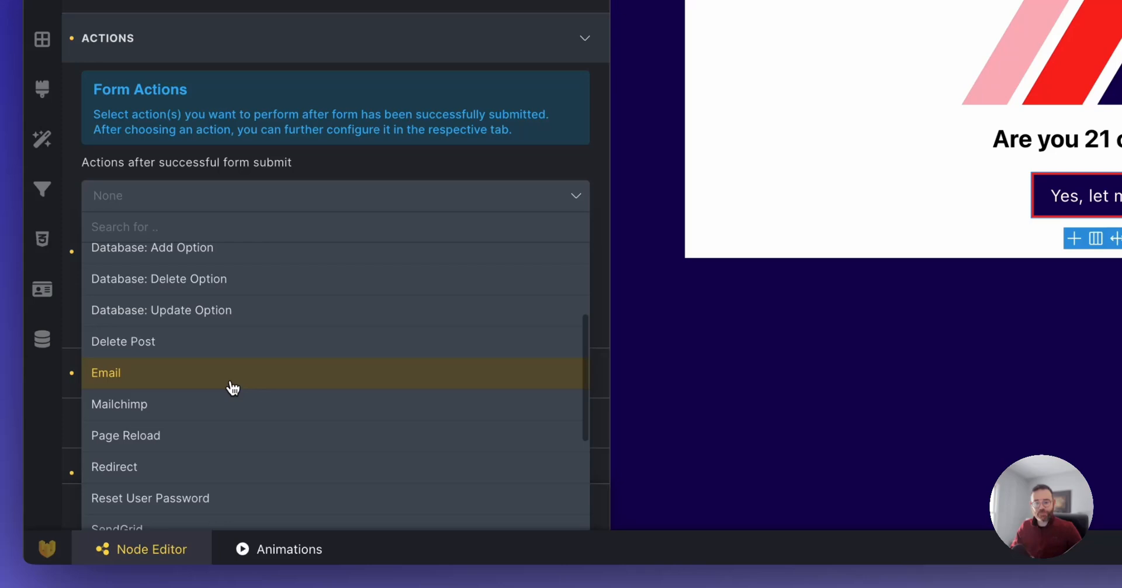
{"action": "scroll", "scroll_direction": "down", "scroll_amount": 3}
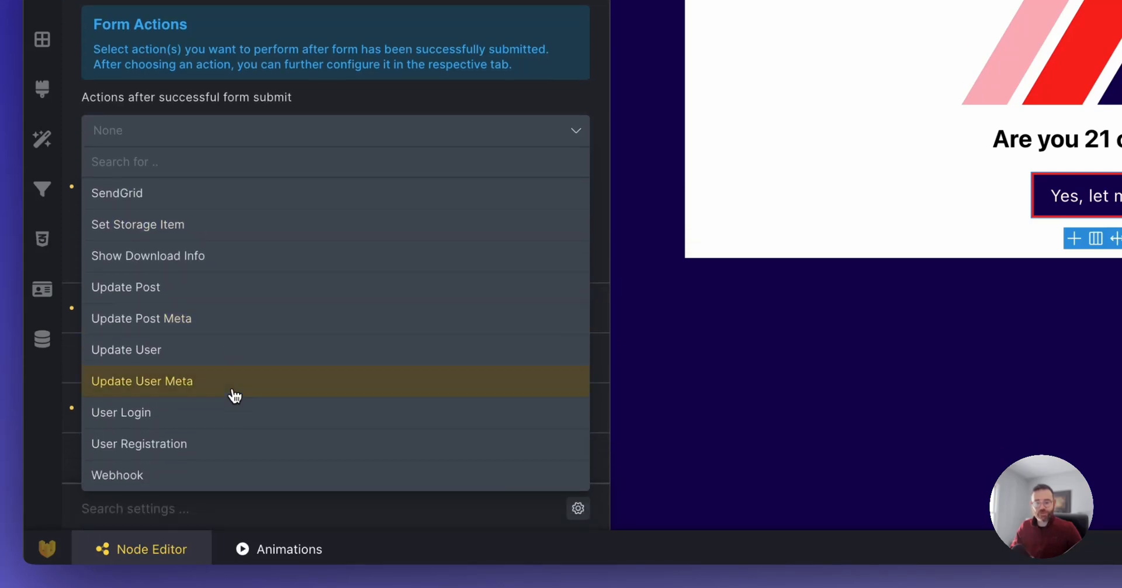
{"action": "scroll", "scroll_direction": "up", "scroll_amount": 3}
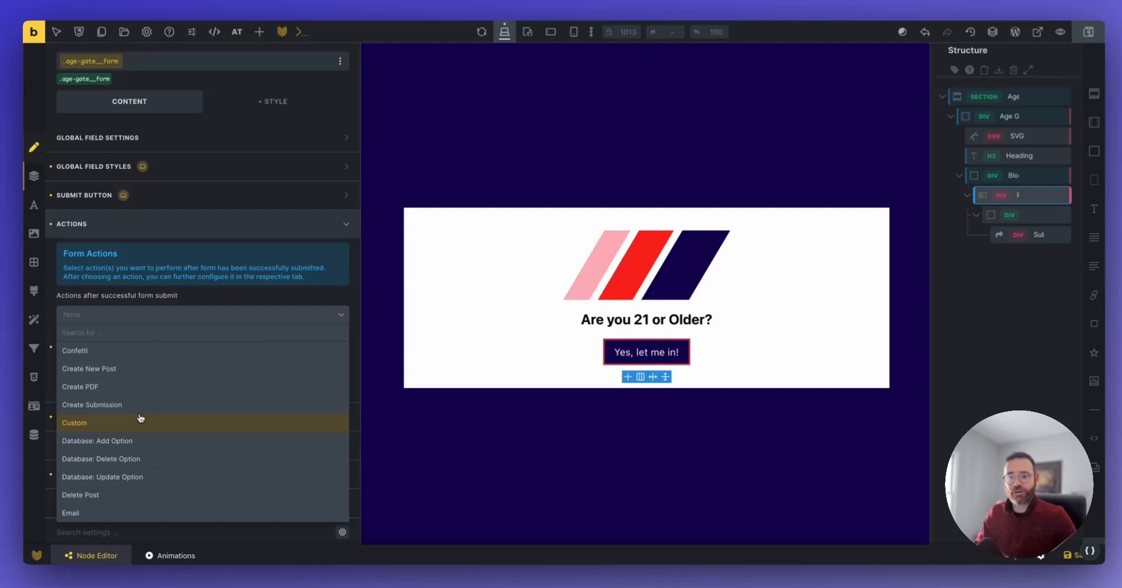
{"action": "left_click", "coordinate": [74, 350]}
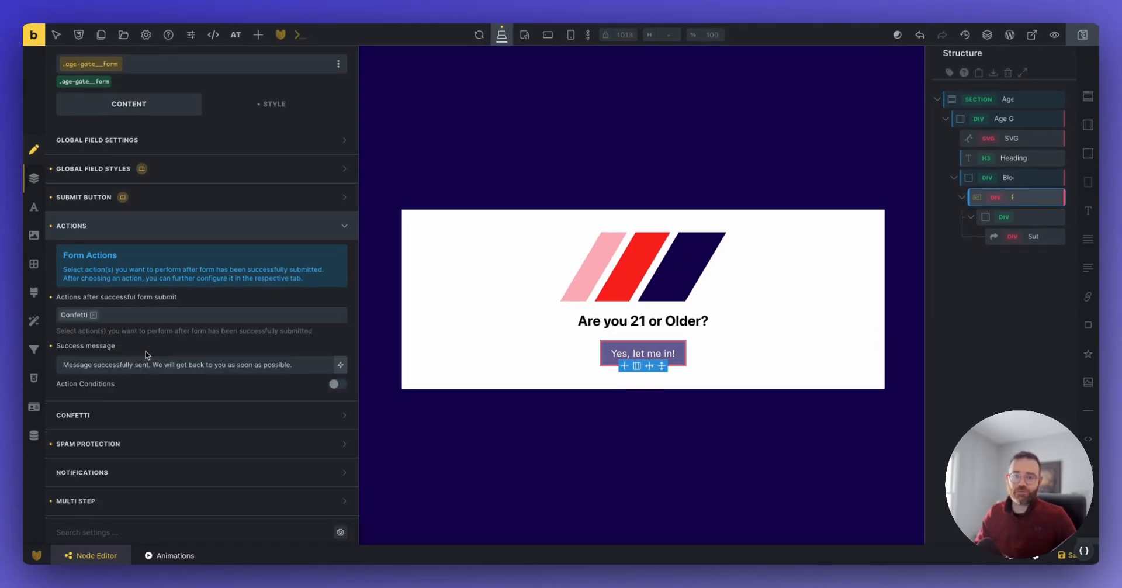
{"action": "mouse_move", "coordinate": [440, 264]}
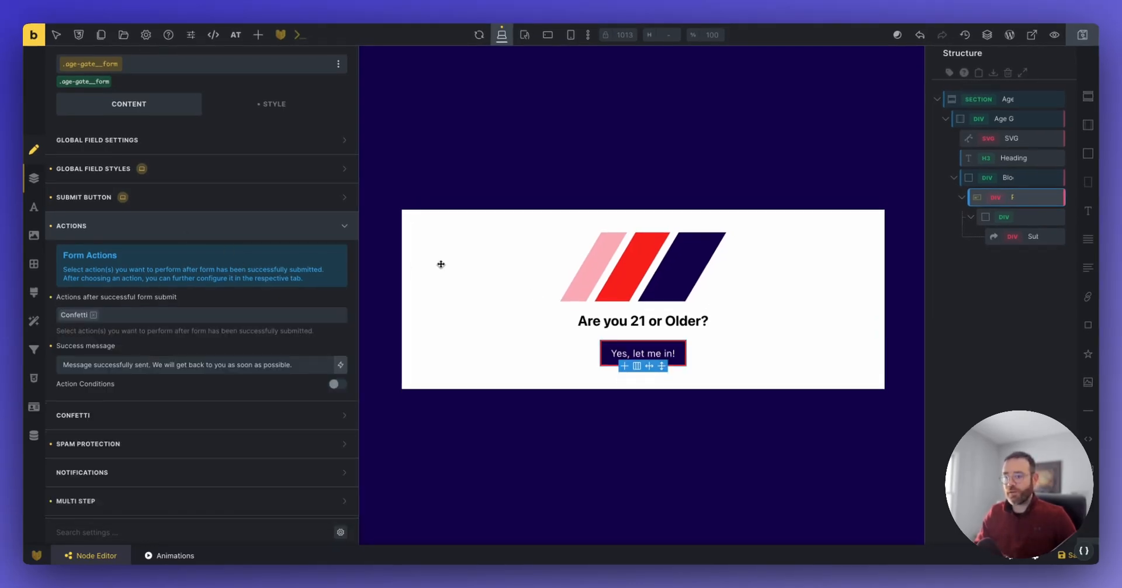
{"action": "mouse_move", "coordinate": [1054, 34]}
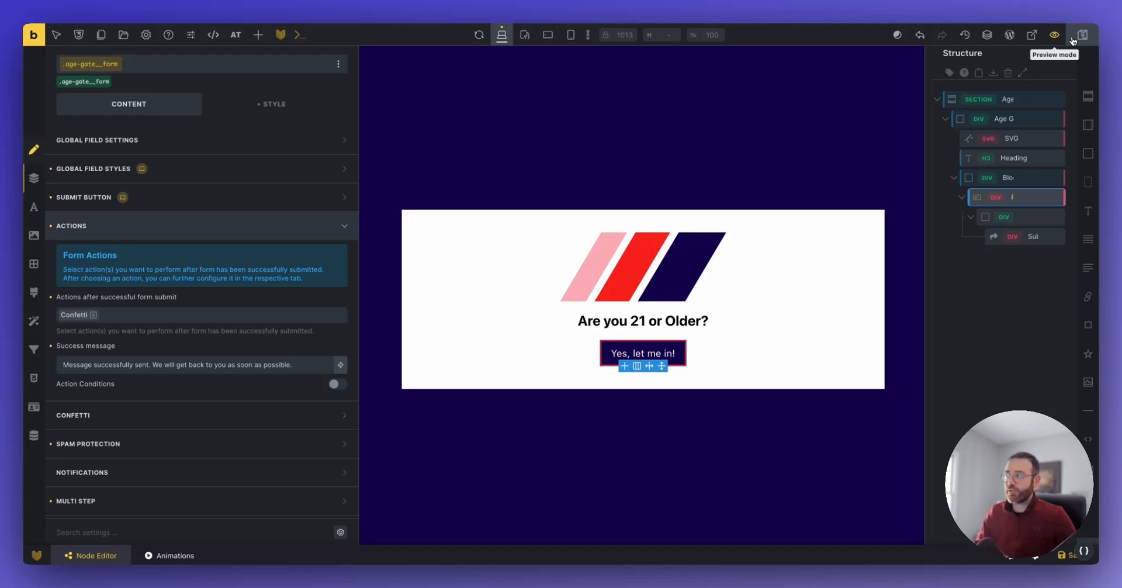
{"action": "mouse_move", "coordinate": [1081, 34]}
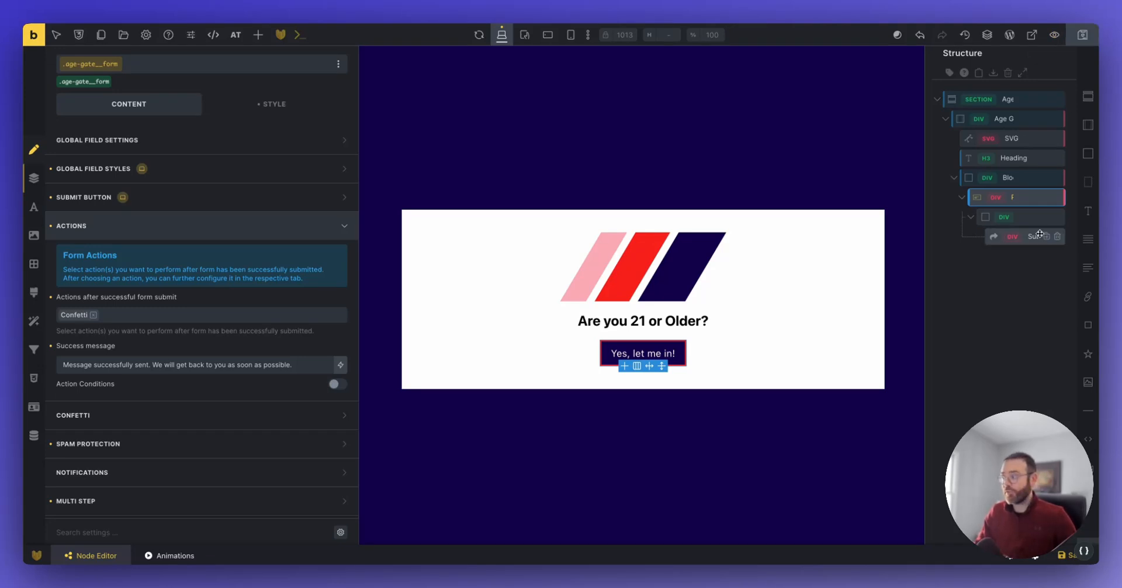
{"action": "mouse_move", "coordinate": [1023, 268]}
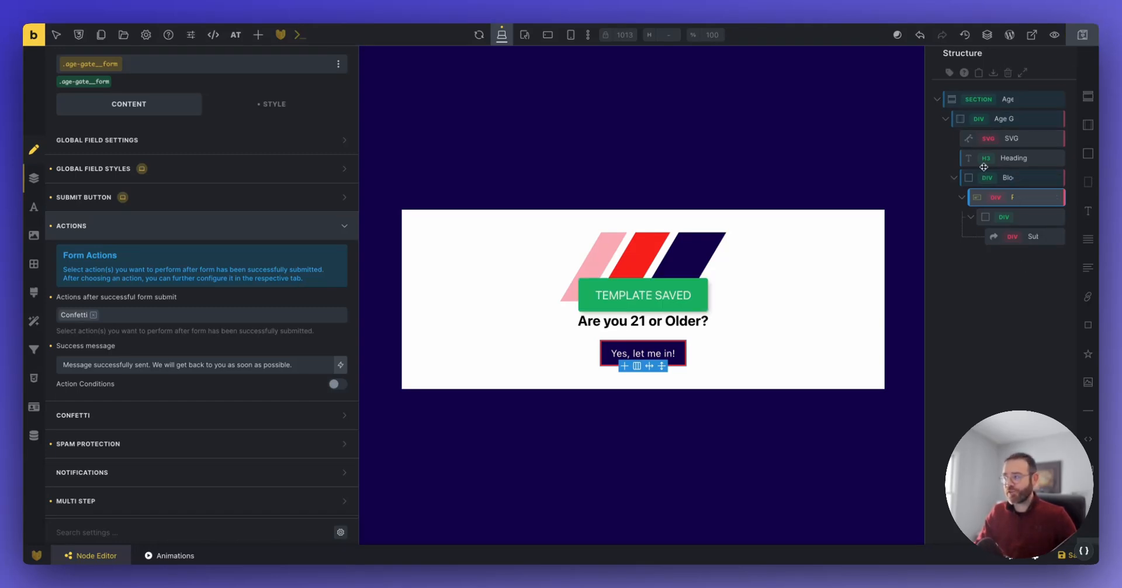
{"action": "mouse_move", "coordinate": [192, 35]}
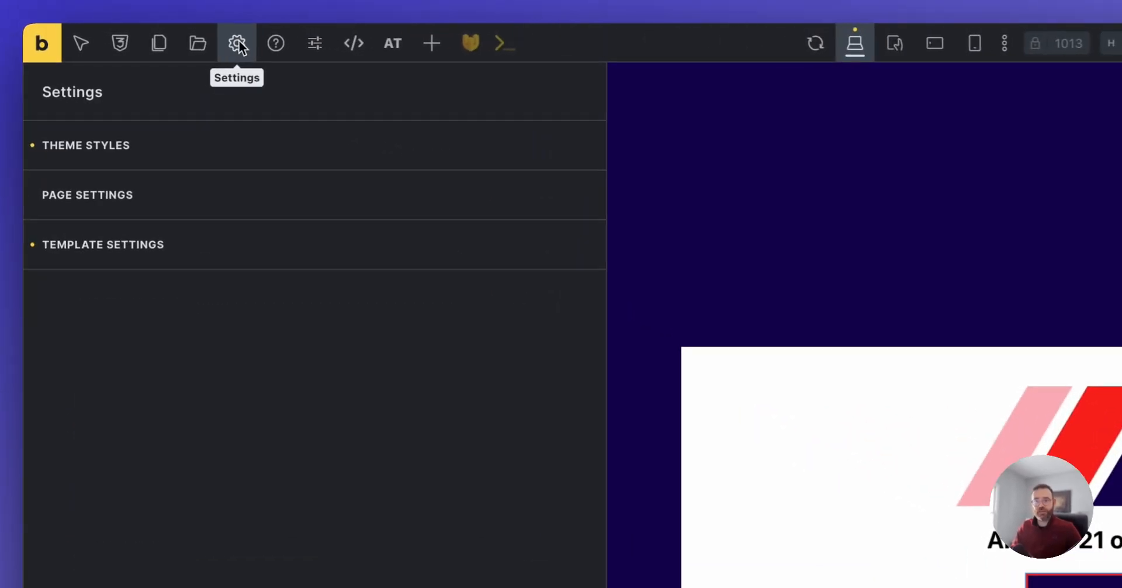
Step: Expand the popup template's Conditions and scroll through its popup options
{"action": "left_click", "coordinate": [103, 244]}
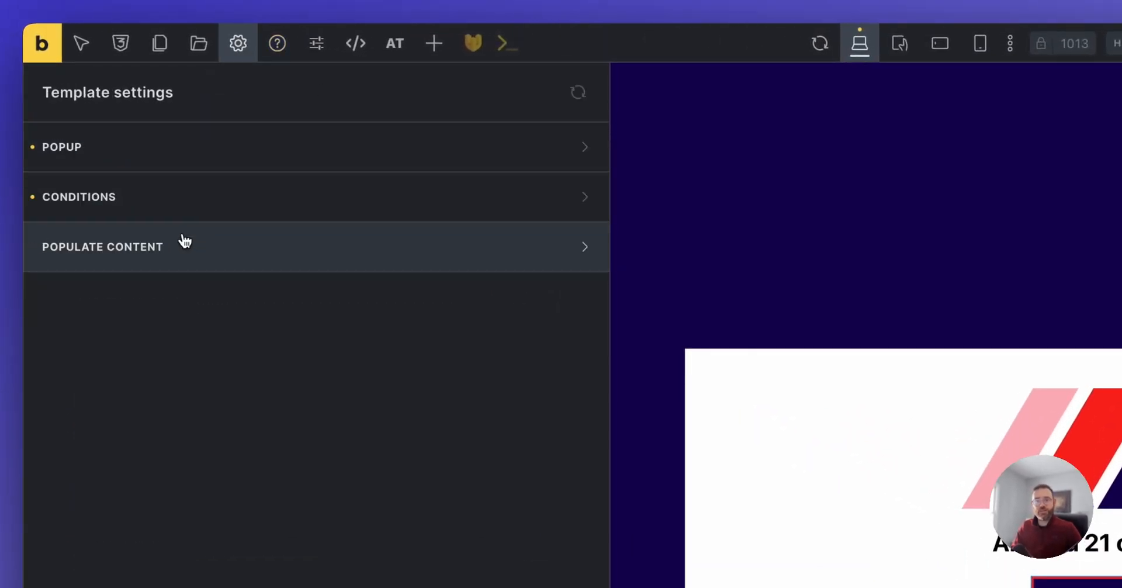
{"action": "mouse_move", "coordinate": [236, 43]}
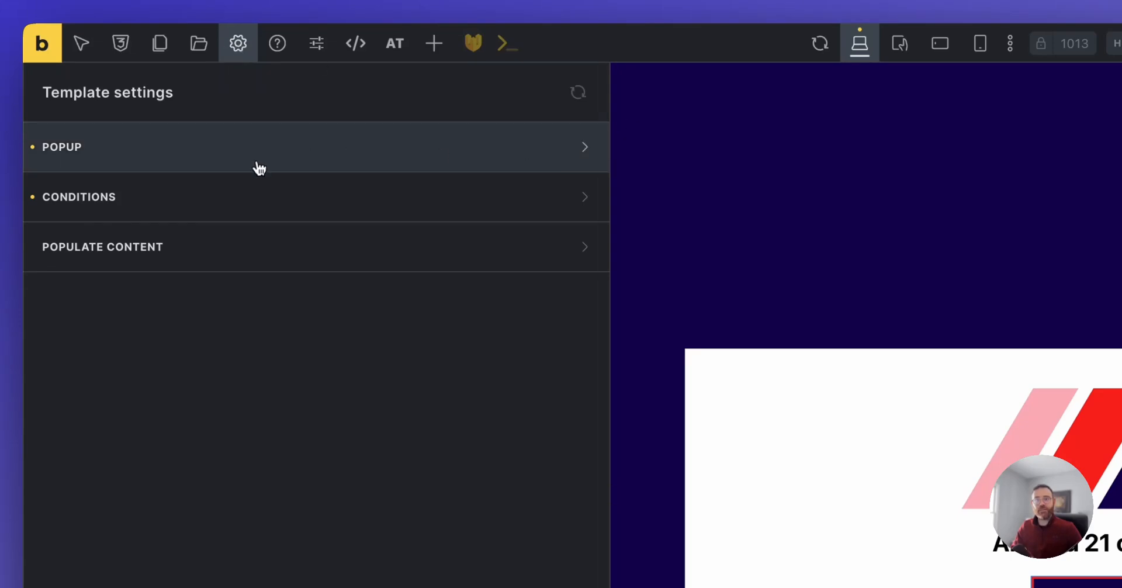
{"action": "mouse_move", "coordinate": [214, 207]}
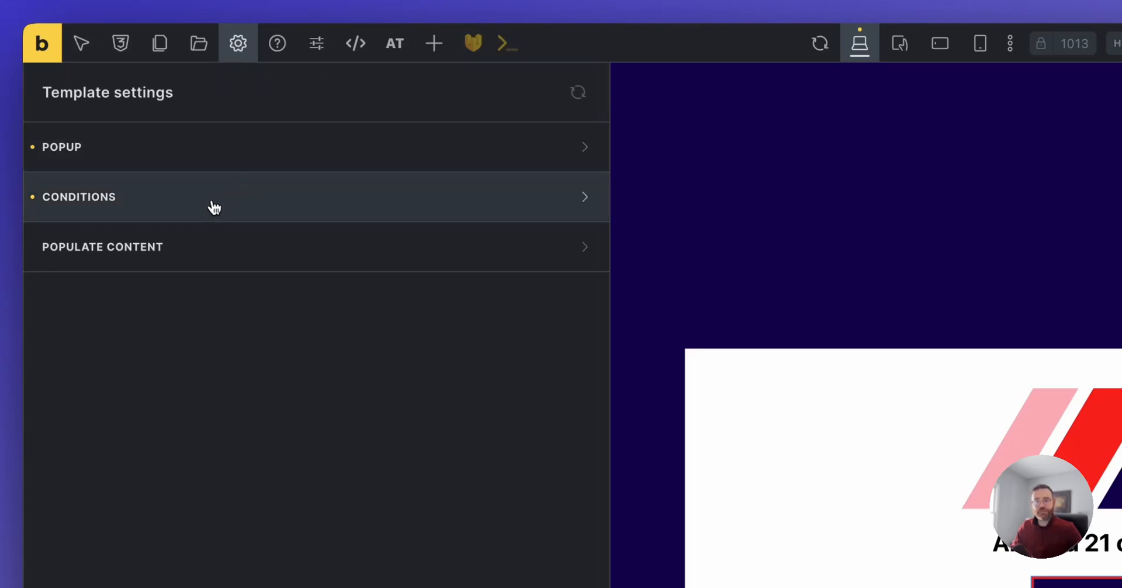
{"action": "left_click", "coordinate": [214, 197]}
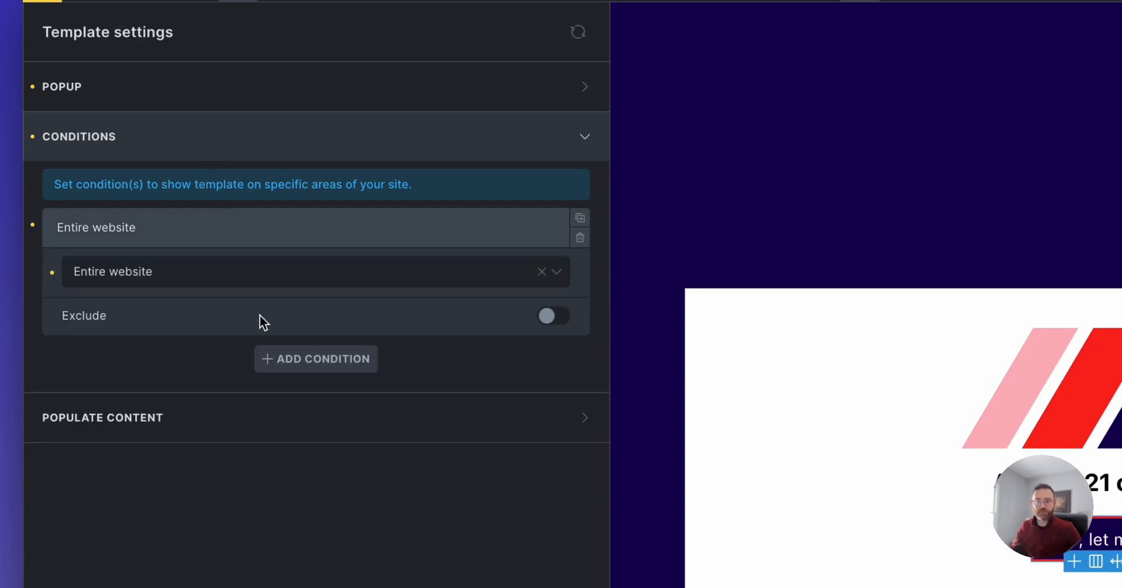
{"action": "mouse_move", "coordinate": [238, 145]}
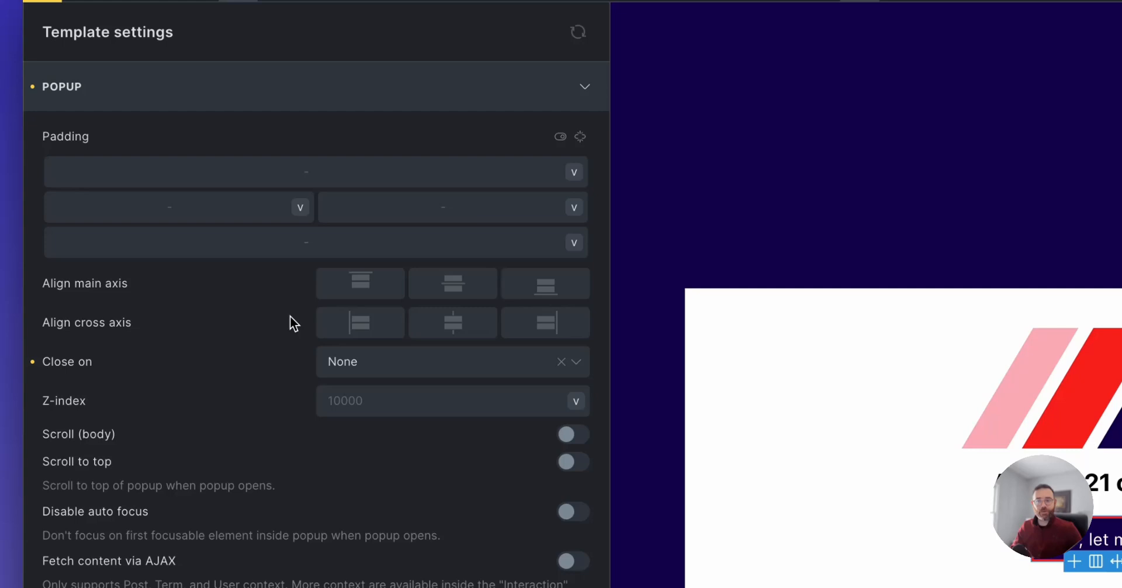
{"action": "mouse_move", "coordinate": [282, 367]}
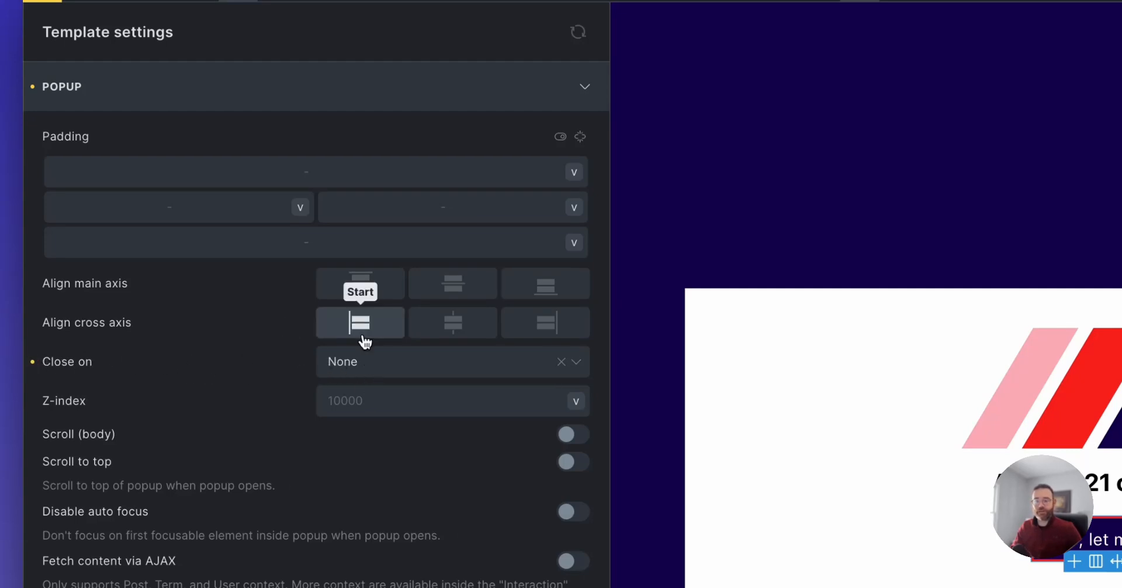
{"action": "scroll", "scroll_direction": "down", "scroll_amount": 3}
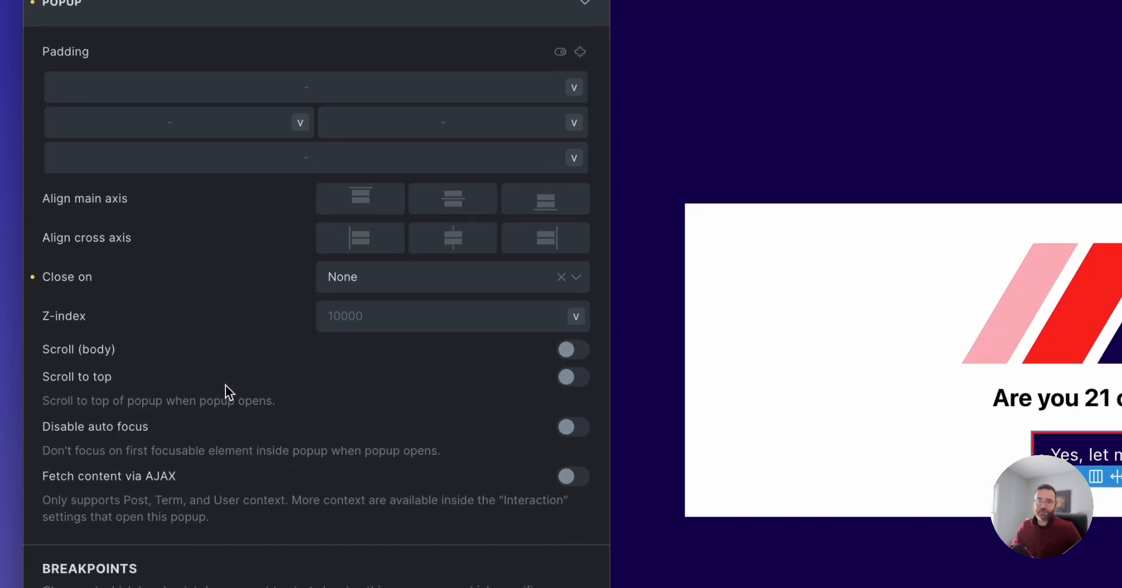
{"action": "mouse_move", "coordinate": [280, 377]}
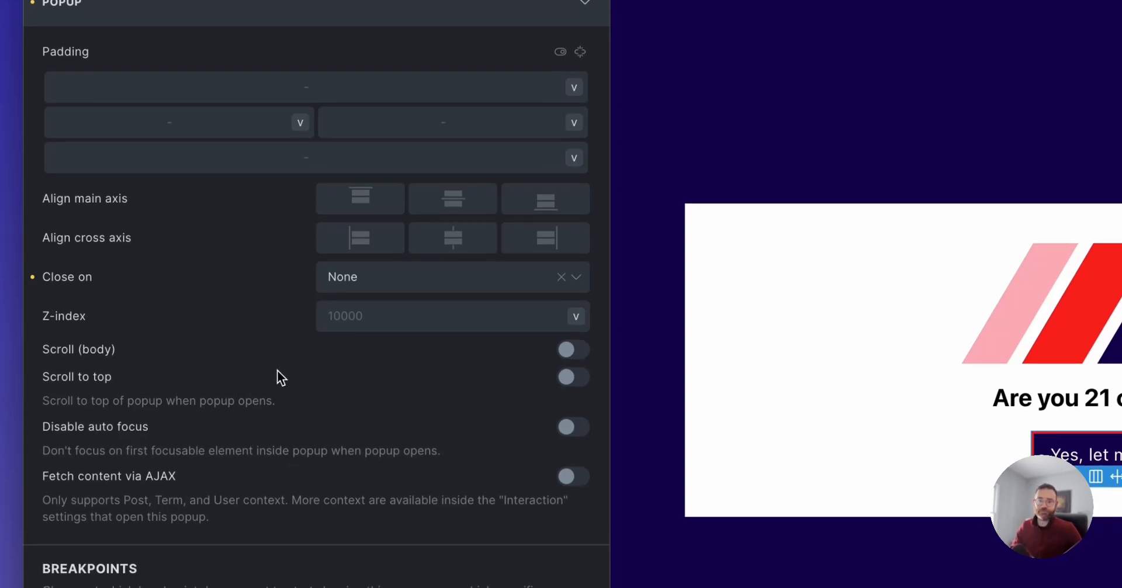
{"action": "mouse_move", "coordinate": [597, 290]}
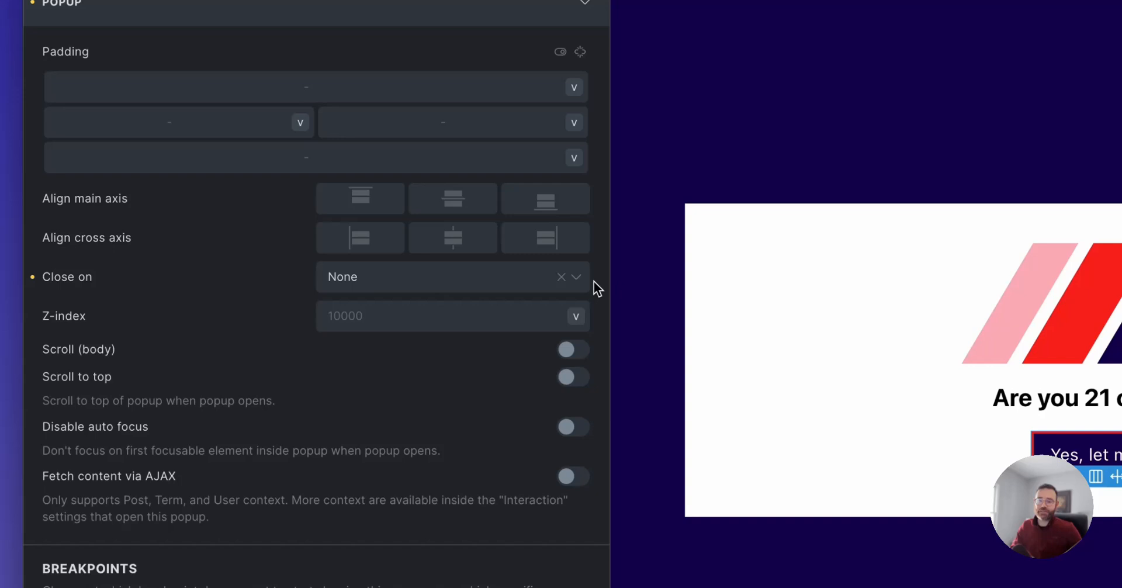
{"action": "mouse_move", "coordinate": [240, 322]}
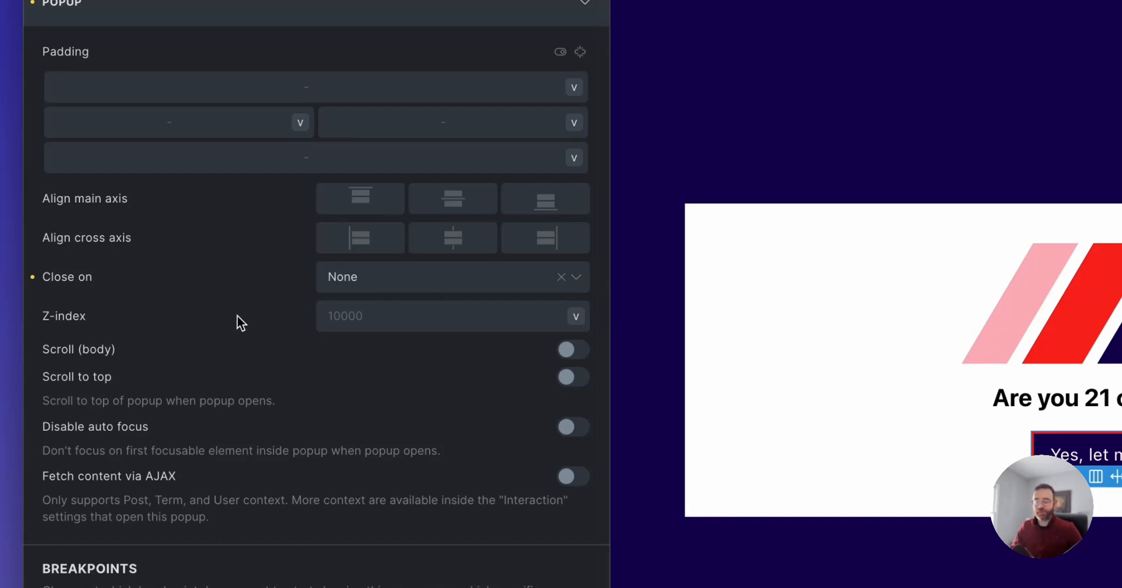
{"action": "scroll", "scroll_direction": "down", "scroll_amount": 3}
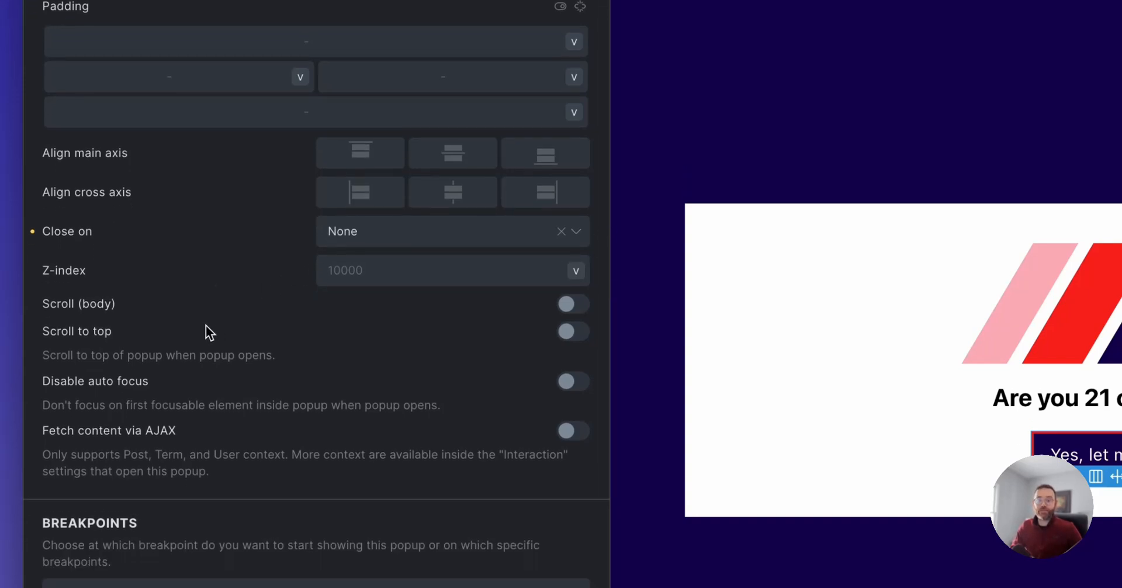
{"action": "mouse_move", "coordinate": [222, 250]}
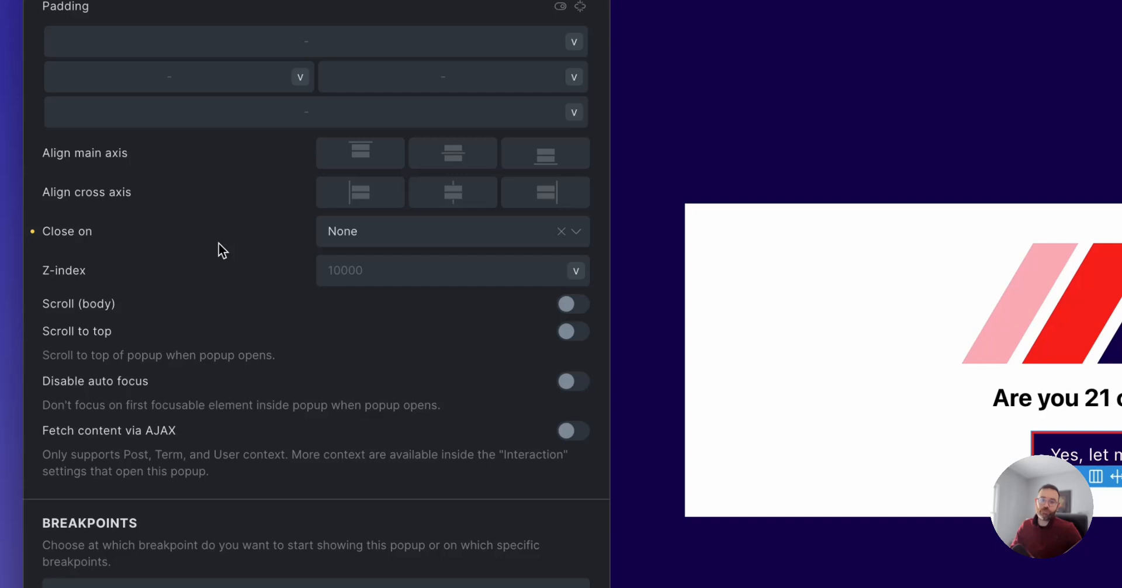
{"action": "mouse_move", "coordinate": [211, 182]}
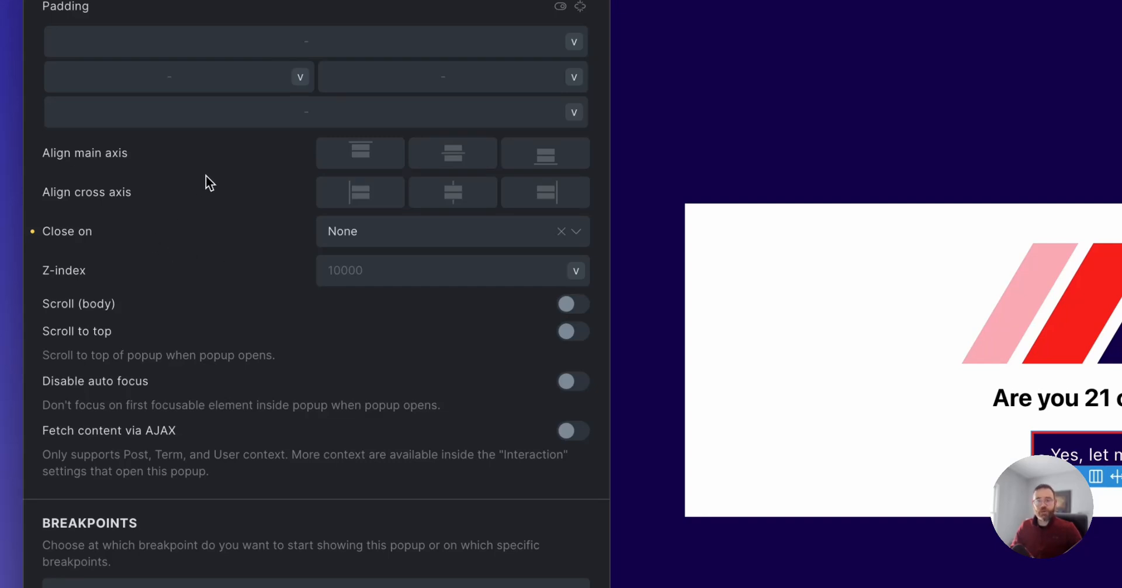
{"action": "scroll", "scroll_direction": "down", "scroll_amount": 3}
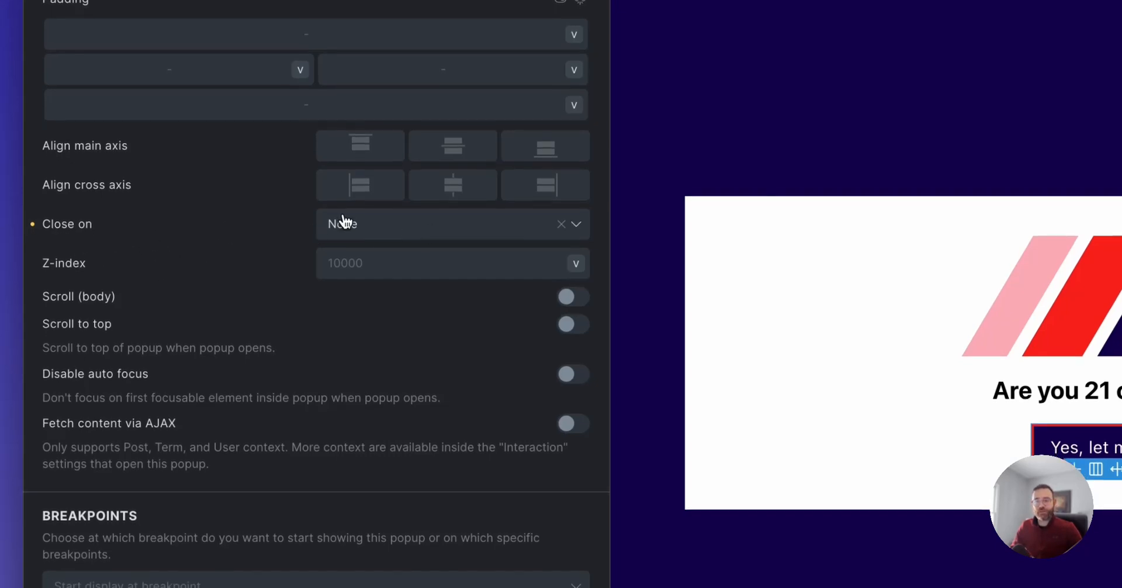
{"action": "scroll", "scroll_direction": "down", "scroll_amount": 3}
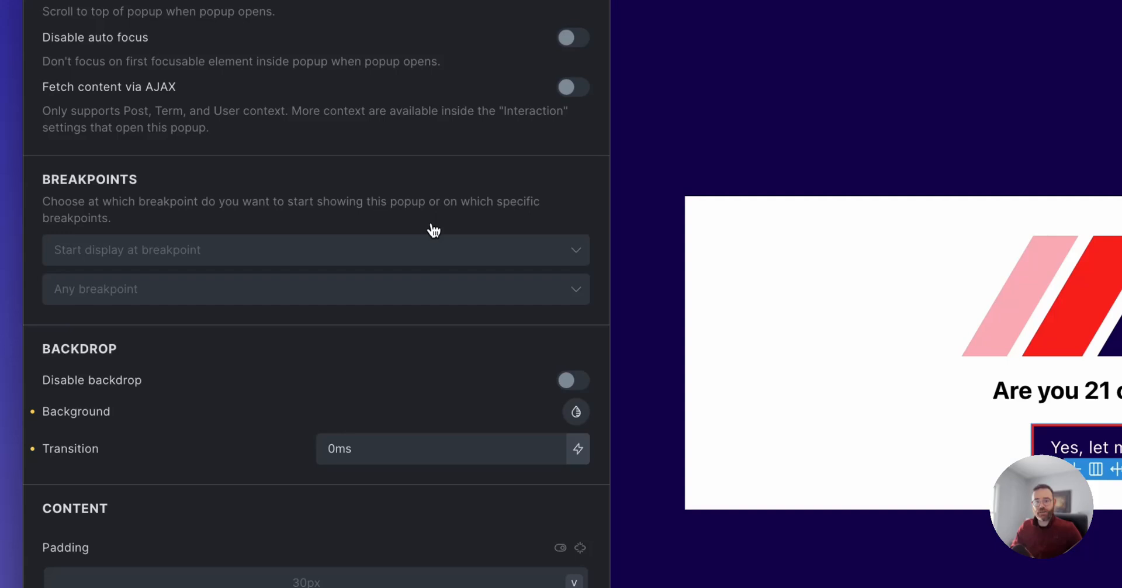
{"action": "scroll", "scroll_direction": "down", "scroll_amount": 3}
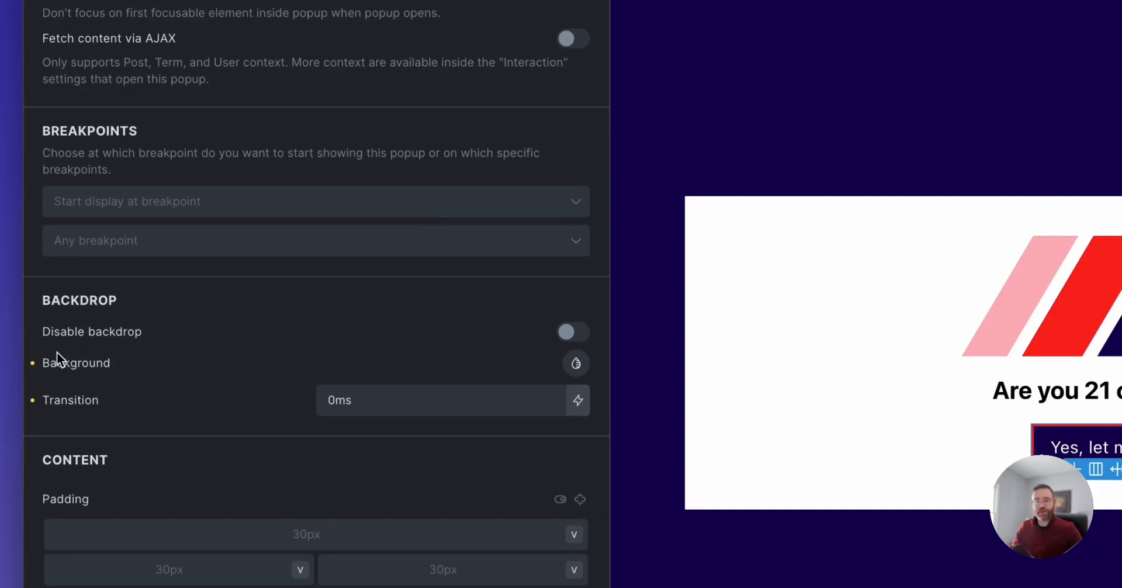
{"action": "scroll", "scroll_direction": "down", "scroll_amount": 3}
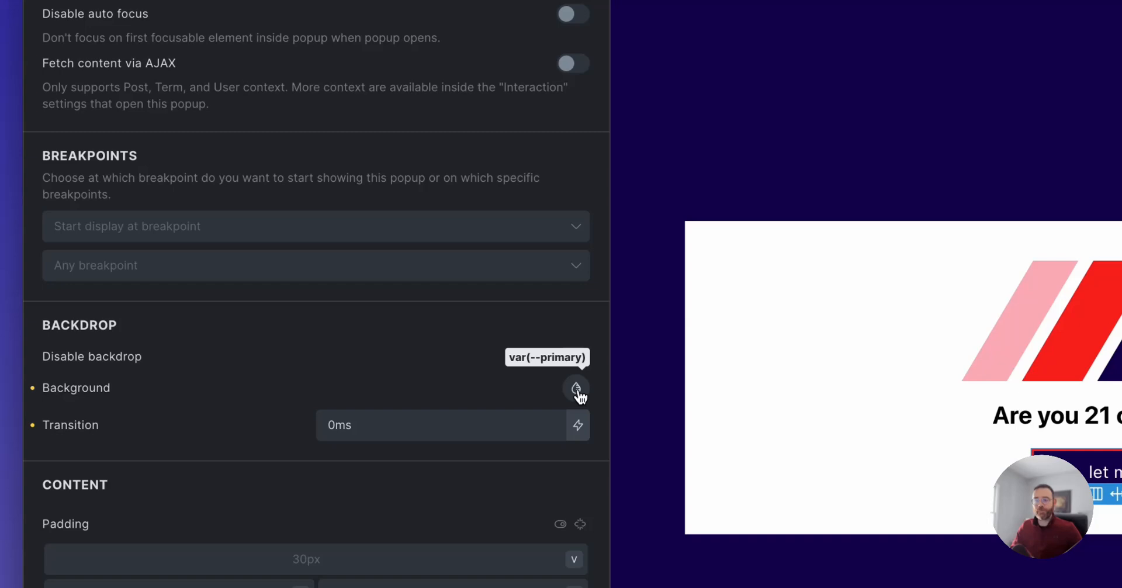
{"action": "scroll", "scroll_direction": "down", "scroll_amount": 3}
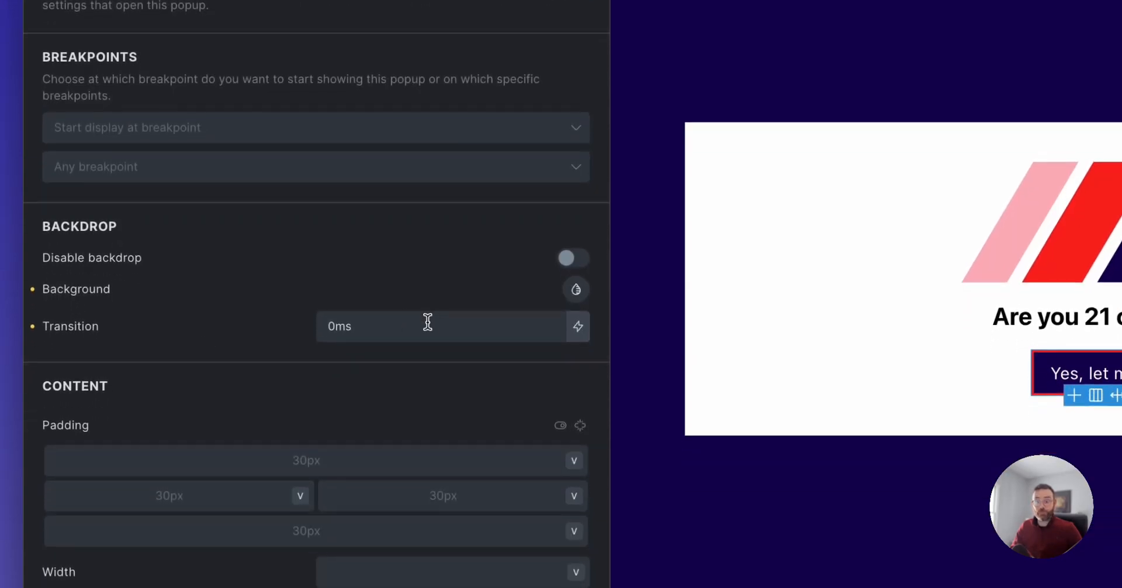
{"action": "scroll", "scroll_direction": "up", "scroll_amount": 3}
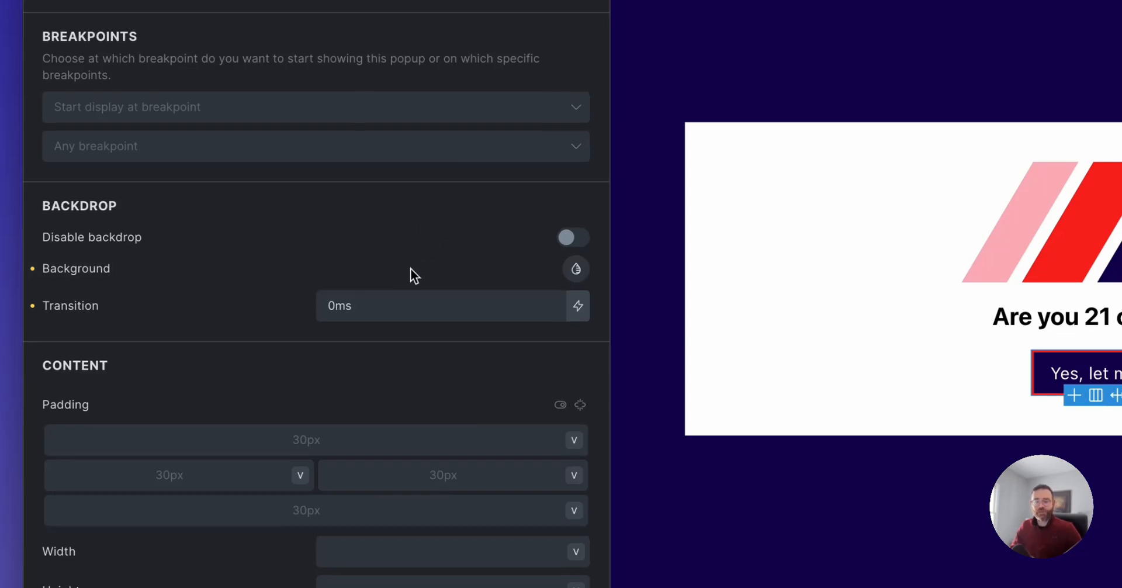
{"action": "scroll", "scroll_direction": "down", "scroll_amount": 3}
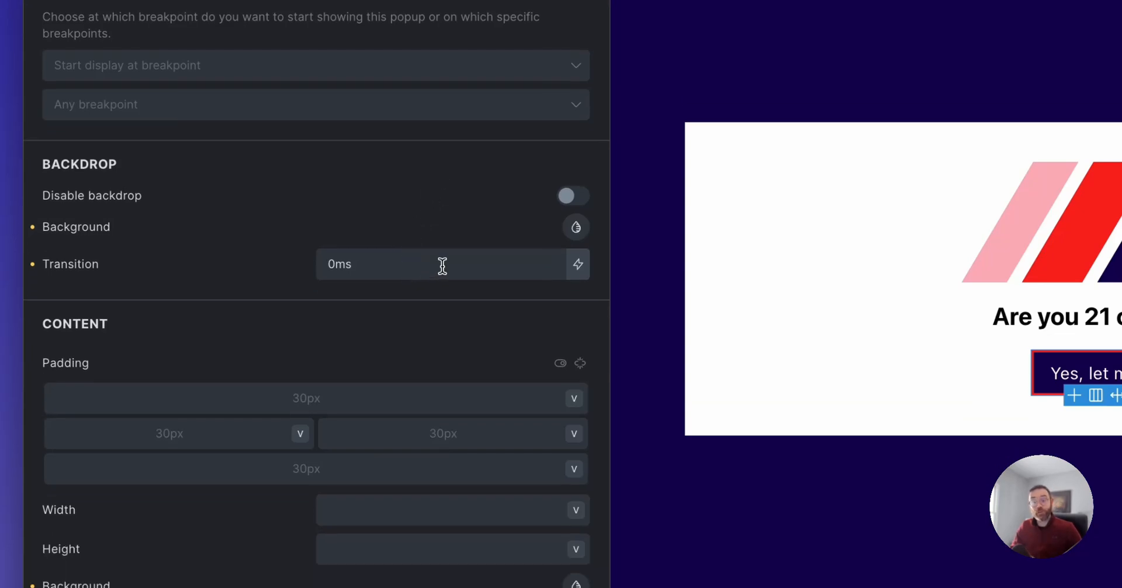
{"action": "scroll", "scroll_direction": "down", "scroll_amount": 3}
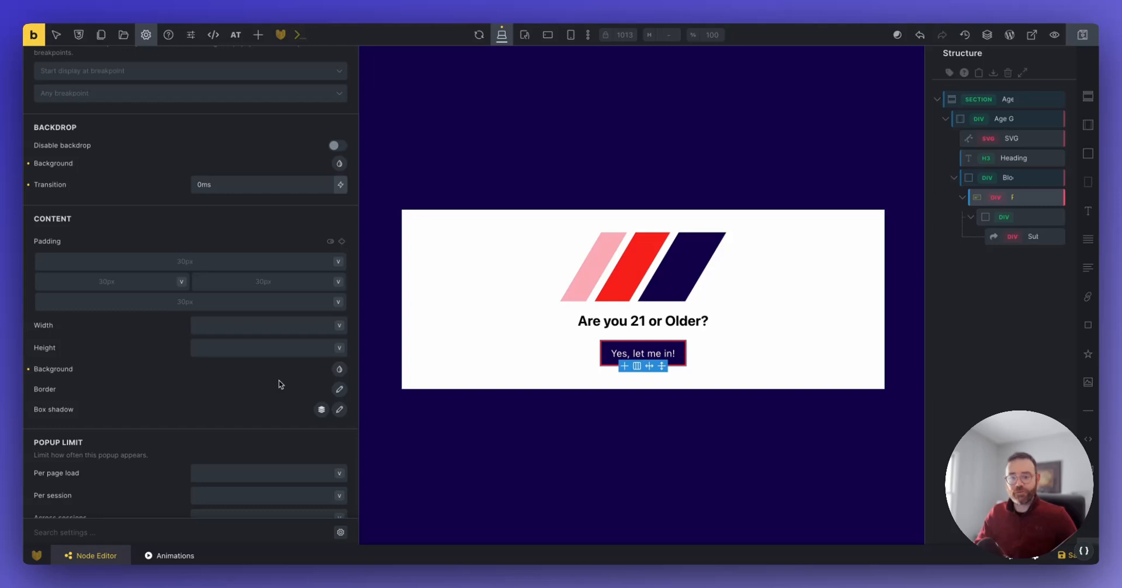
{"action": "scroll", "scroll_direction": "down", "scroll_amount": 3}
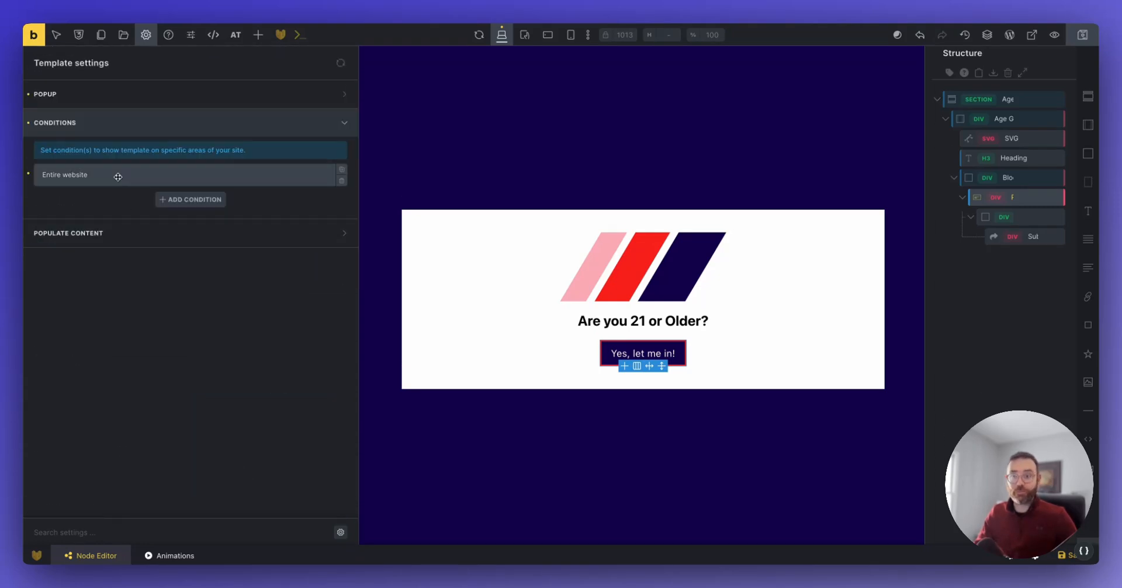
{"action": "mouse_move", "coordinate": [1012, 118]}
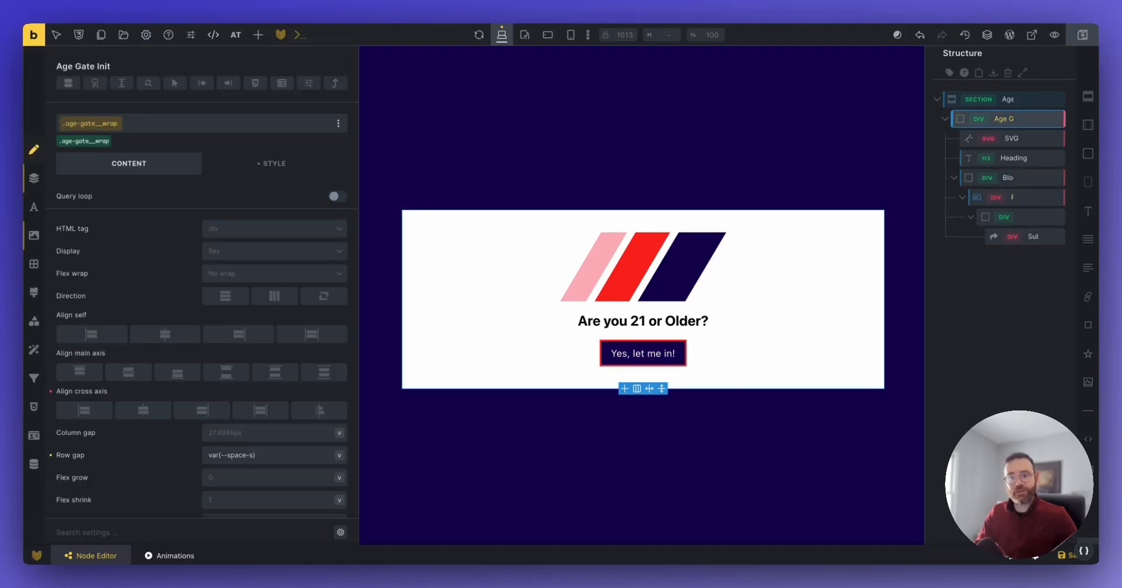
Step: Review the Age Gate Init wrapper's background and padding styles, then save the template
{"action": "left_click", "coordinate": [274, 163]}
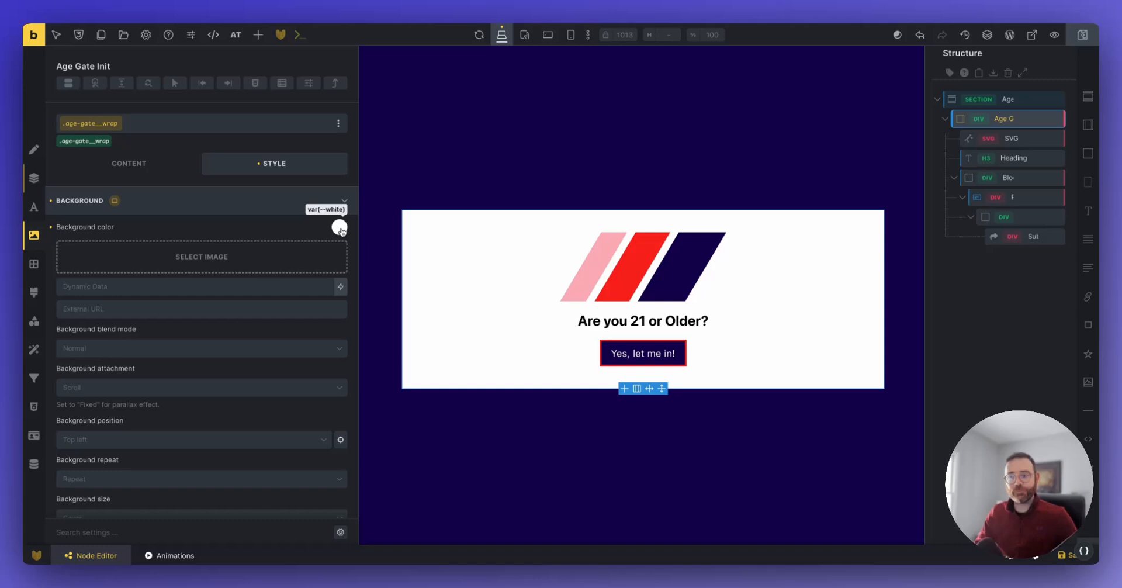
{"action": "left_click", "coordinate": [33, 178]}
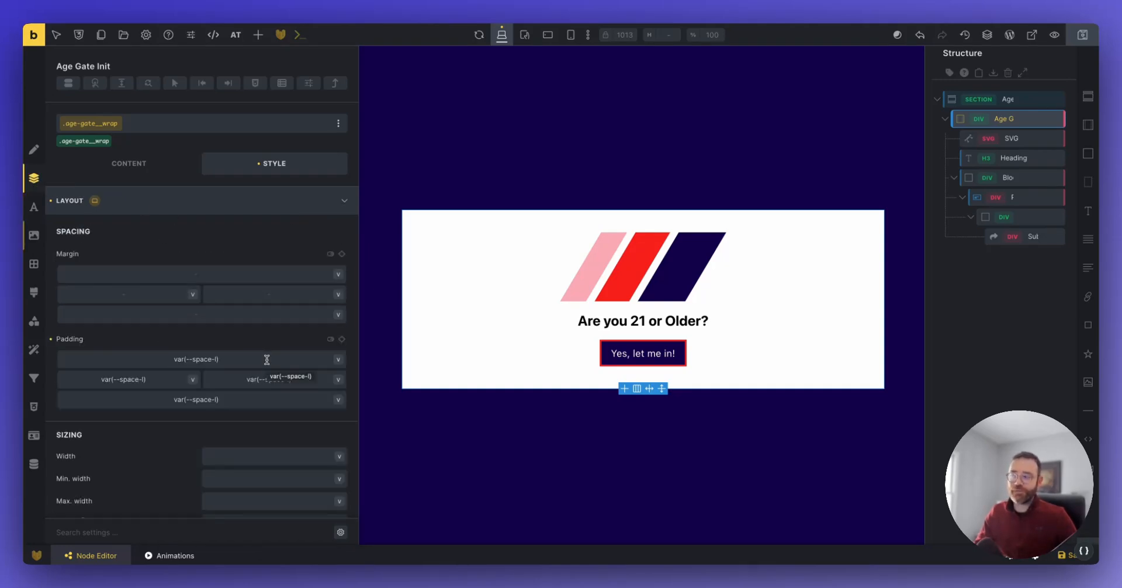
{"action": "mouse_move", "coordinate": [1083, 34]}
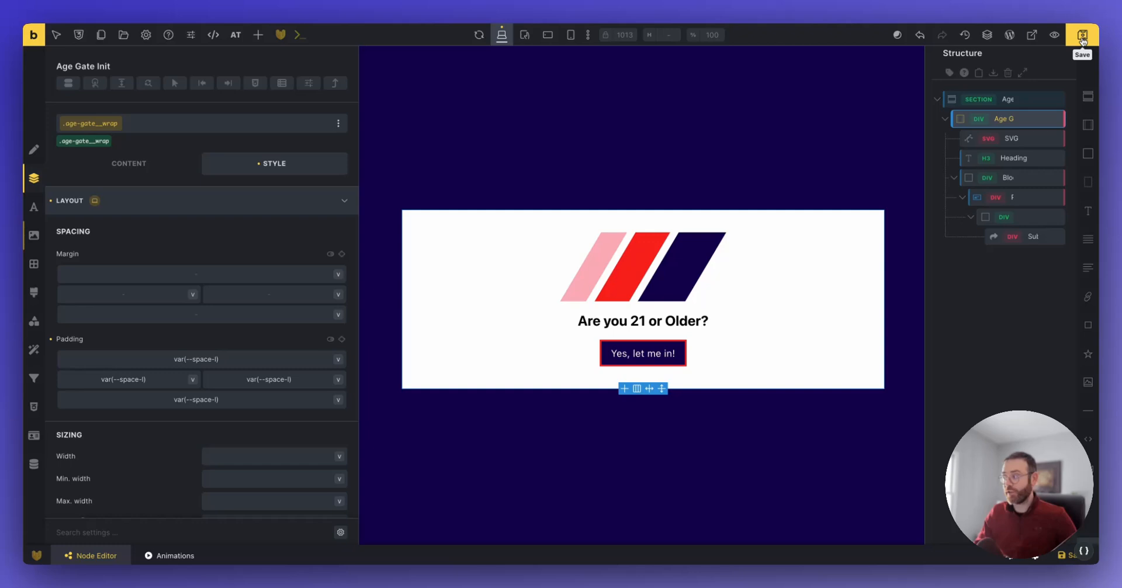
{"action": "left_click", "coordinate": [1082, 34]}
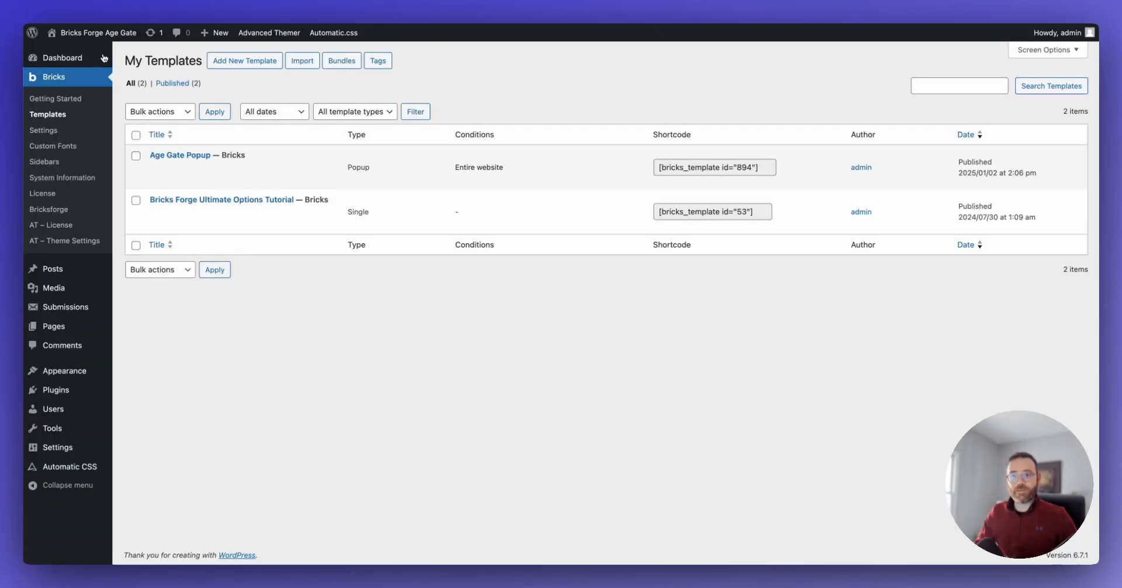
{"action": "mouse_move", "coordinate": [48, 209]}
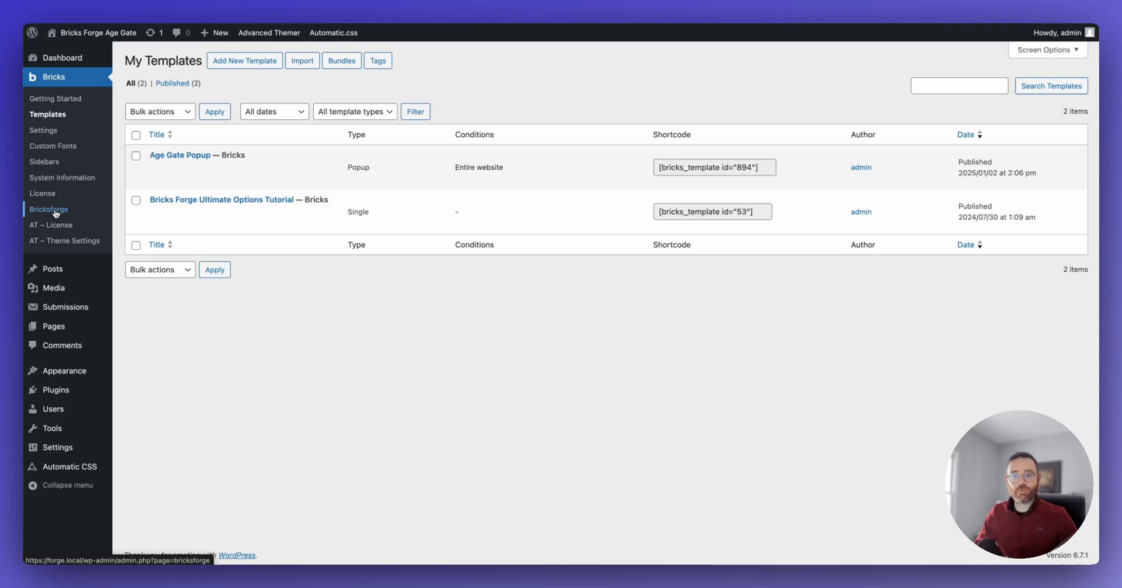
Step: Confirm the Bricksforge Panel extension is switched on under Bricksforge Extensions
{"action": "left_click", "coordinate": [48, 208]}
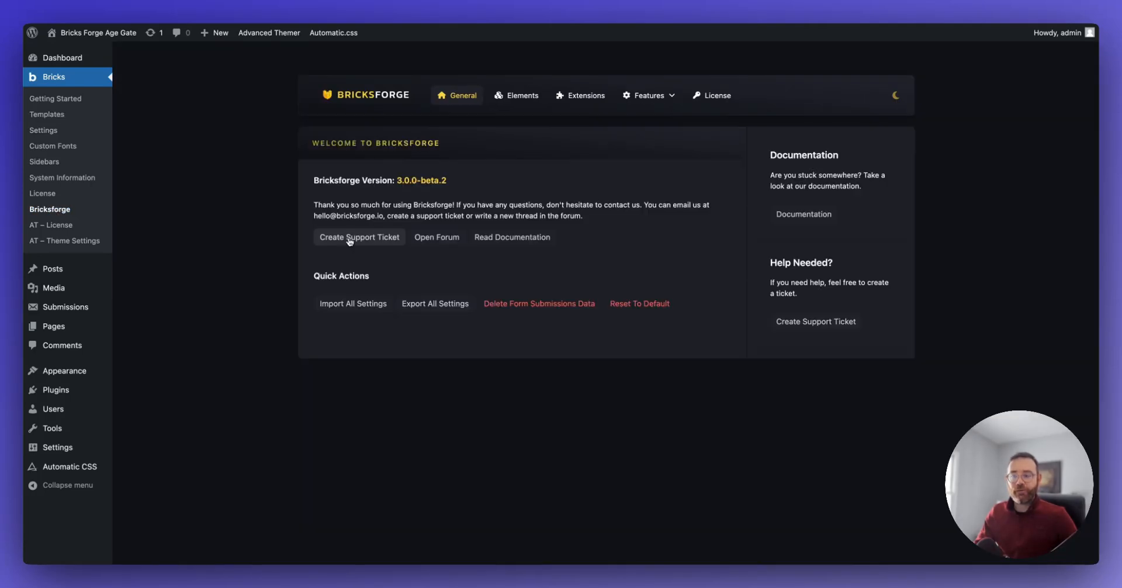
{"action": "mouse_move", "coordinate": [471, 148]}
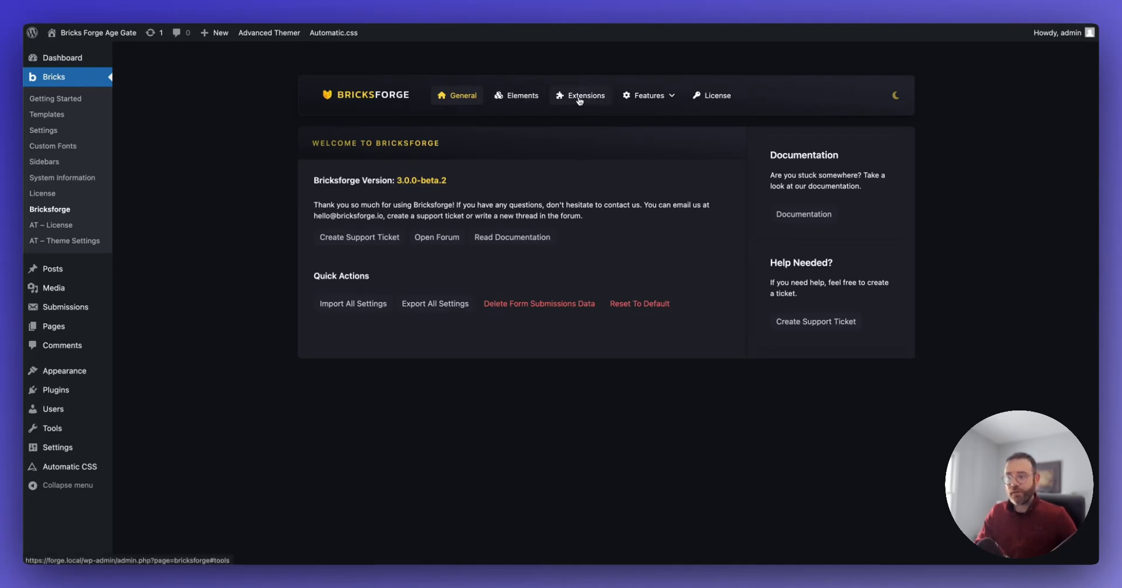
{"action": "left_click", "coordinate": [585, 96]}
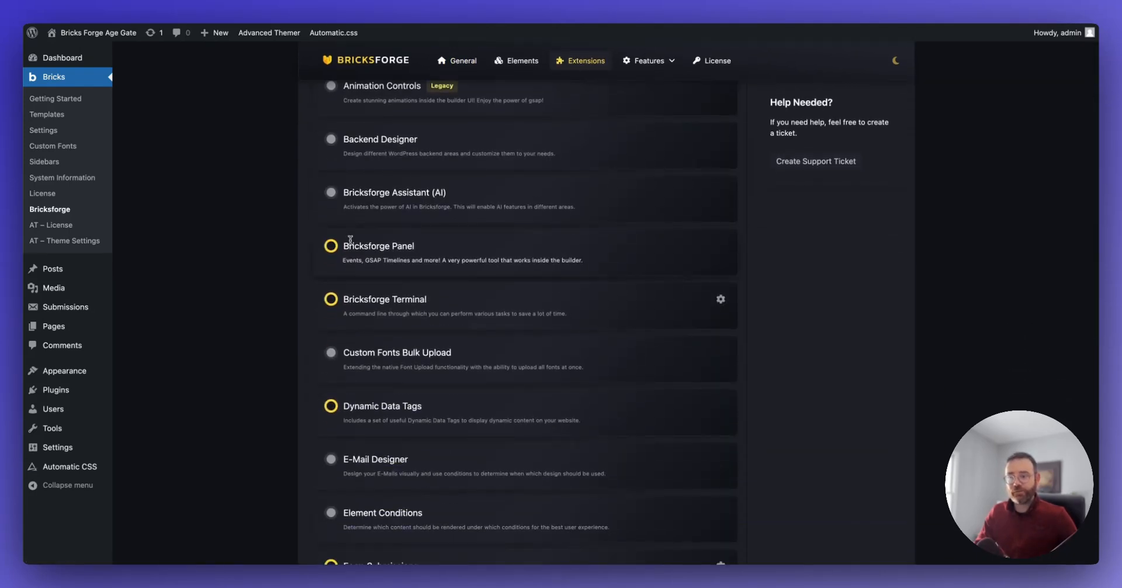
{"action": "left_click", "coordinate": [331, 245]}
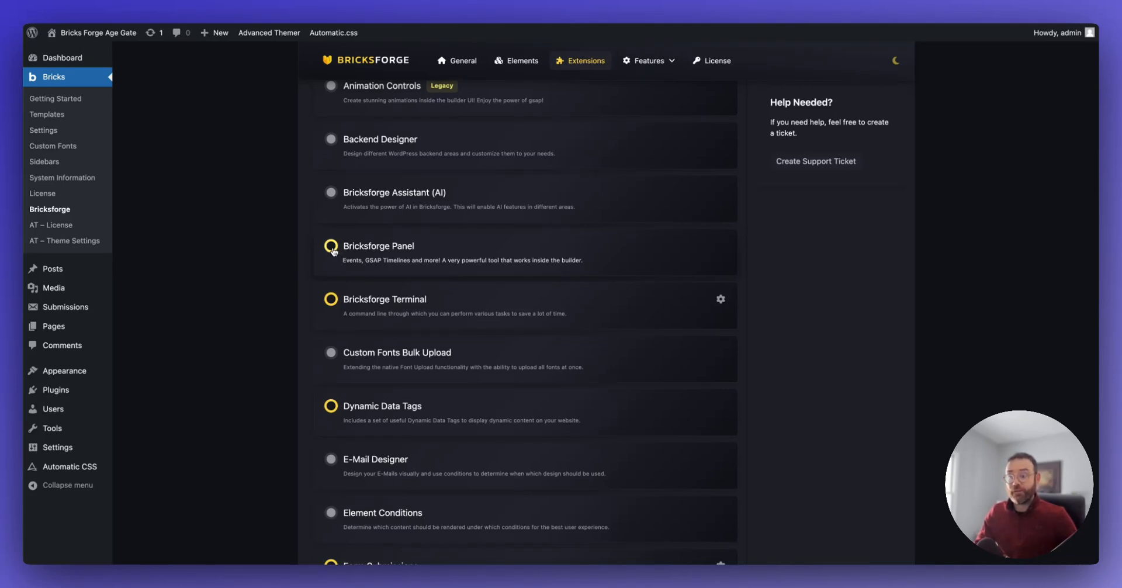
{"action": "left_click", "coordinate": [331, 250]}
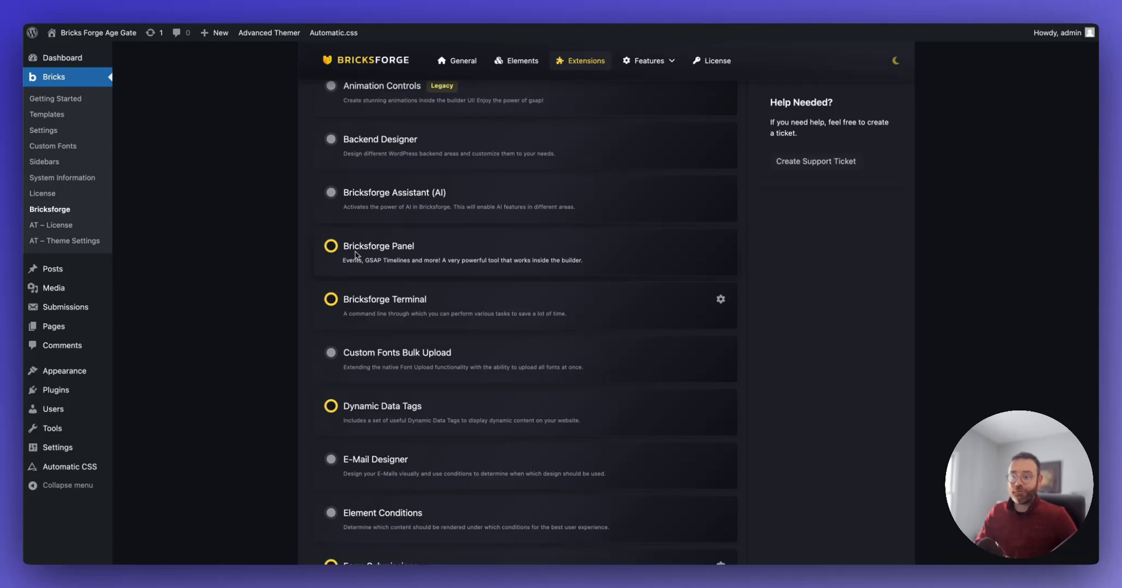
{"action": "scroll", "scroll_direction": "down", "scroll_amount": 3}
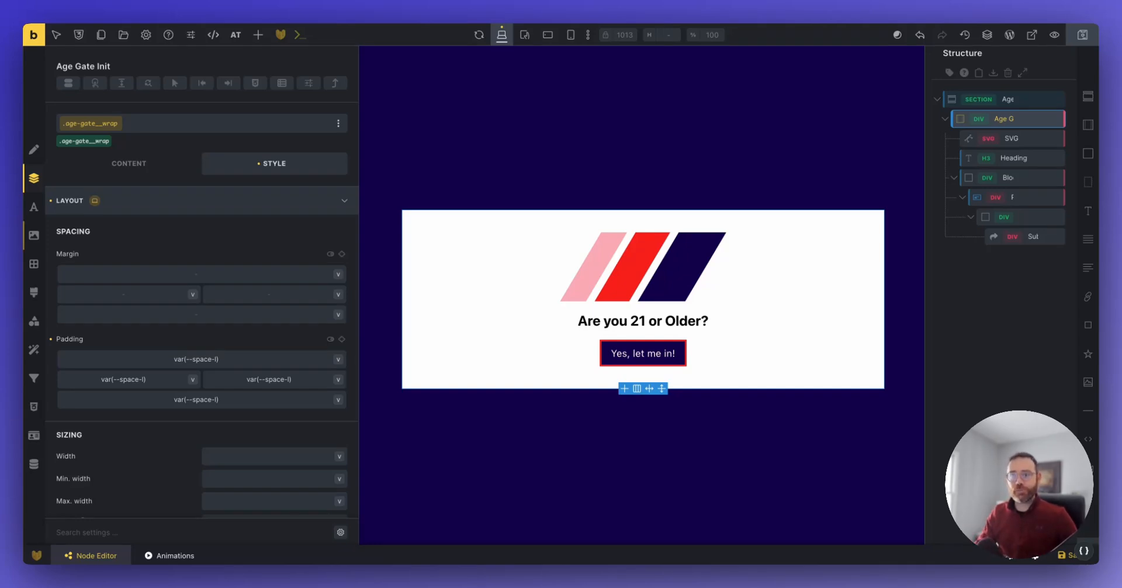
{"action": "mouse_move", "coordinate": [280, 34]}
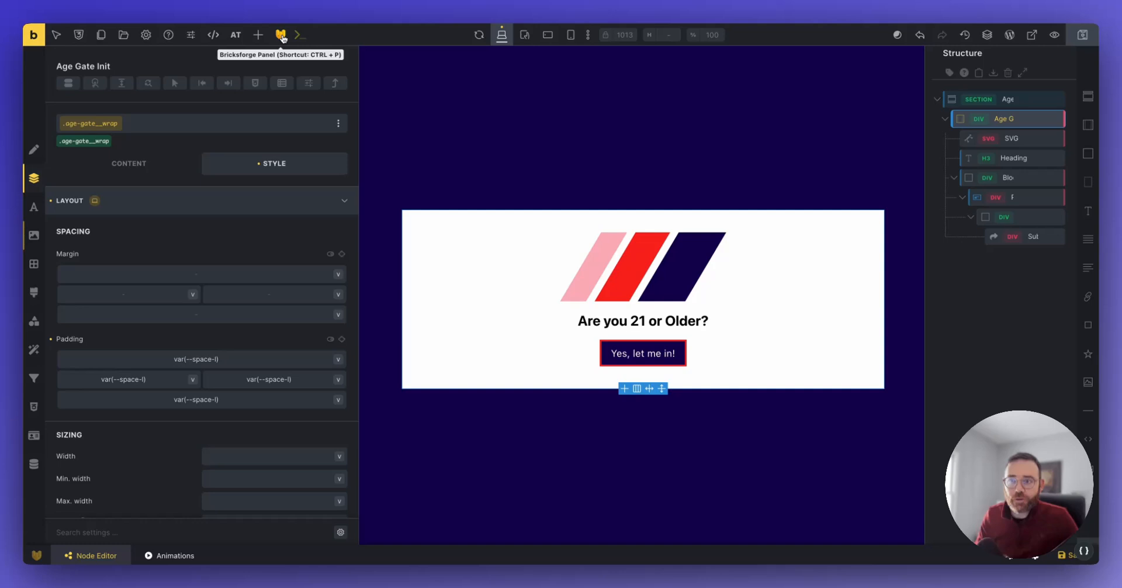
{"action": "mouse_move", "coordinate": [280, 36]}
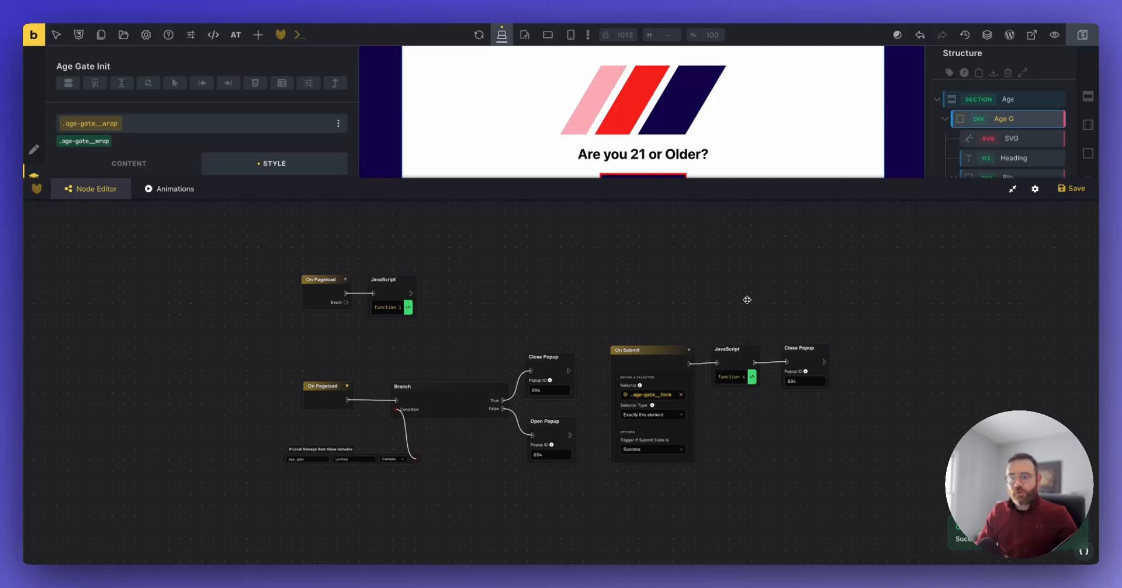
{"action": "mouse_move", "coordinate": [318, 277]}
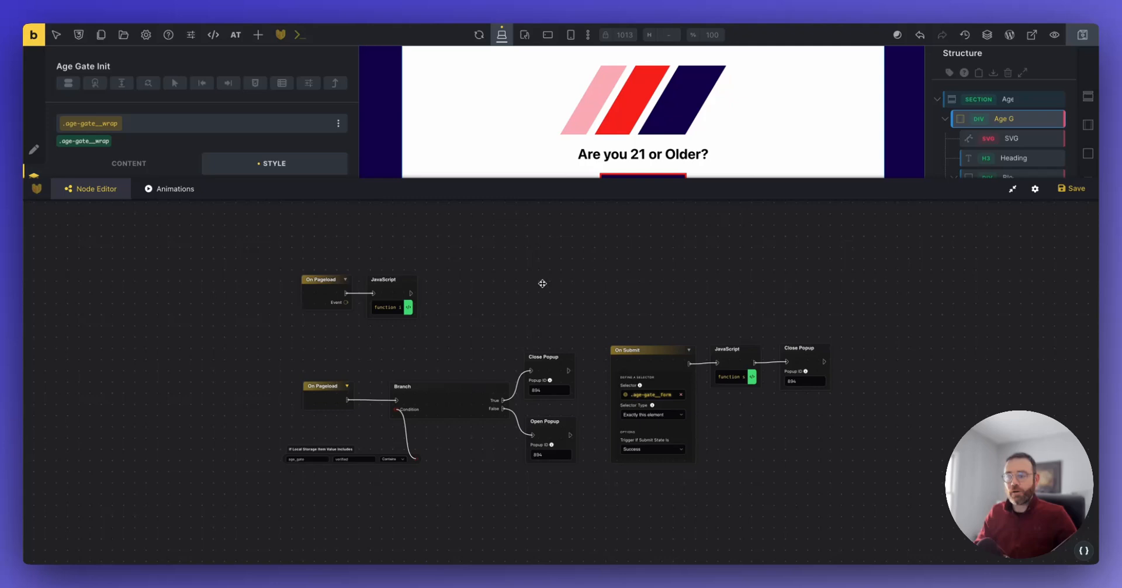
{"action": "mouse_move", "coordinate": [518, 532]}
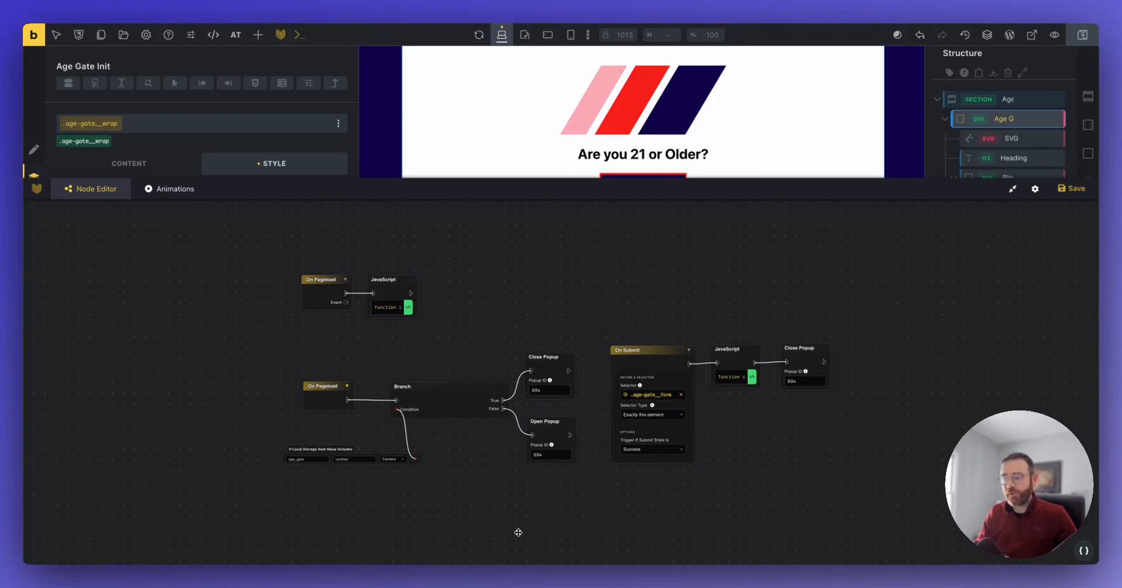
{"action": "mouse_move", "coordinate": [502, 425]}
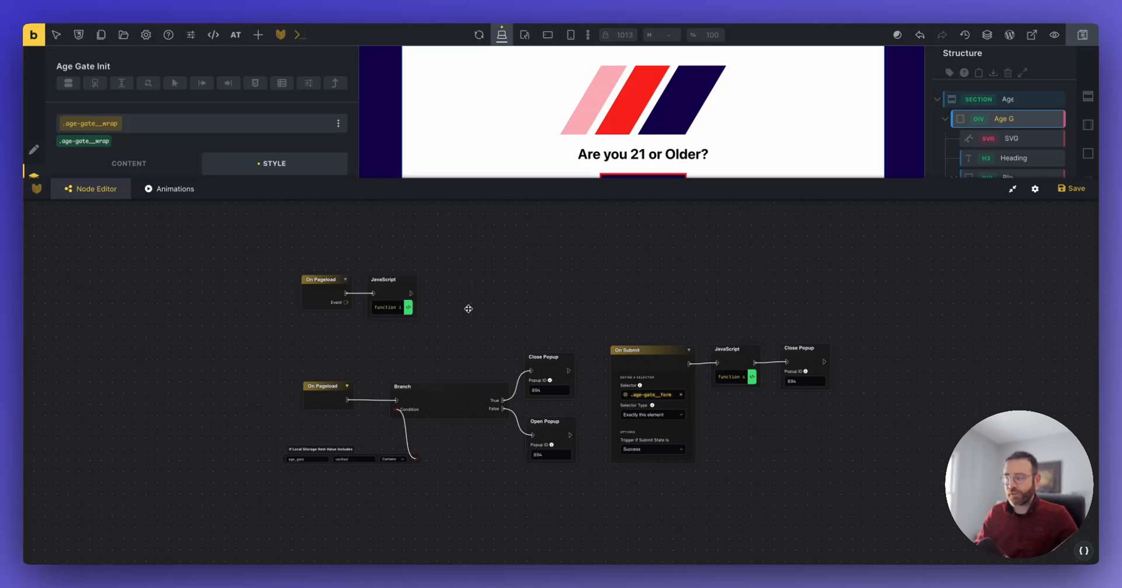
{"action": "mouse_move", "coordinate": [288, 306]}
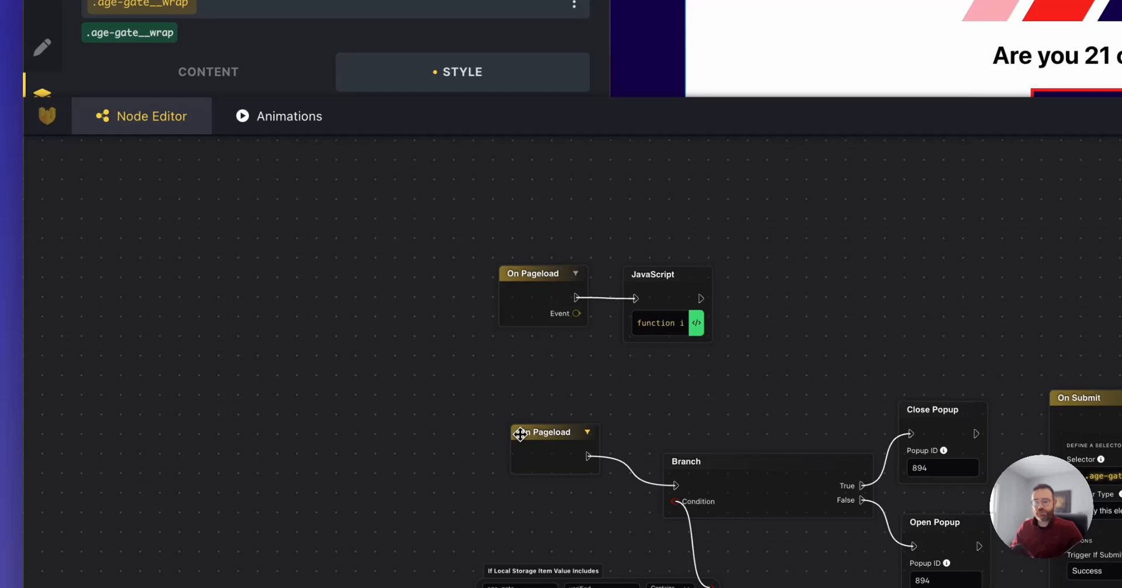
Step: Reposition the existing On Pageload node and add a new On Pageload event above it
{"action": "left_click_drag", "start_coordinate": [544, 431], "coordinate": [551, 461]}
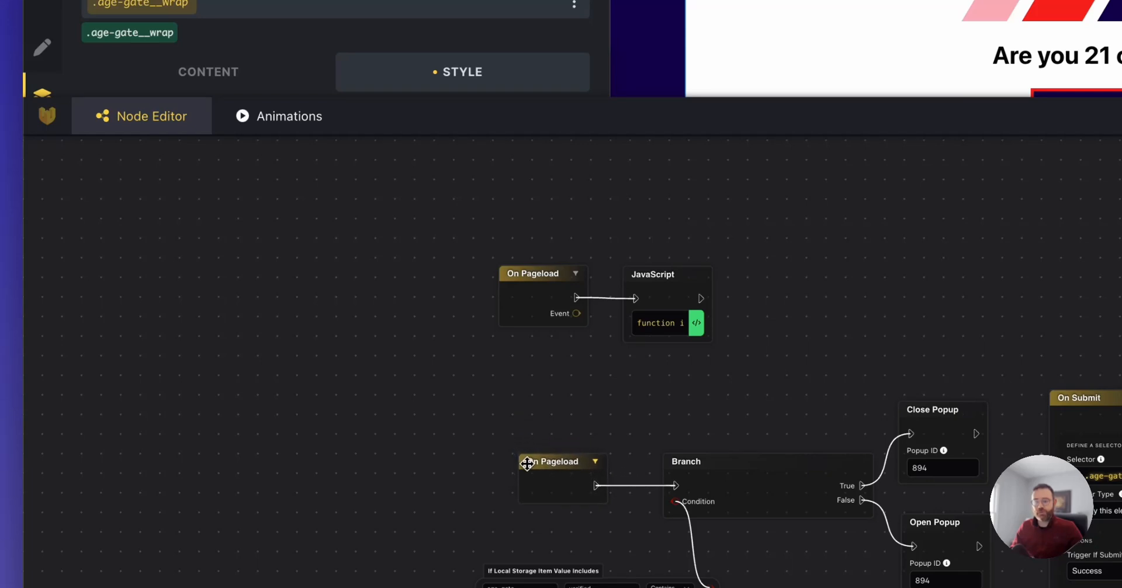
{"action": "mouse_move", "coordinate": [585, 427]}
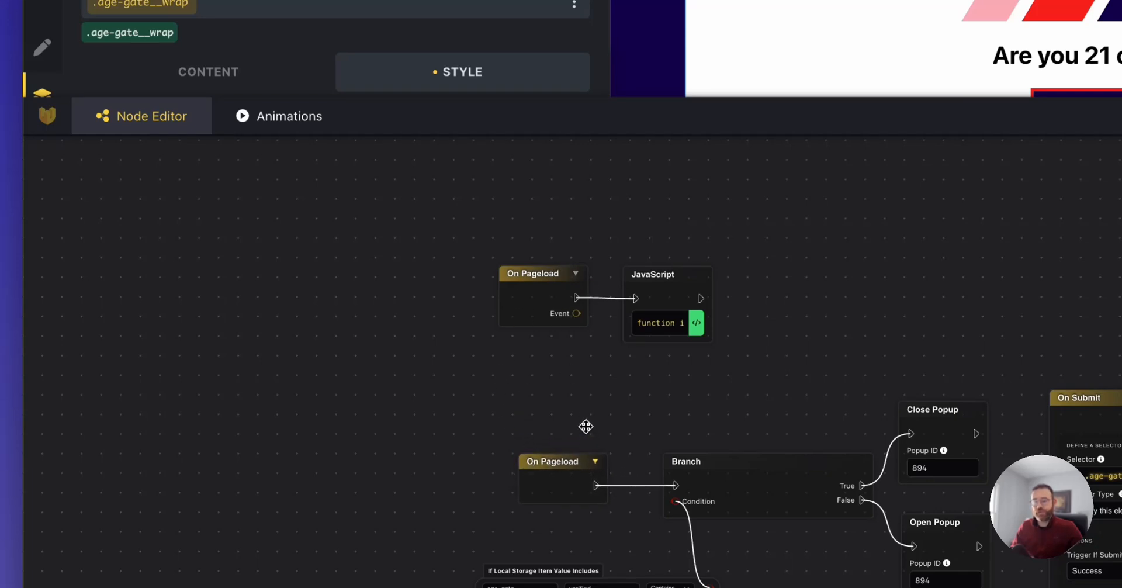
{"action": "mouse_move", "coordinate": [520, 220]}
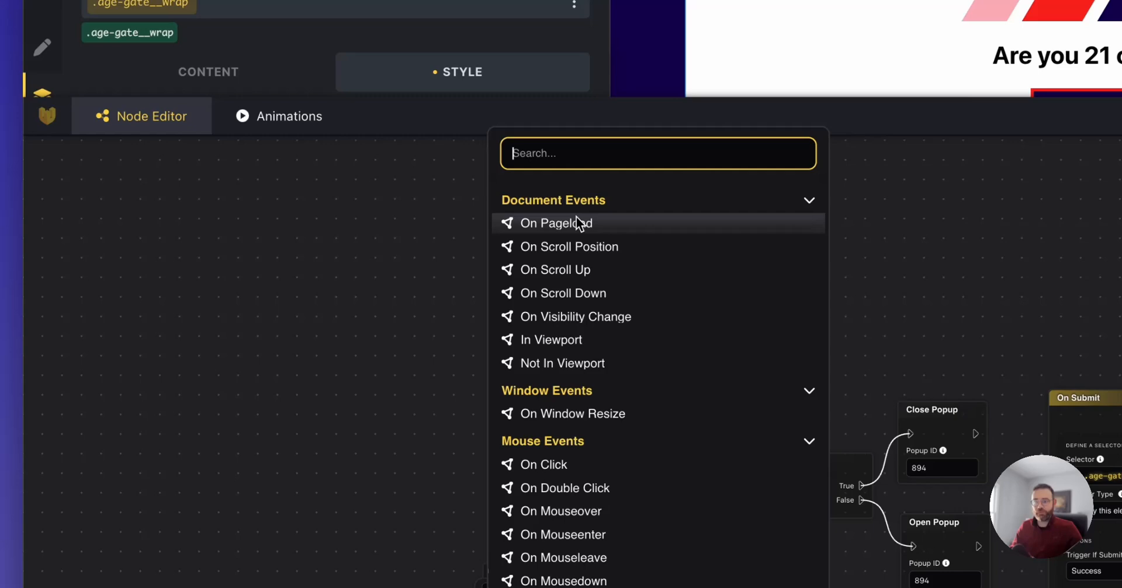
{"action": "mouse_move", "coordinate": [580, 232]}
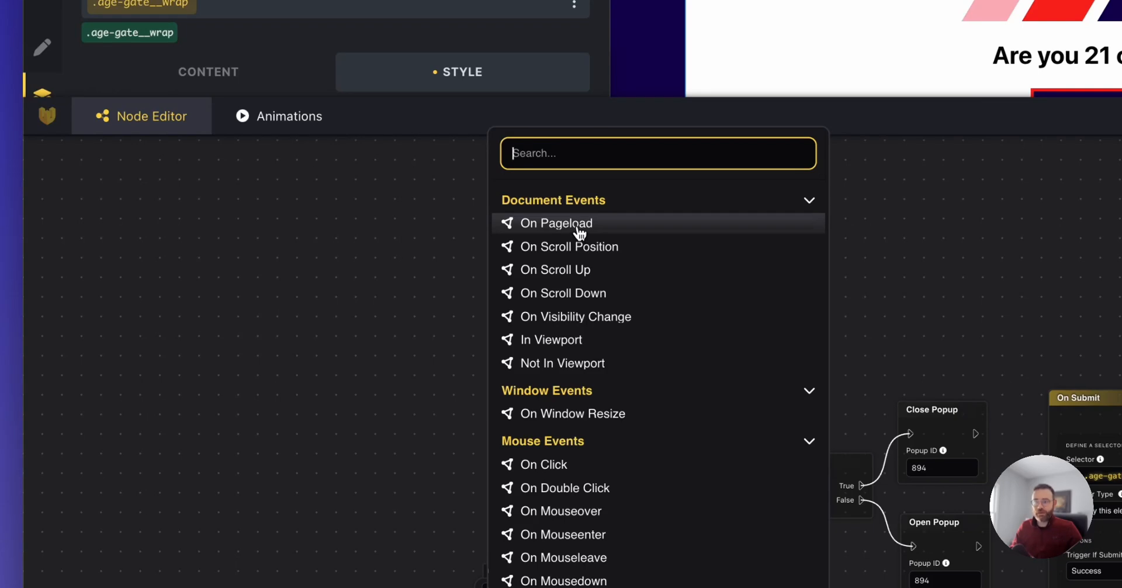
{"action": "left_click", "coordinate": [557, 222]}
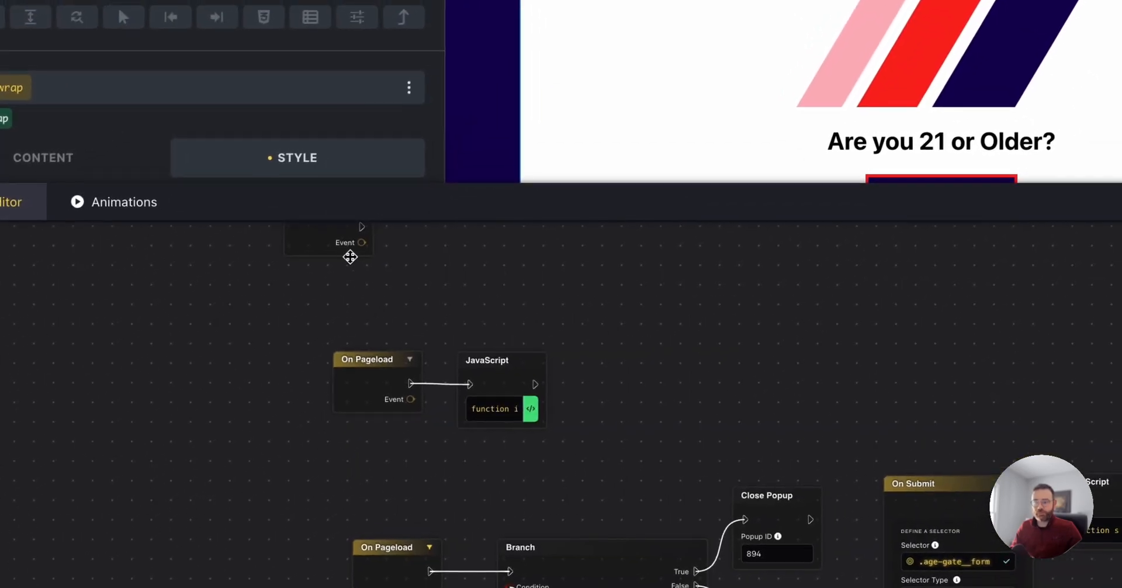
{"action": "left_click_drag", "start_coordinate": [350, 242], "coordinate": [350, 306]}
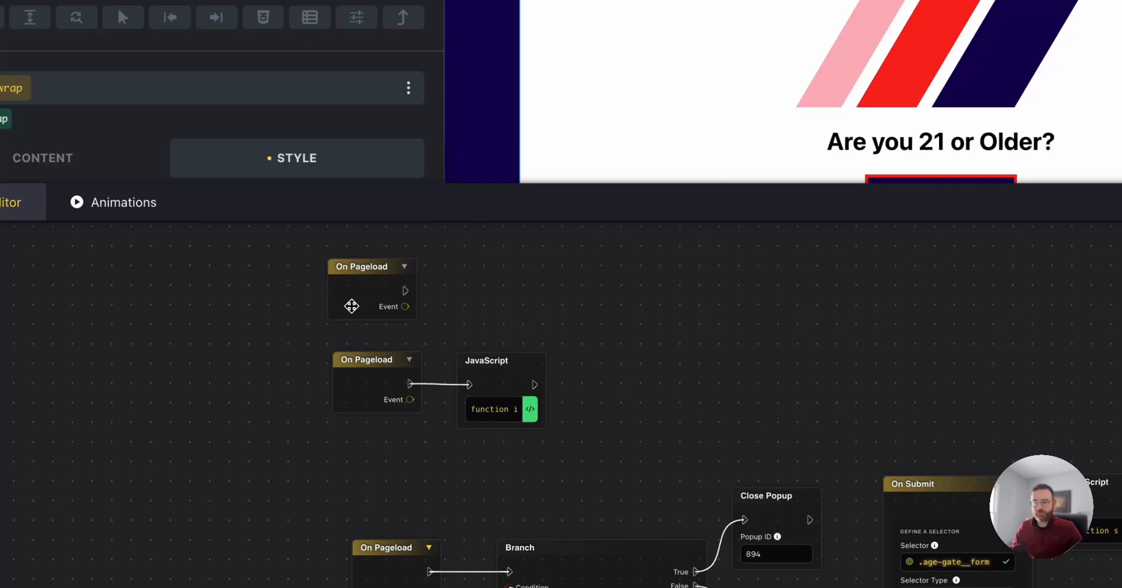
{"action": "mouse_move", "coordinate": [409, 297]}
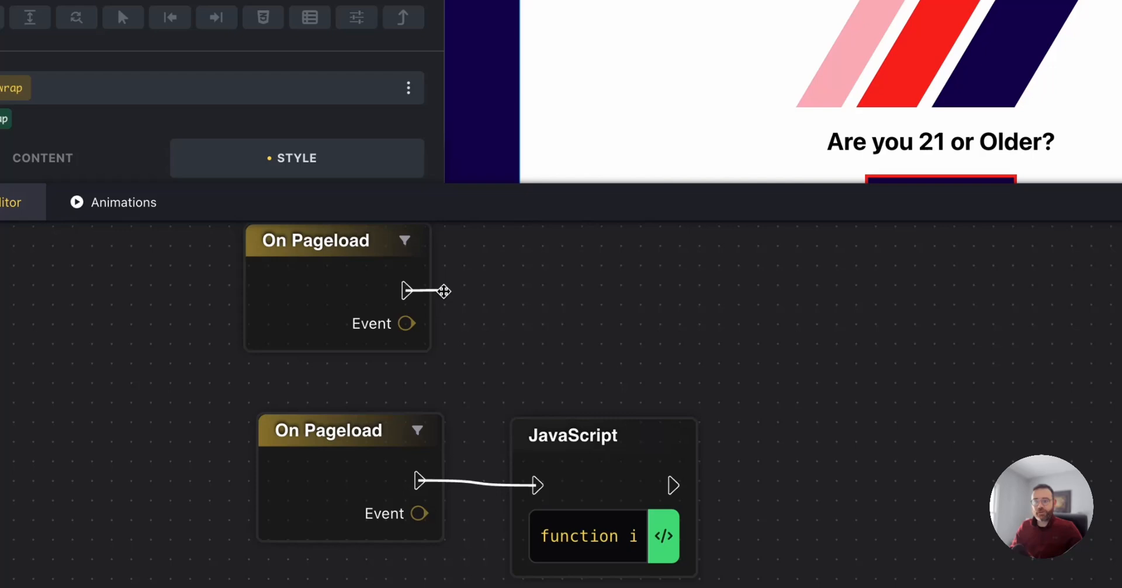
Step: Wire a new JavaScript node, found by searching 'java', to the new event
{"action": "left_click_drag", "start_coordinate": [408, 290], "coordinate": [617, 283]}
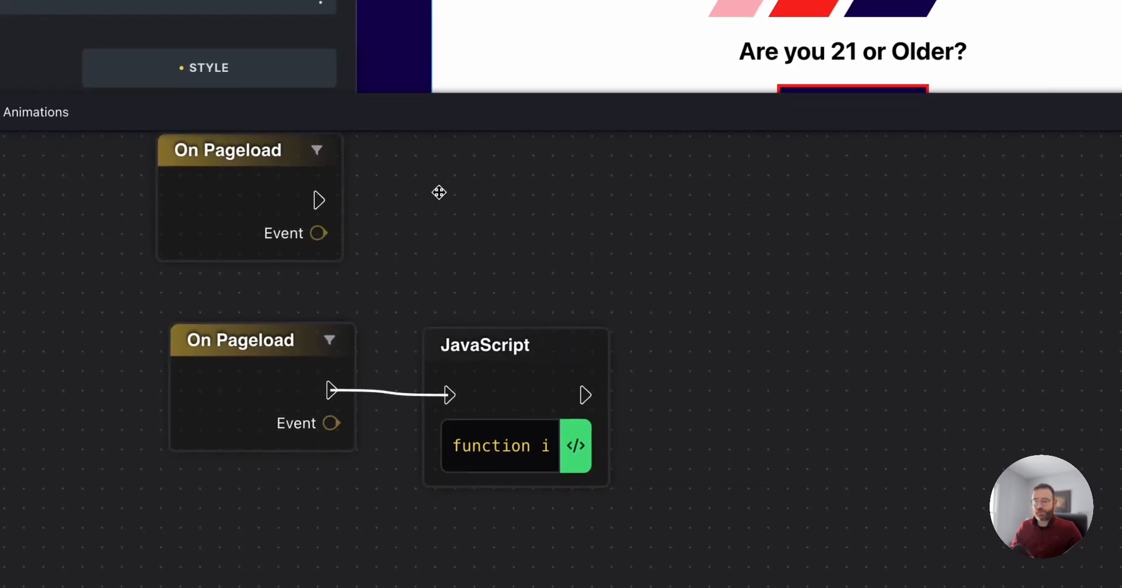
{"action": "left_click", "coordinate": [329, 340]}
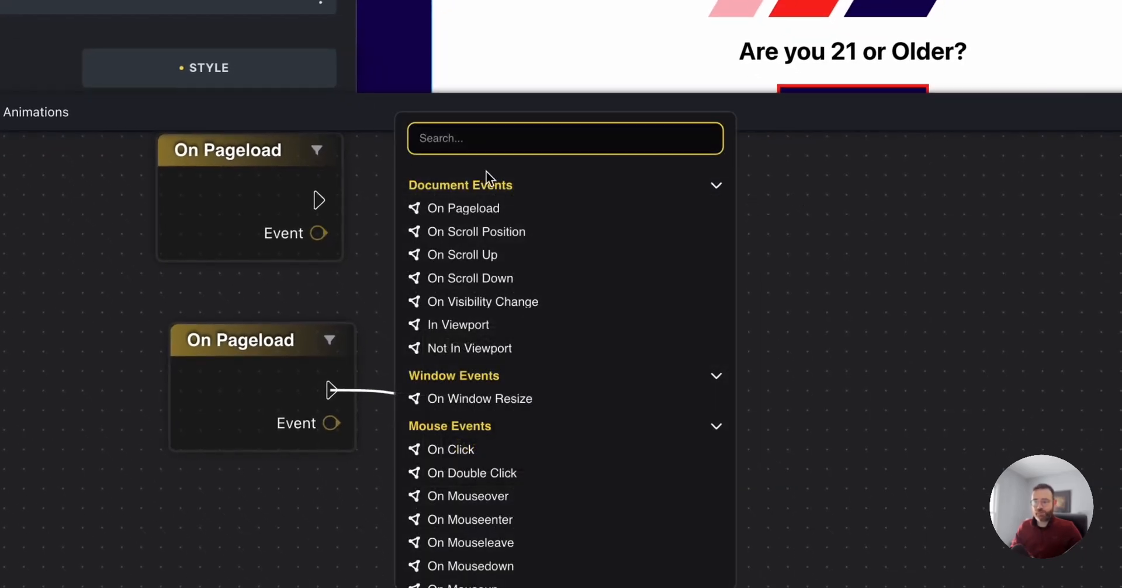
{"action": "type", "text": "ja"}
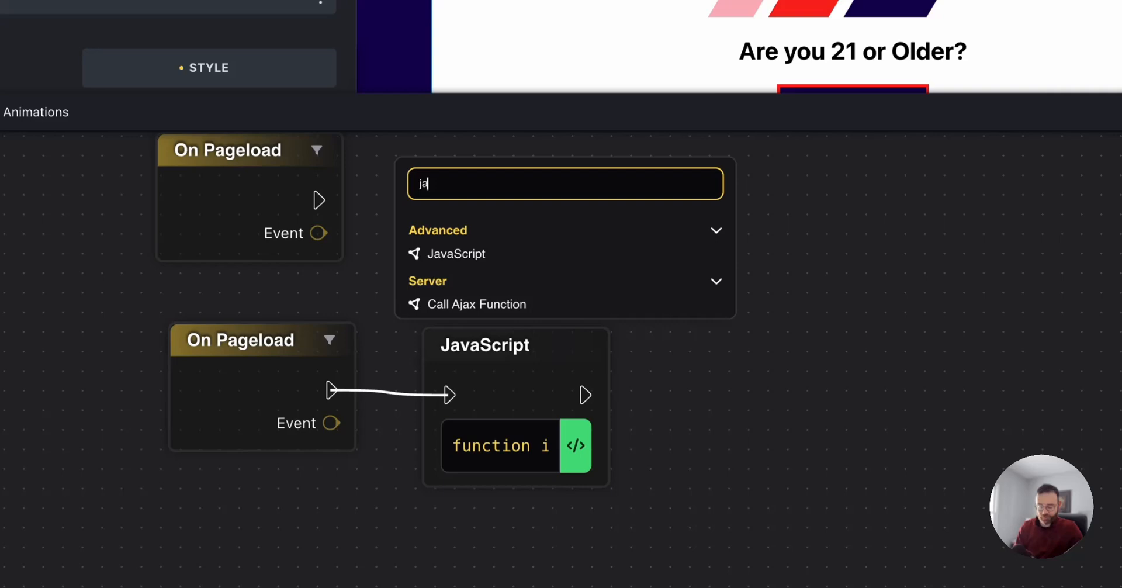
{"action": "type", "text": "va"}
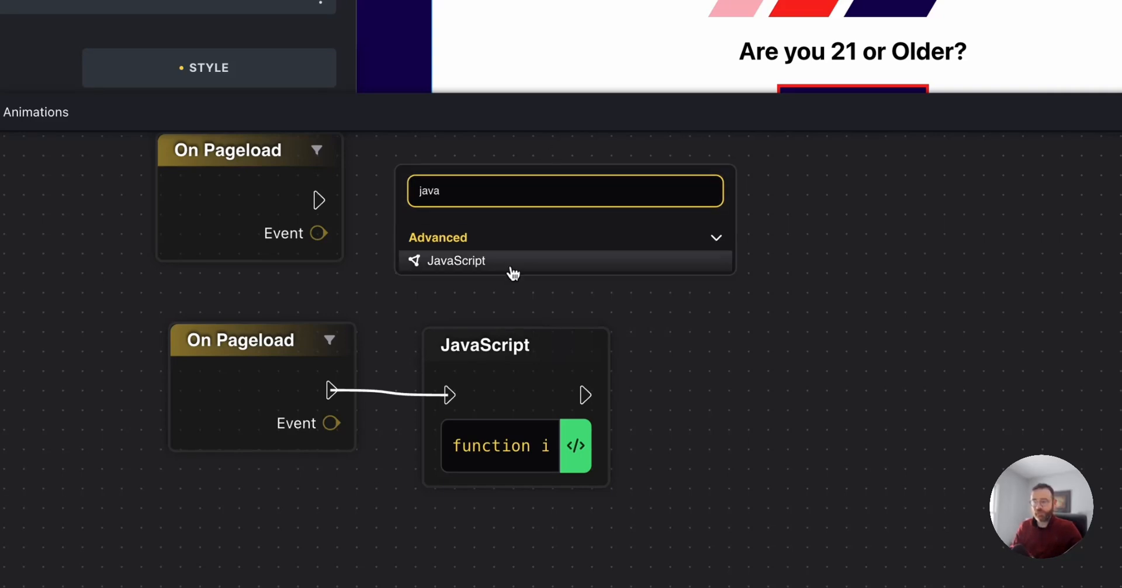
{"action": "left_click", "coordinate": [455, 260]}
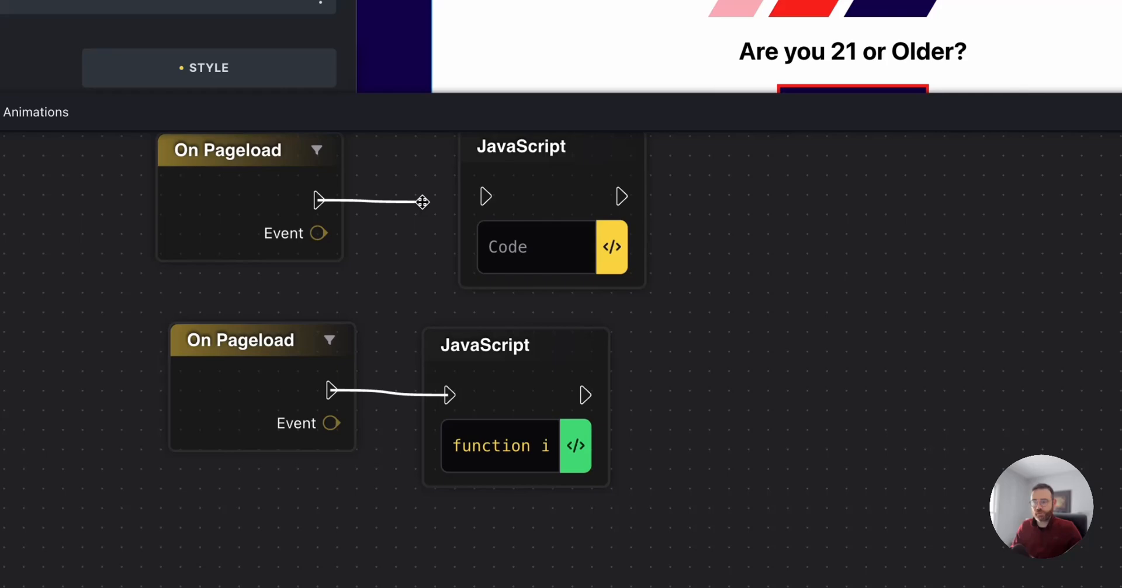
{"action": "left_click_drag", "start_coordinate": [421, 201], "coordinate": [487, 197]}
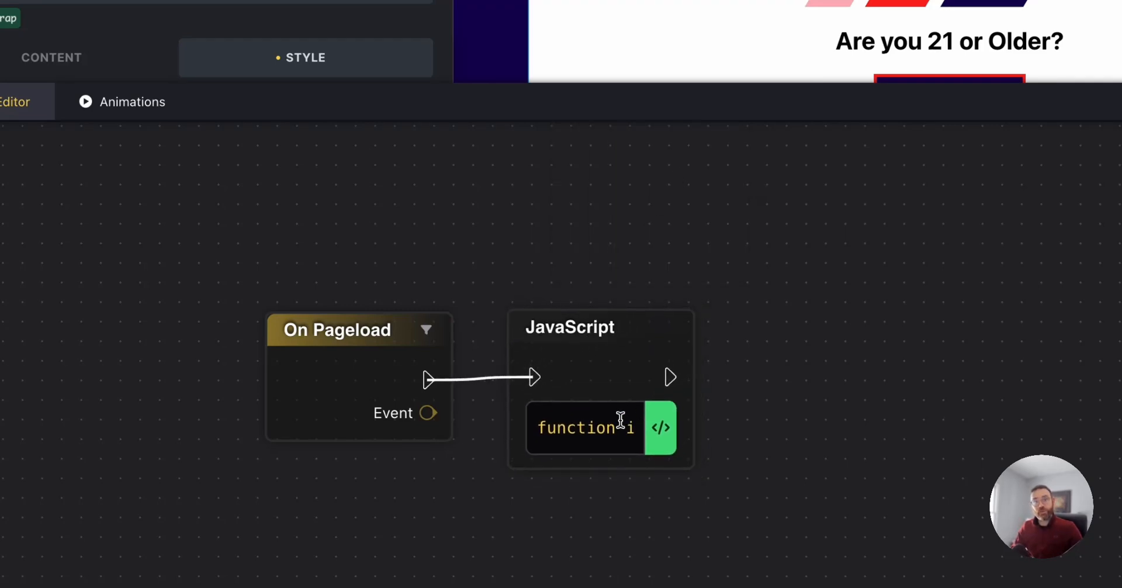
{"action": "mouse_move", "coordinate": [660, 427]}
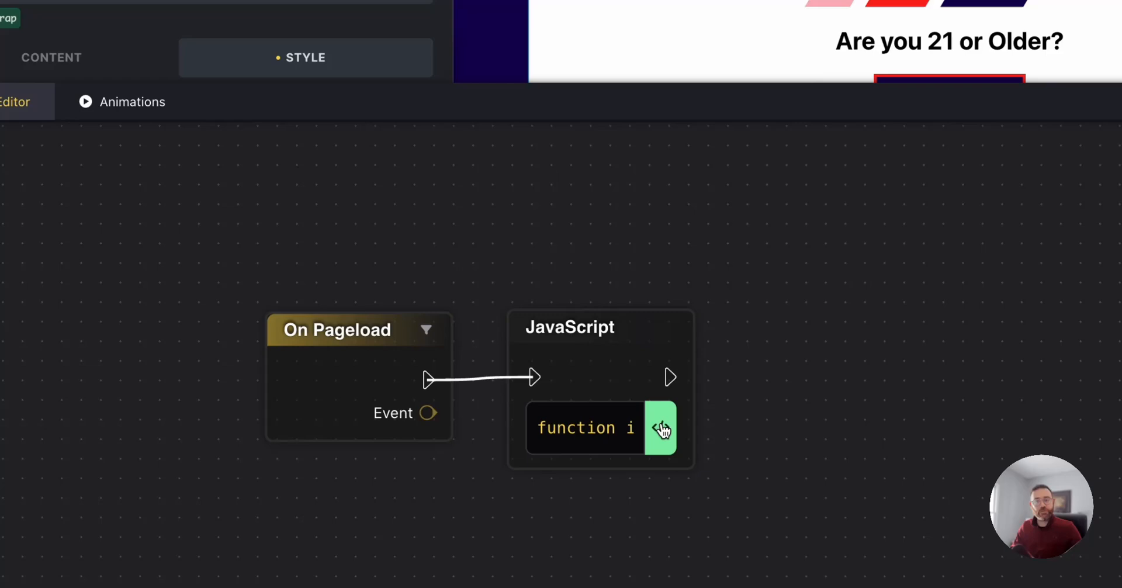
Step: Open the page-load JavaScript node's code in a maximized editor to read the age_gate checks
{"action": "left_click", "coordinate": [659, 427]}
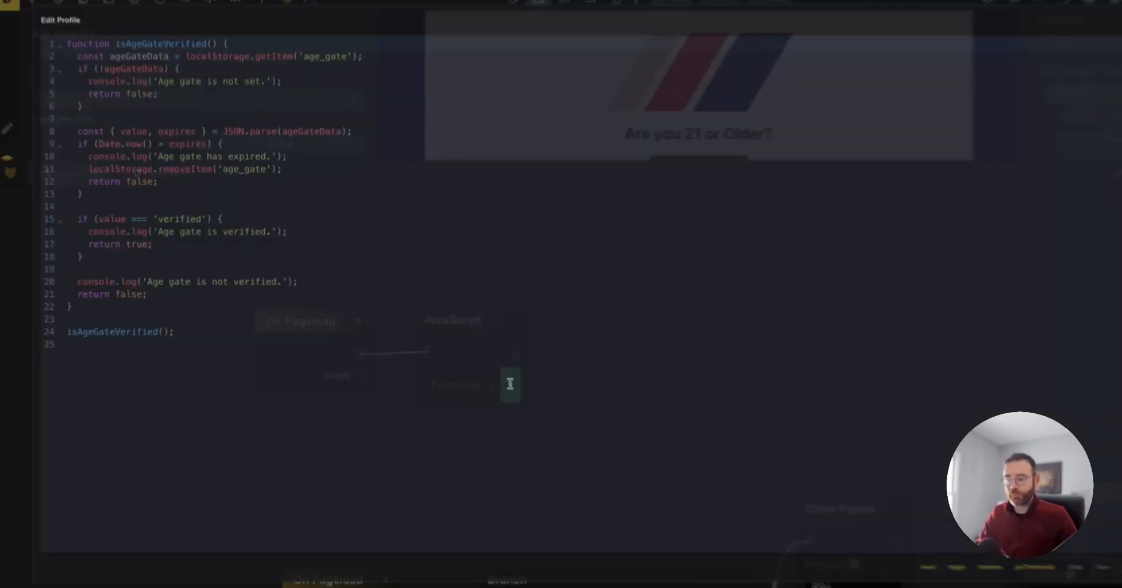
{"action": "left_click", "coordinate": [1065, 40]}
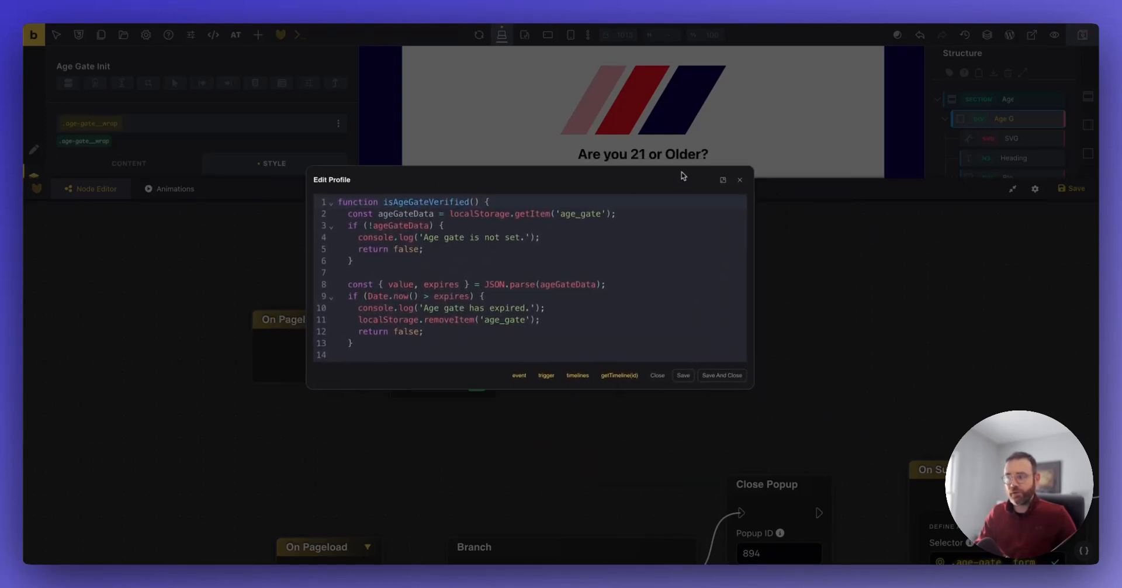
{"action": "left_click", "coordinate": [723, 179]}
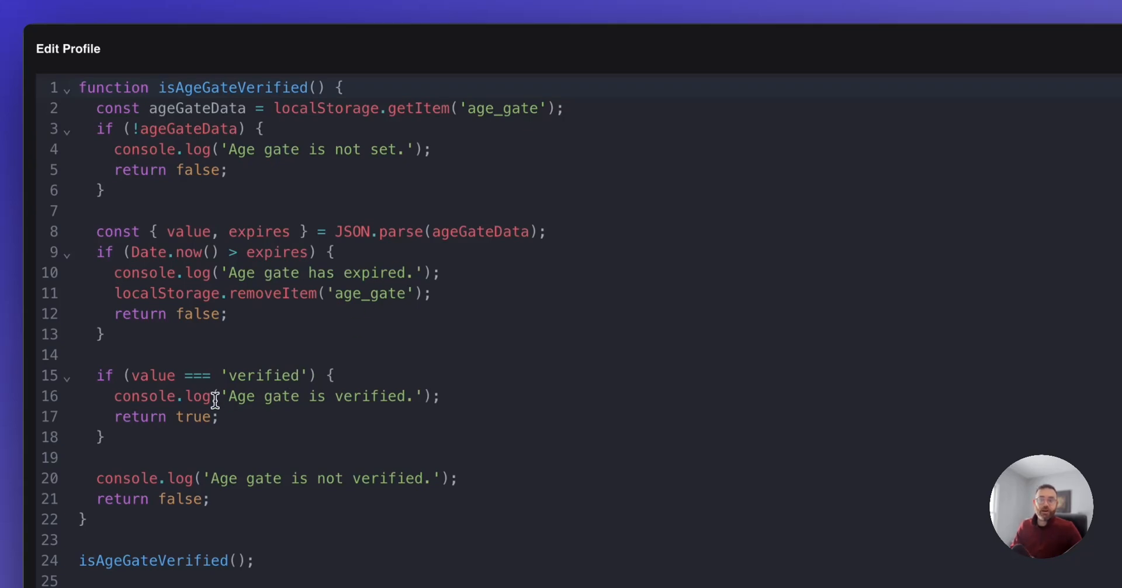
{"action": "mouse_move", "coordinate": [242, 393]}
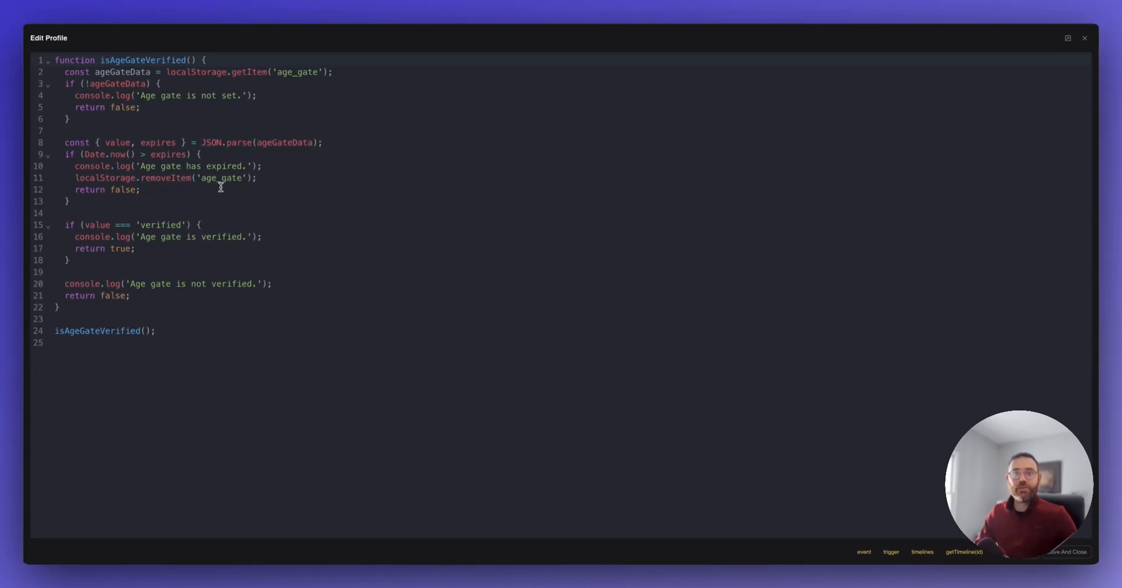
{"action": "mouse_move", "coordinate": [247, 146]}
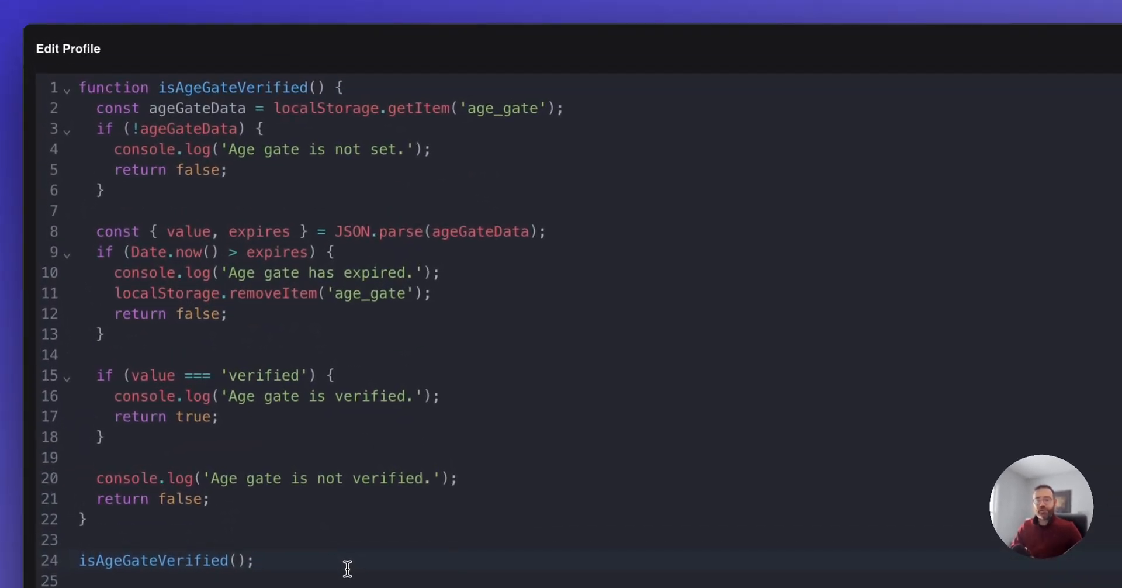
{"action": "left_click", "coordinate": [255, 560]}
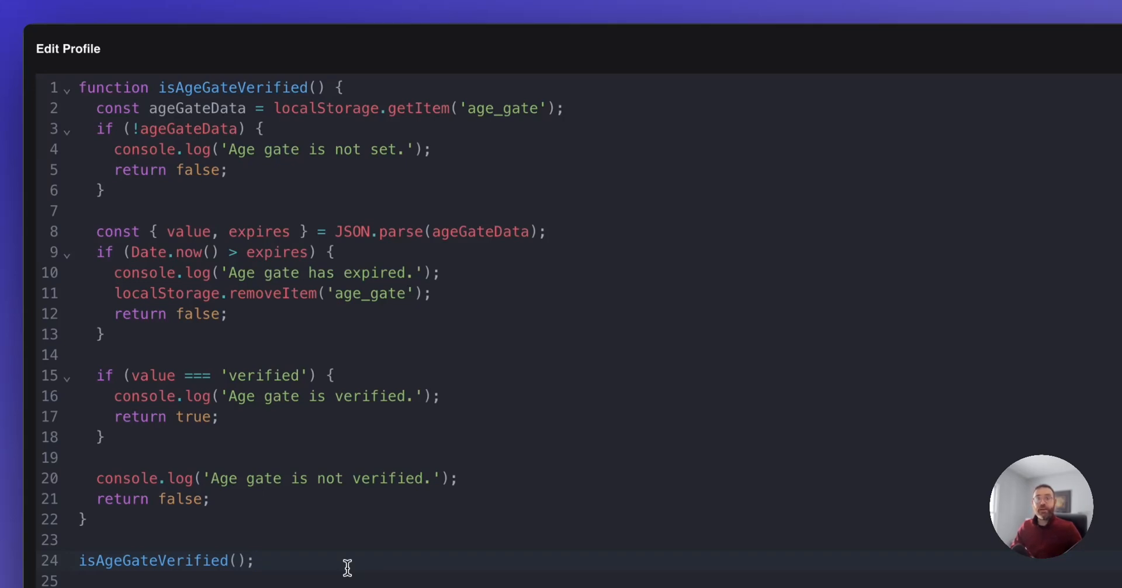
{"action": "left_click", "coordinate": [253, 560]}
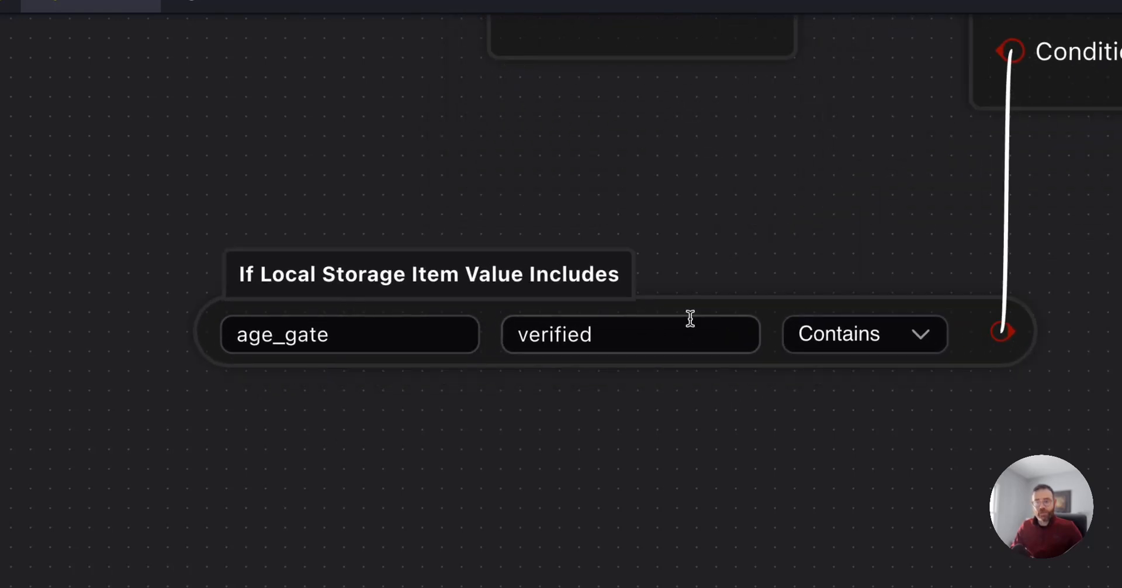
{"action": "mouse_move", "coordinate": [561, 326]}
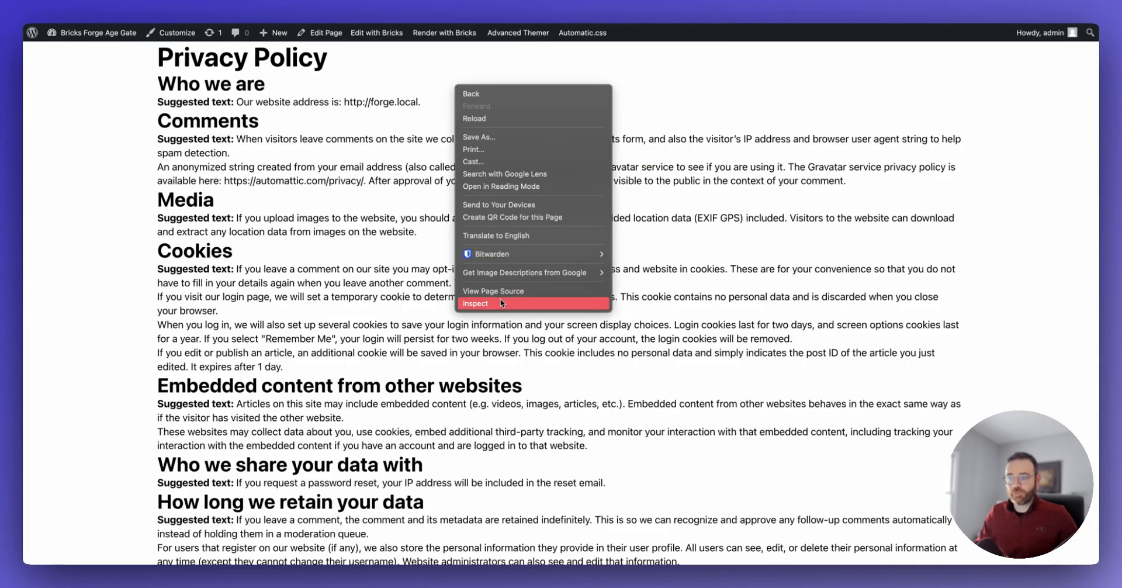
Step: Inspect local storage to confirm age_gate holds 'verified' with an expiry, then close DevTools
{"action": "left_click", "coordinate": [474, 303]}
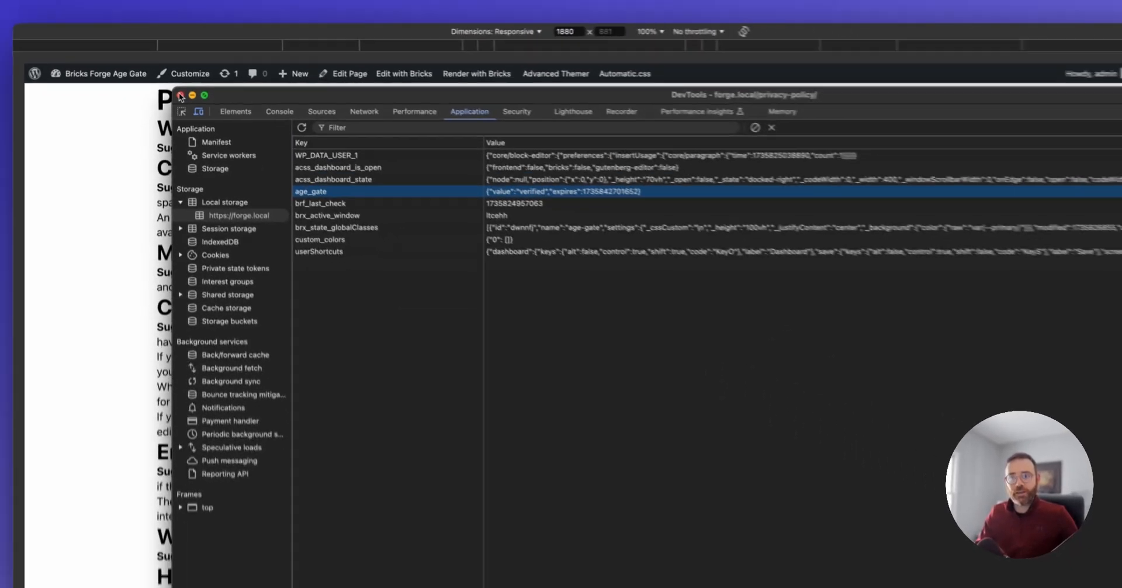
{"action": "left_click", "coordinate": [181, 96]}
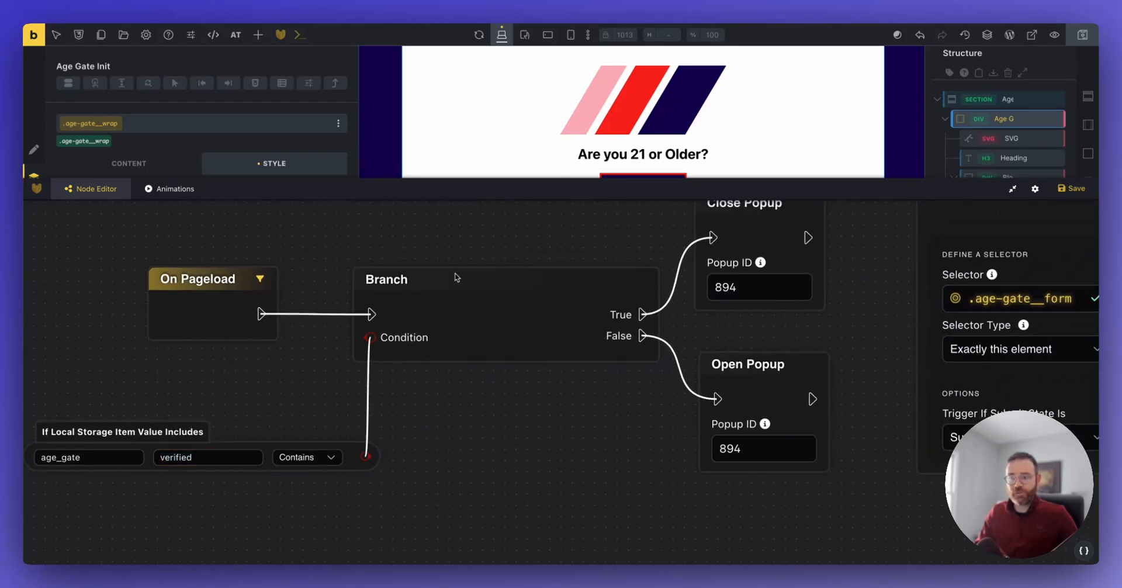
{"action": "mouse_move", "coordinate": [425, 240]}
{"action": "type", "text": "b"}
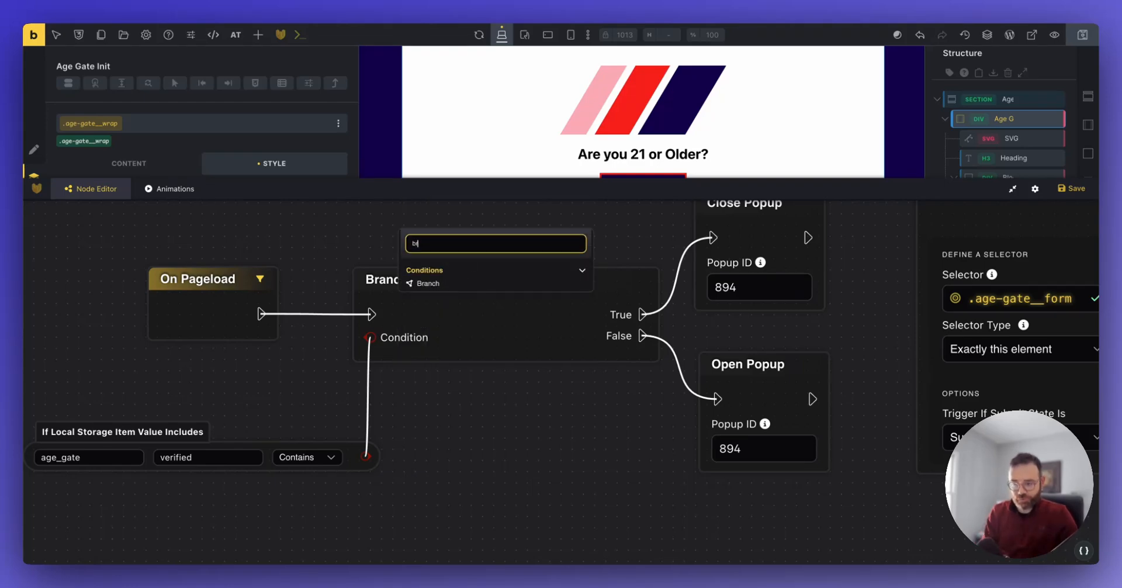
{"action": "type", "text": "ran"}
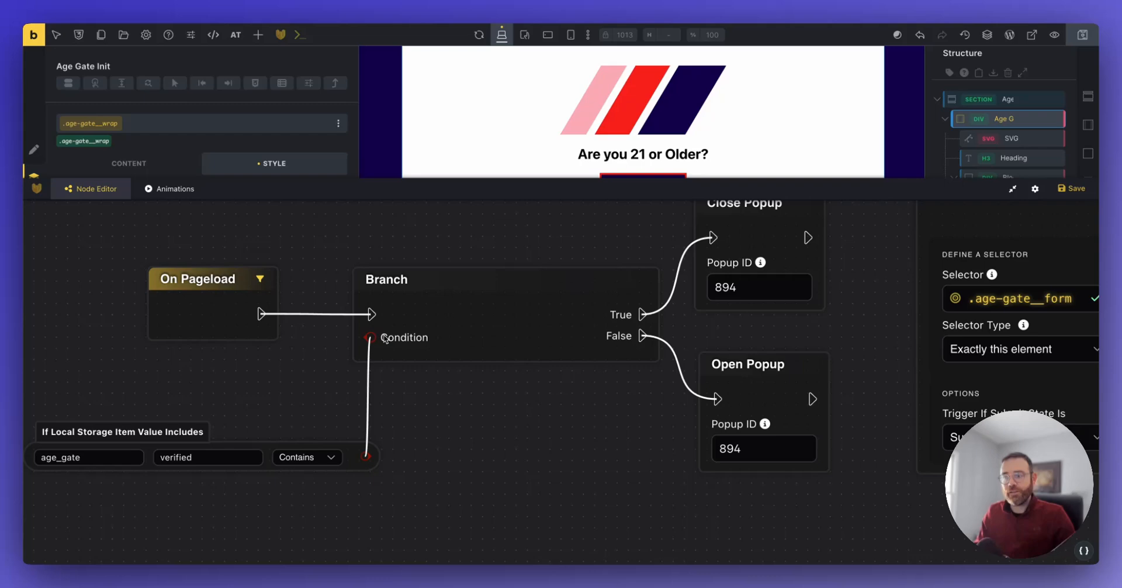
{"action": "mouse_move", "coordinate": [652, 295]}
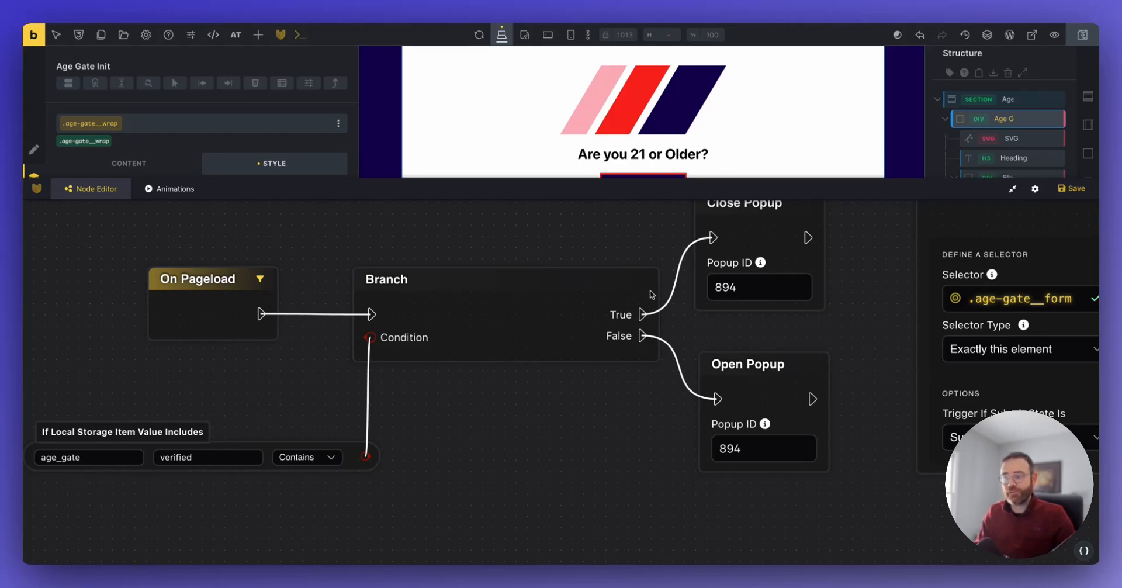
{"action": "mouse_move", "coordinate": [377, 344]}
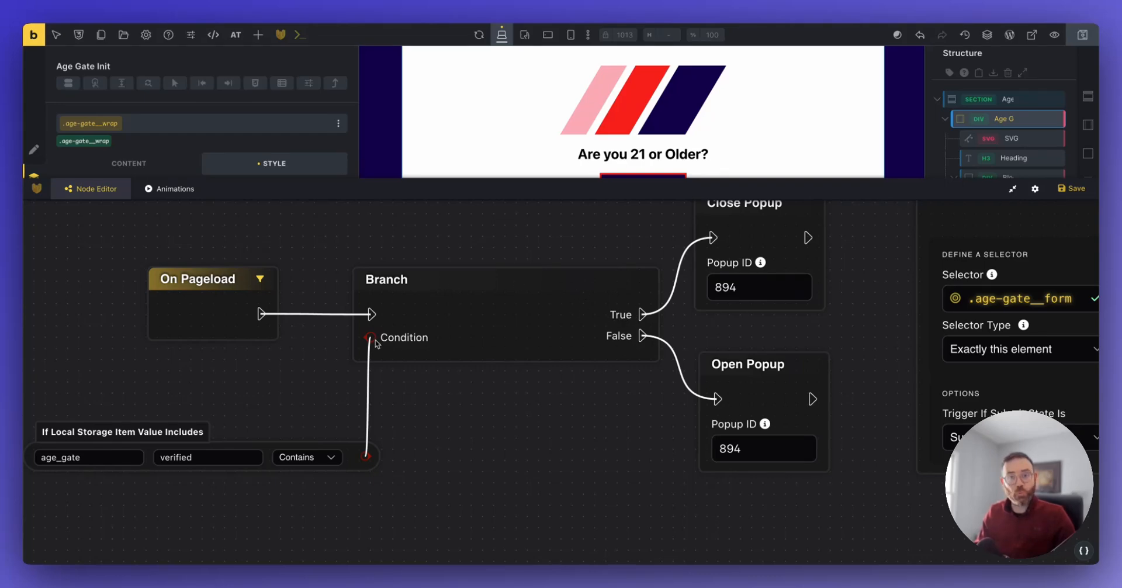
{"action": "mouse_move", "coordinate": [417, 348]}
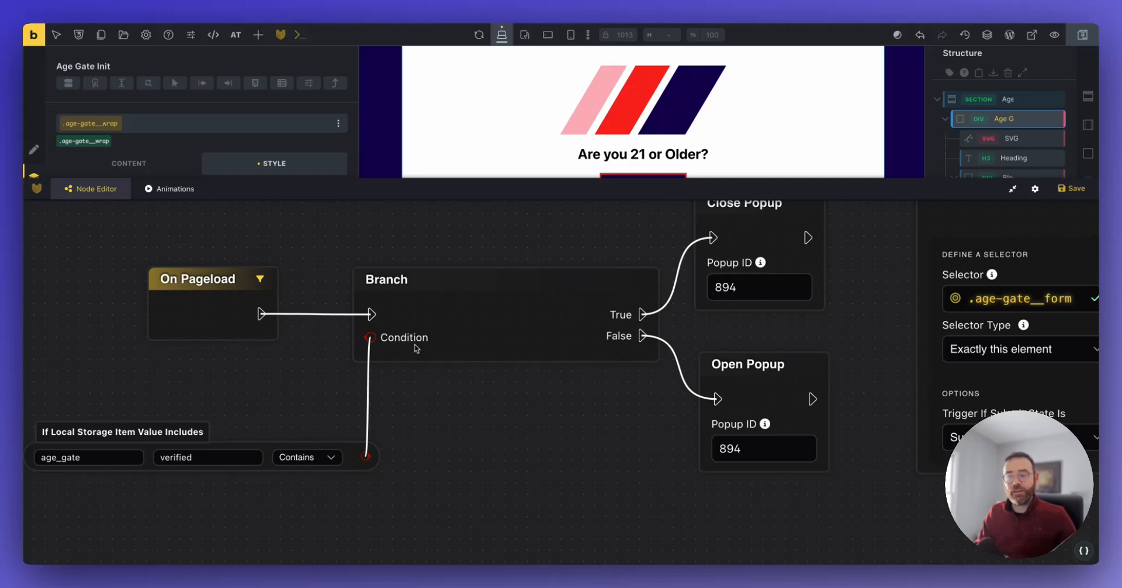
{"action": "mouse_move", "coordinate": [640, 342]}
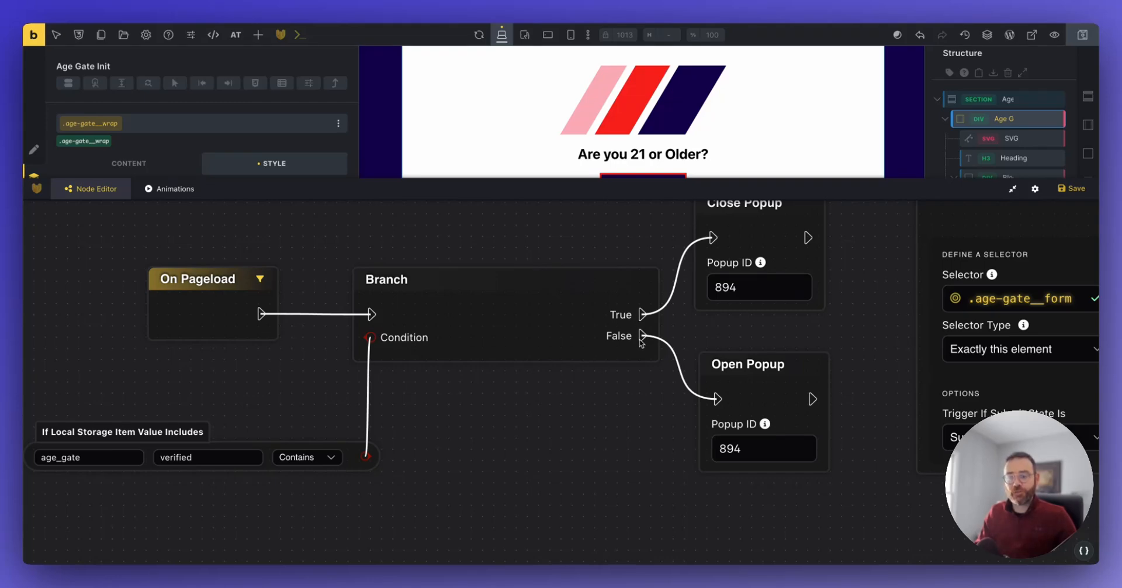
{"action": "mouse_move", "coordinate": [882, 287]}
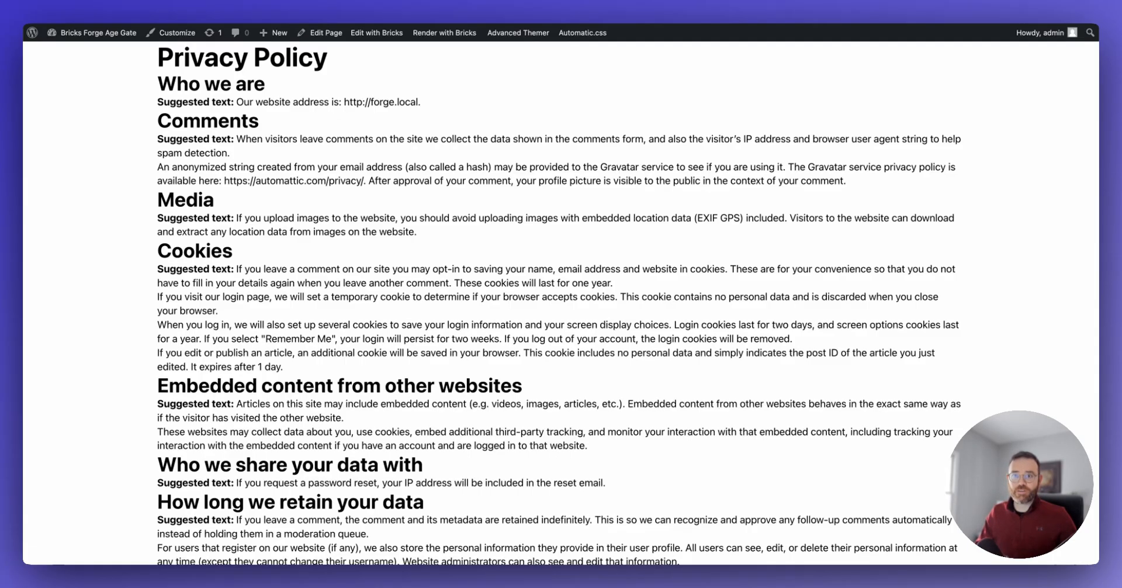
Step: Delete the age_gate item from local storage in DevTools and reload the frontend
{"action": "right_click", "coordinate": [527, 138]}
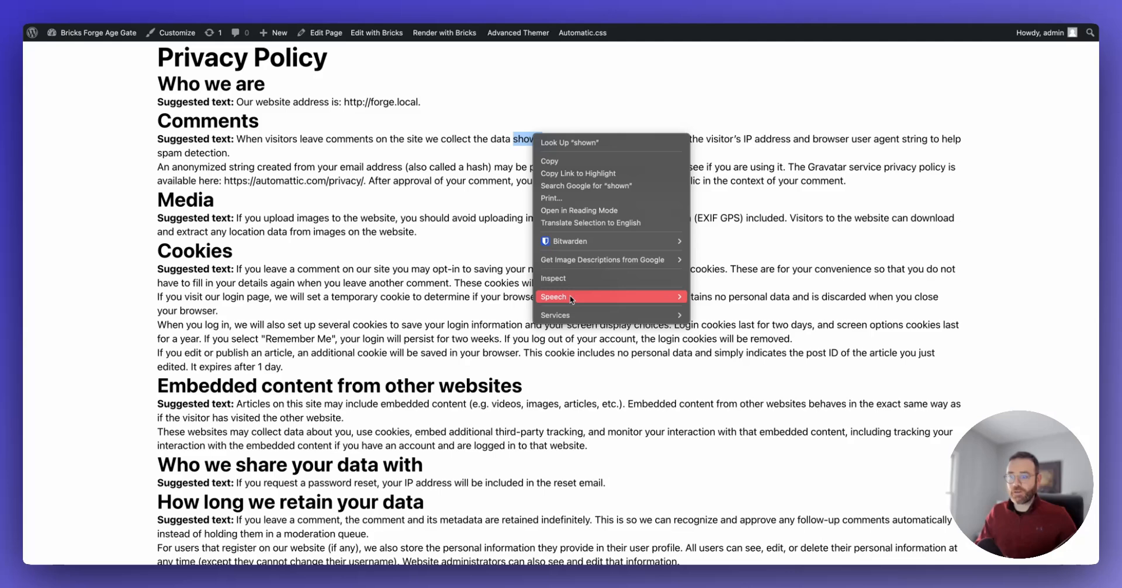
{"action": "left_click", "coordinate": [554, 278]}
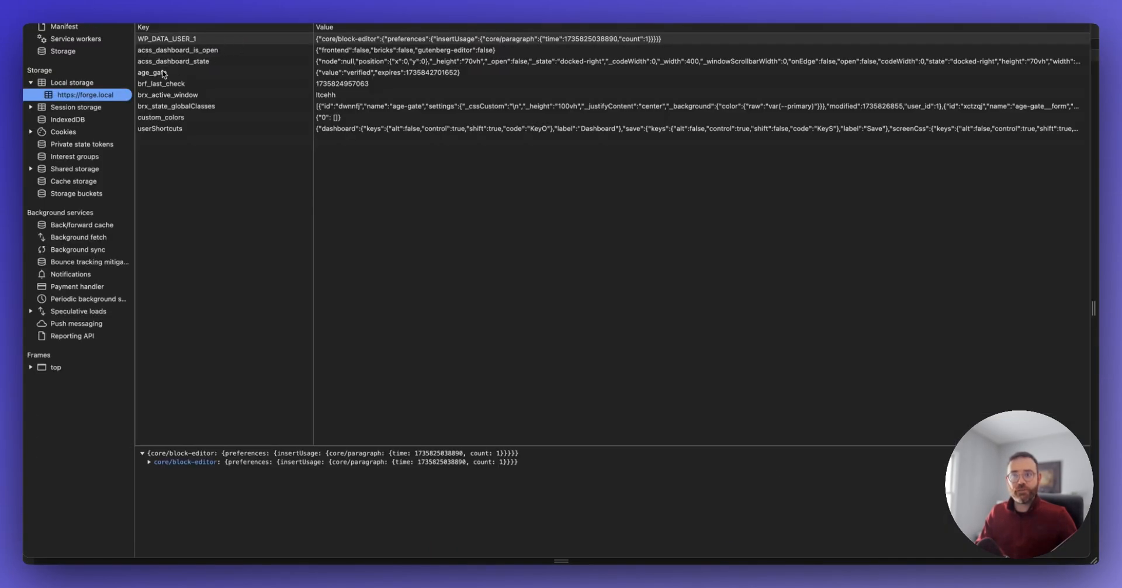
{"action": "right_click", "coordinate": [150, 73]}
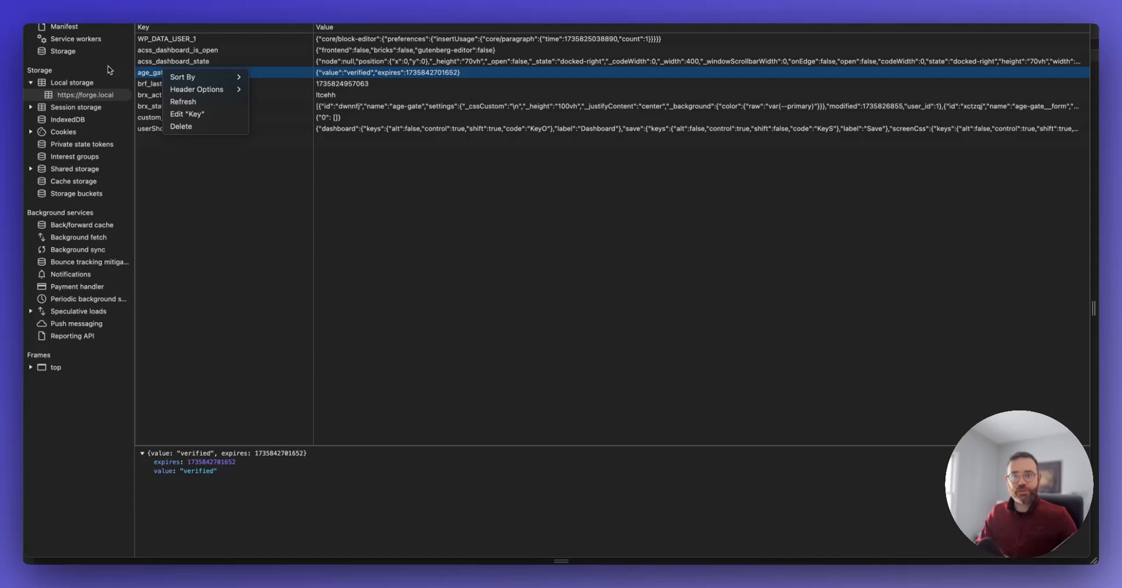
{"action": "mouse_move", "coordinate": [181, 126]}
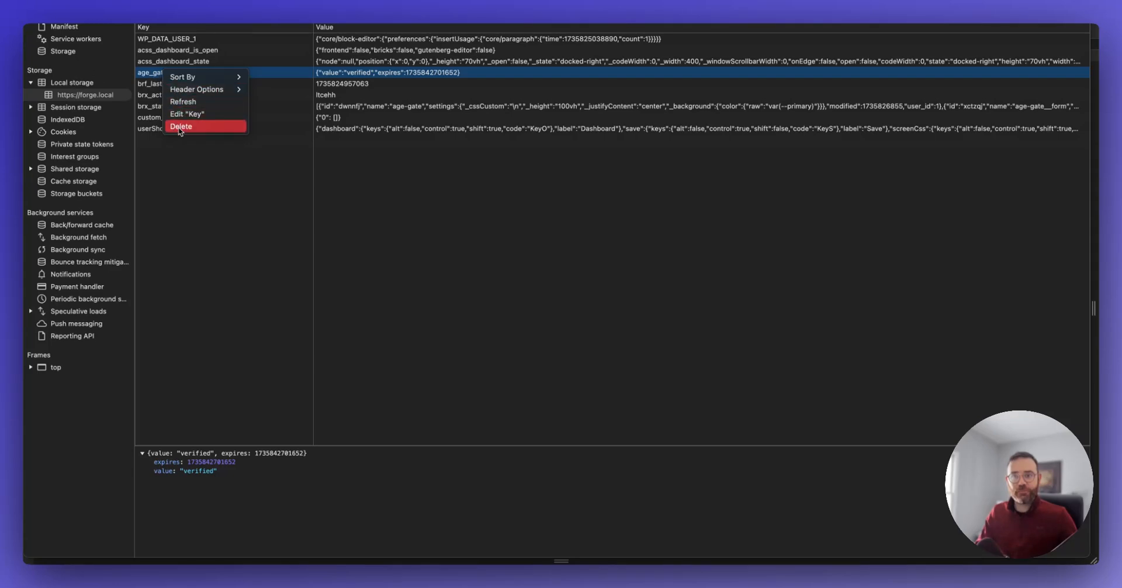
{"action": "left_click", "coordinate": [181, 126]}
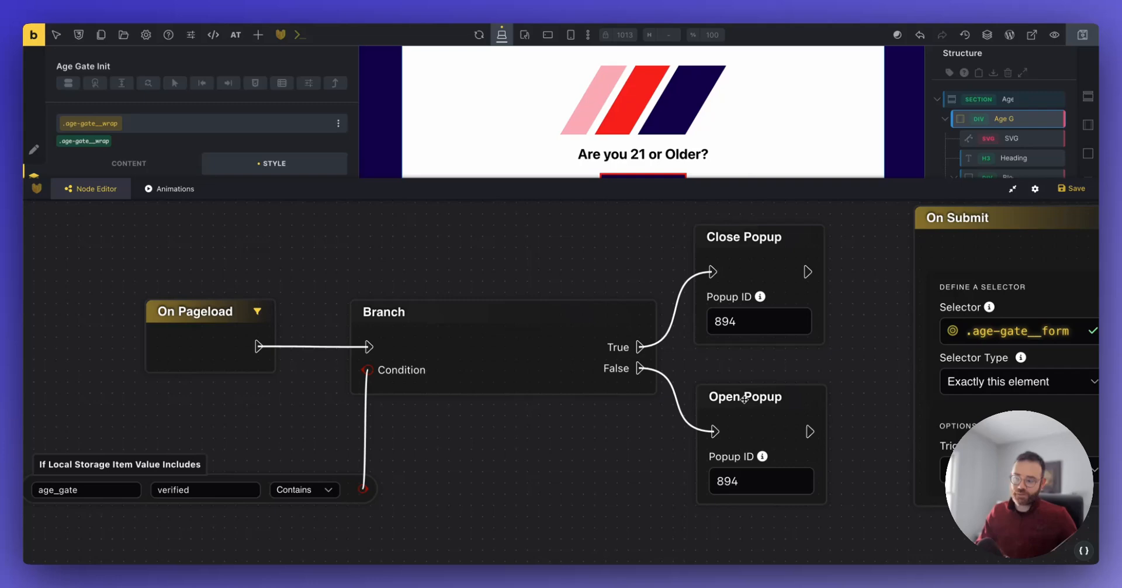
{"action": "left_click", "coordinate": [760, 480]}
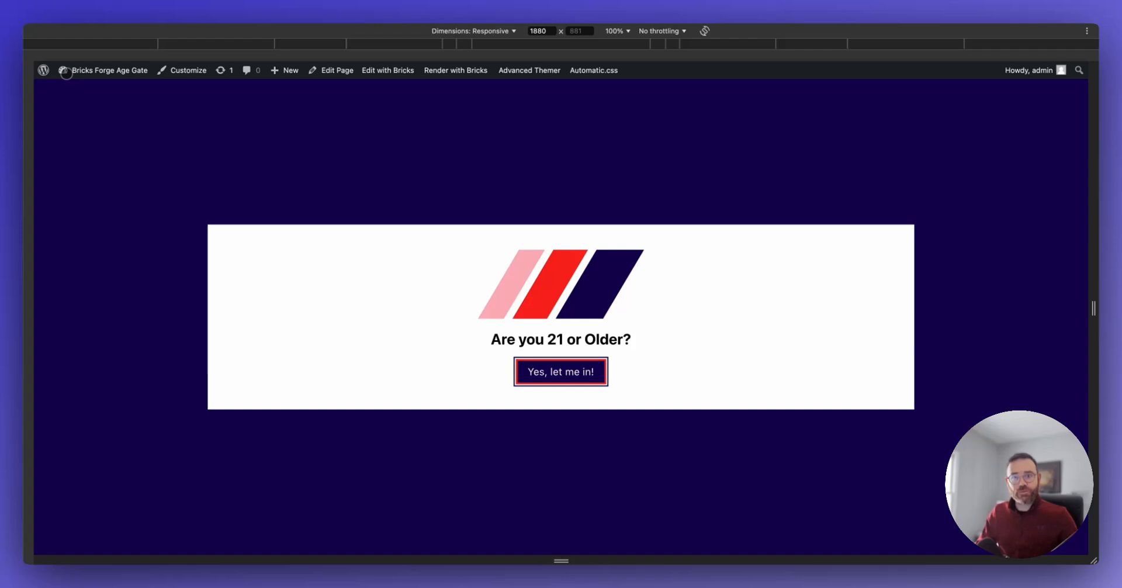
Step: Go from the site's admin bar to the WordPress dashboard and Bricks > Templates
{"action": "left_click", "coordinate": [43, 70]}
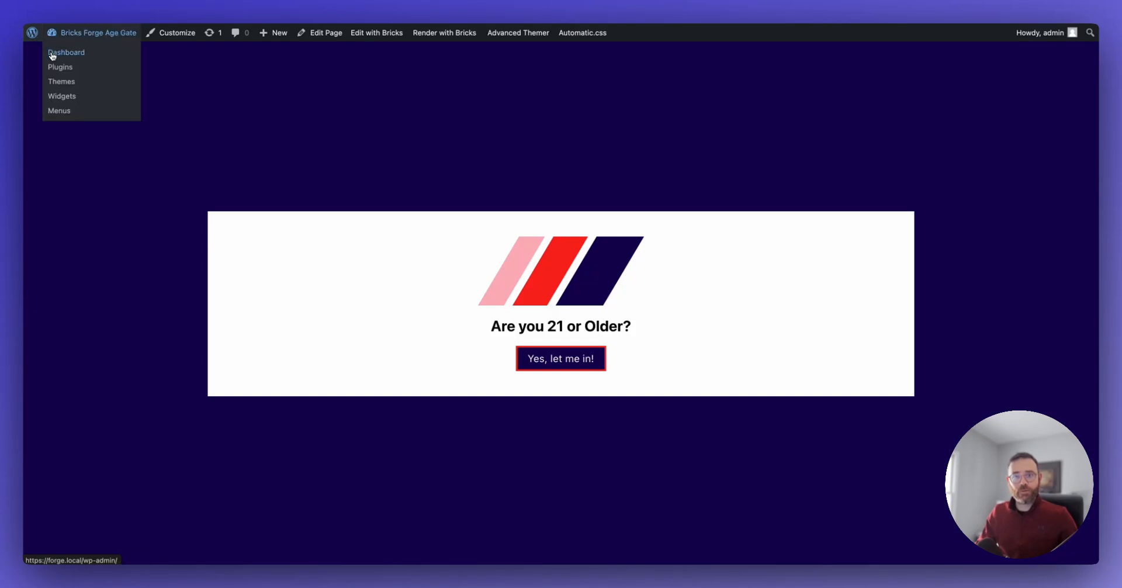
{"action": "left_click", "coordinate": [66, 52]}
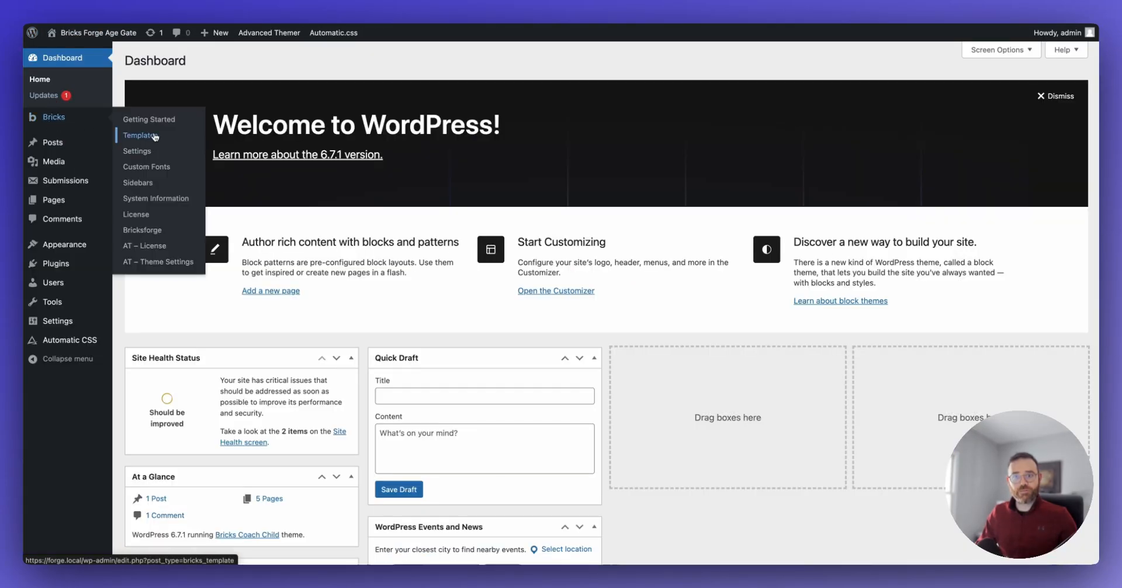
{"action": "left_click", "coordinate": [141, 135]}
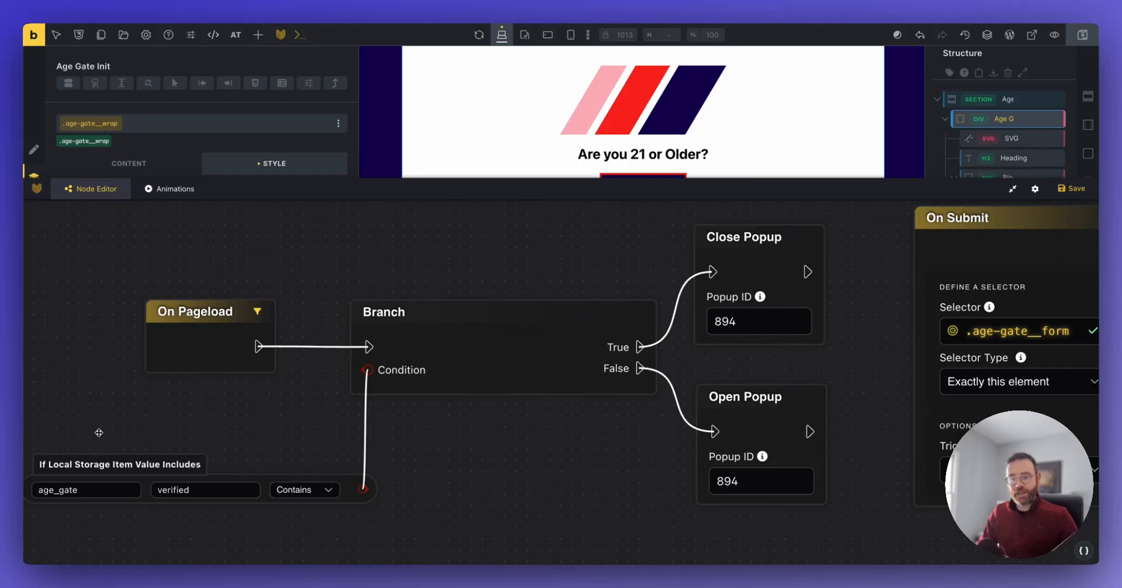
{"action": "mouse_move", "coordinate": [757, 255]}
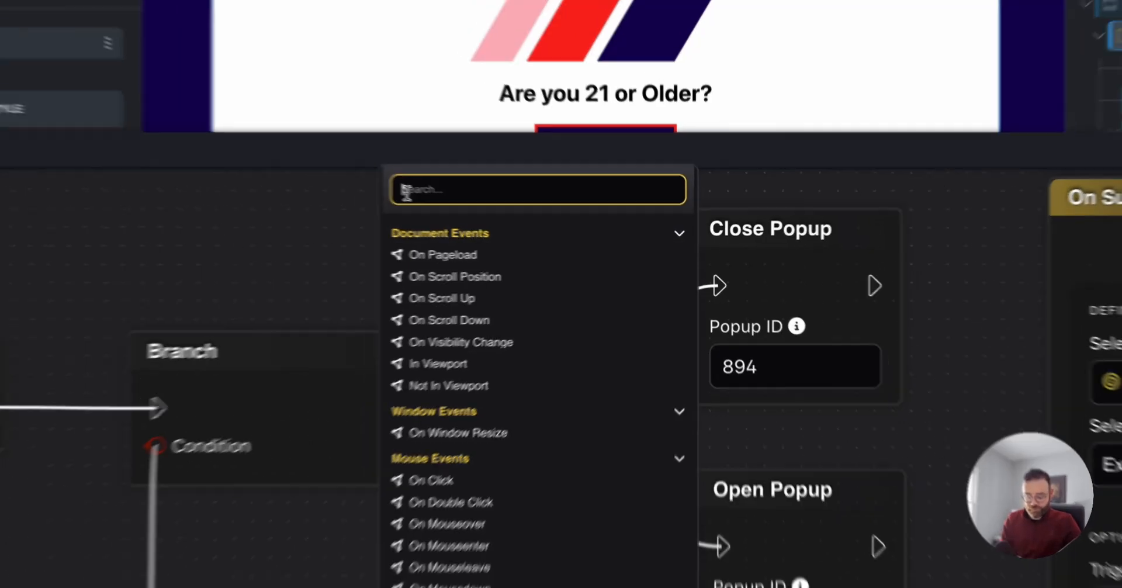
{"action": "type", "text": "pop"}
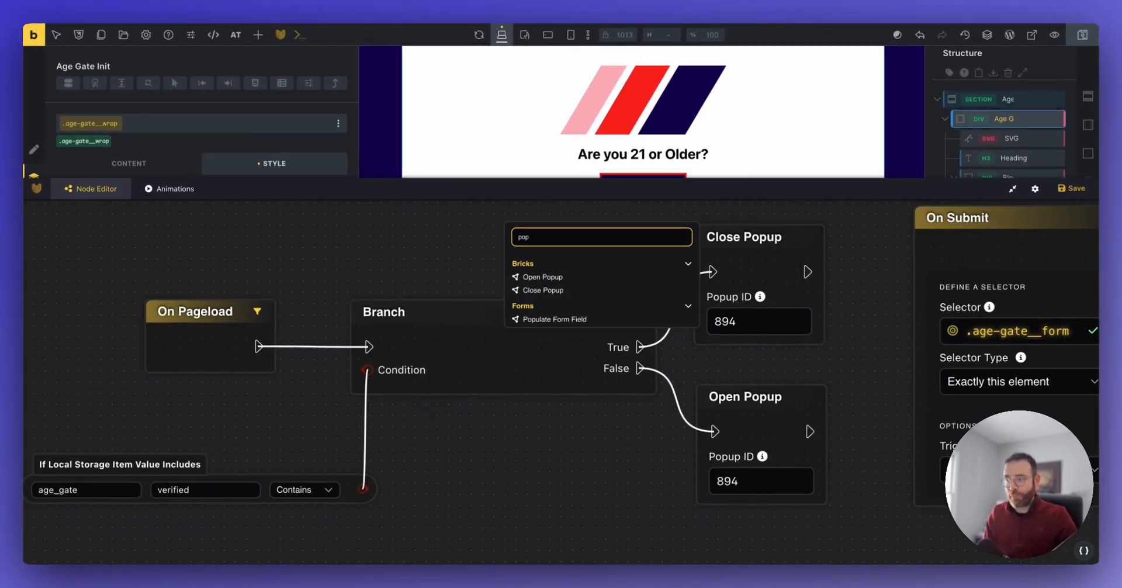
{"action": "mouse_move", "coordinate": [589, 295]}
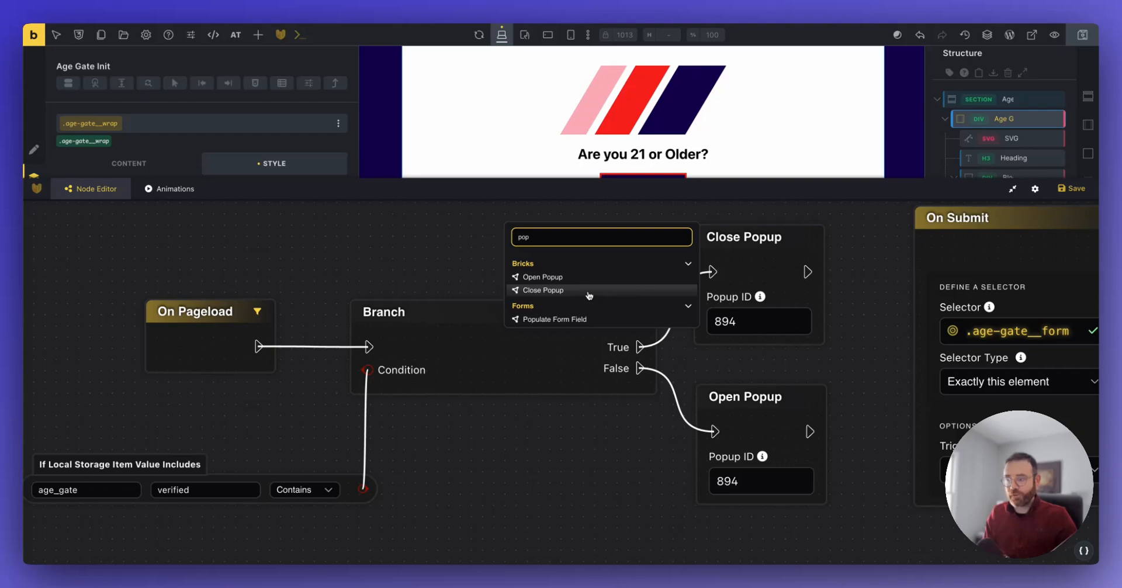
{"action": "mouse_move", "coordinate": [542, 277]}
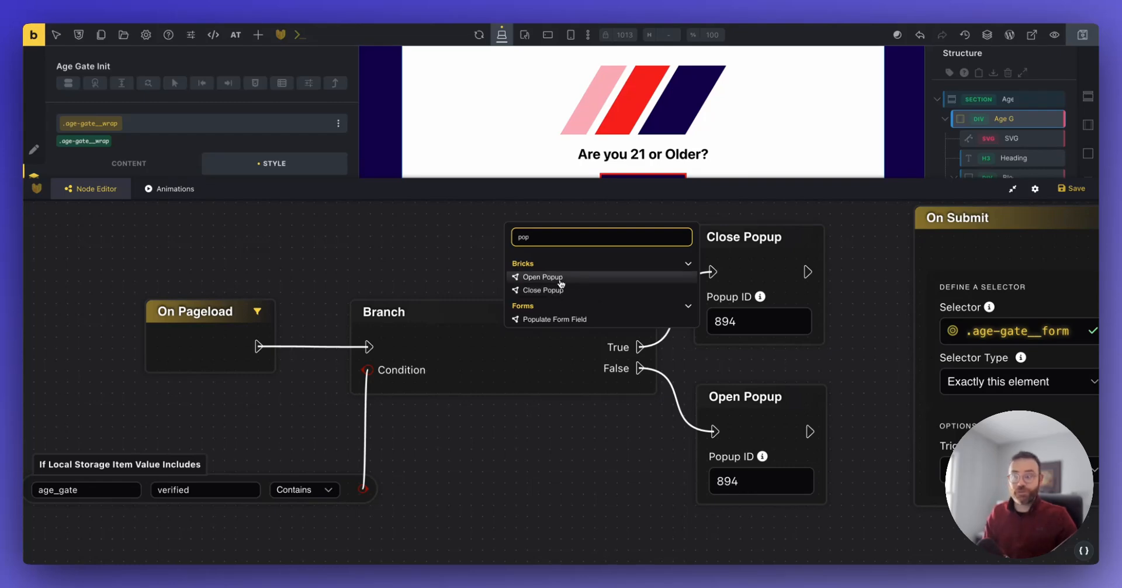
{"action": "mouse_move", "coordinate": [544, 290]}
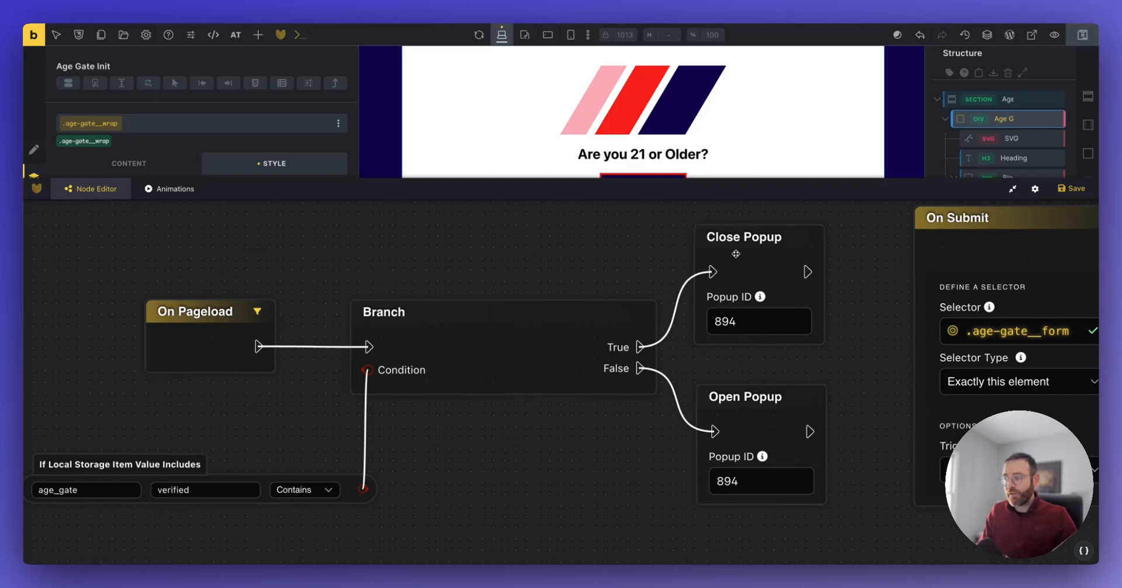
{"action": "mouse_move", "coordinate": [628, 415]}
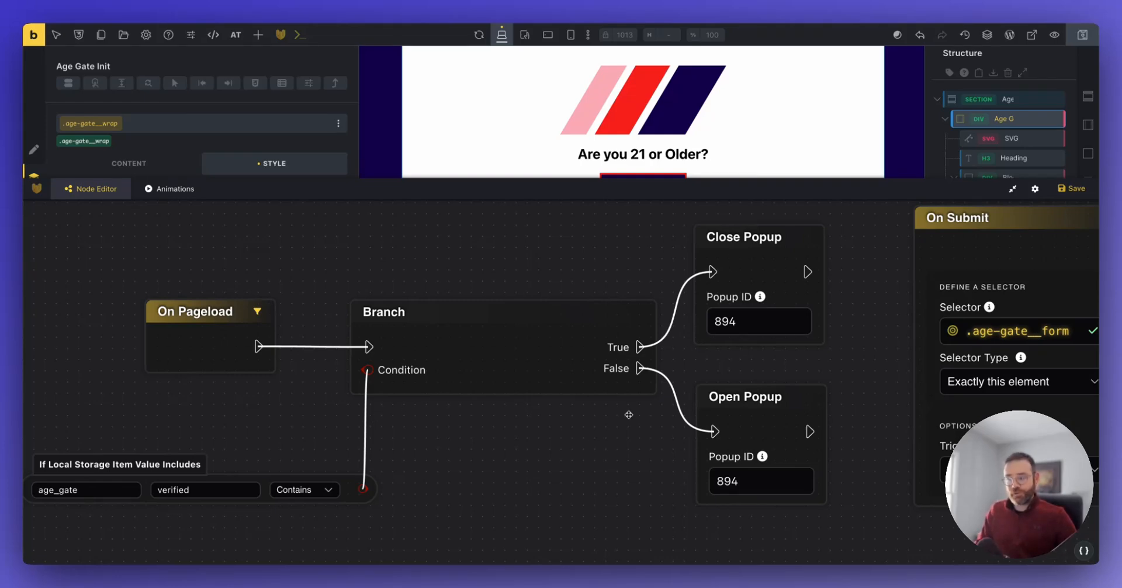
{"action": "mouse_move", "coordinate": [674, 398]}
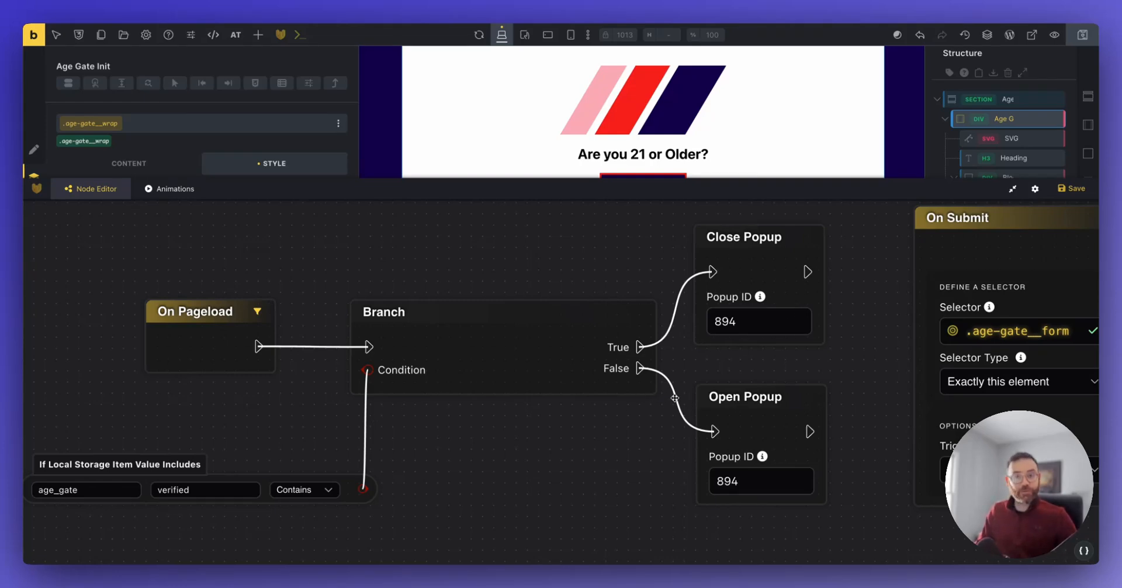
{"action": "mouse_move", "coordinate": [895, 321]}
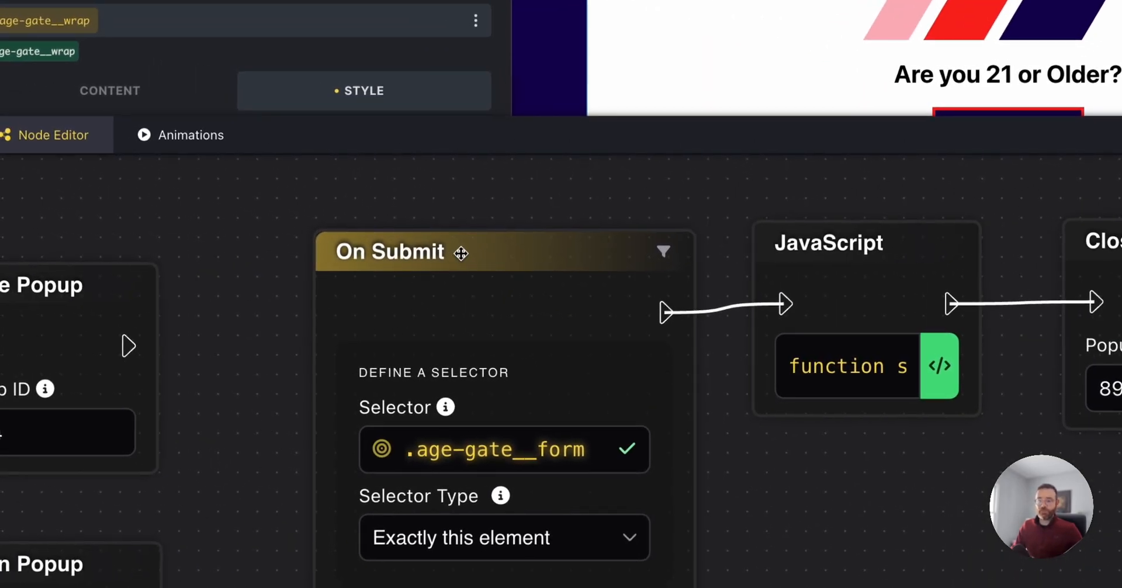
{"action": "left_click", "coordinate": [390, 252]}
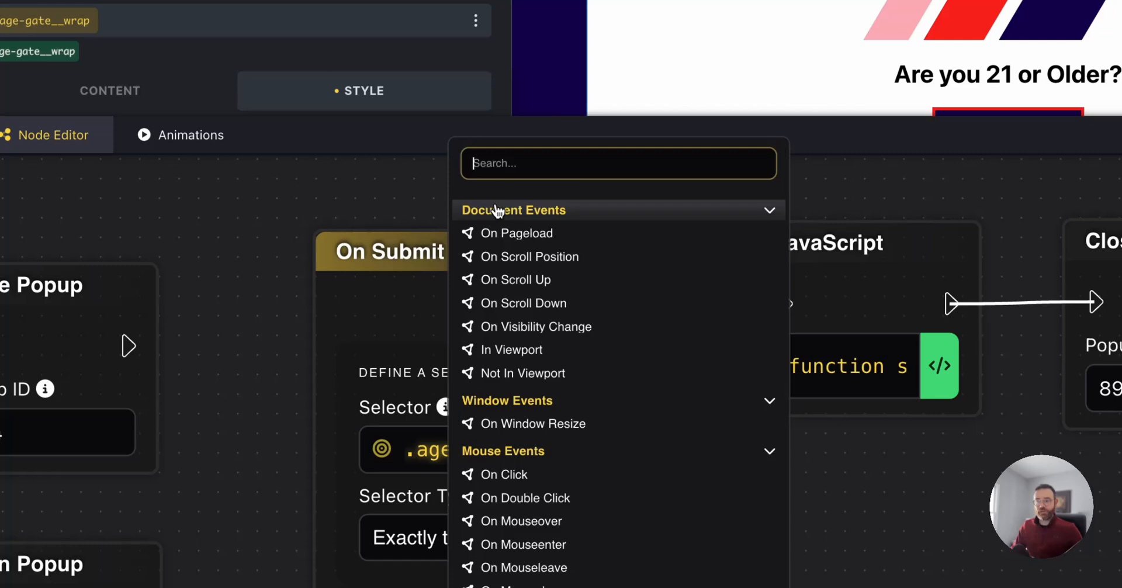
{"action": "type", "text": "f"}
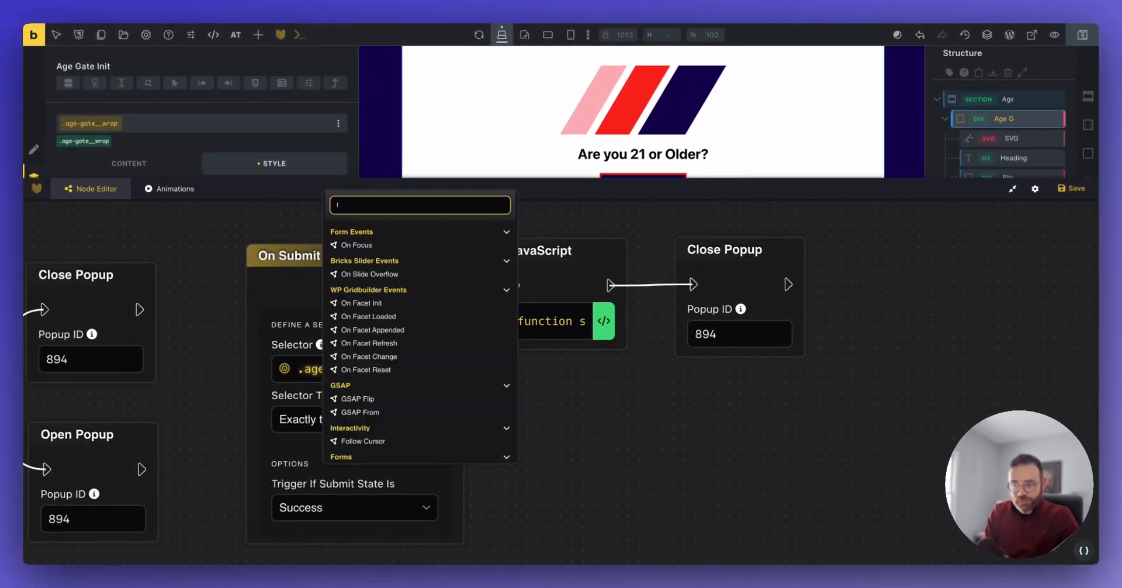
{"action": "type", "text": "sub"}
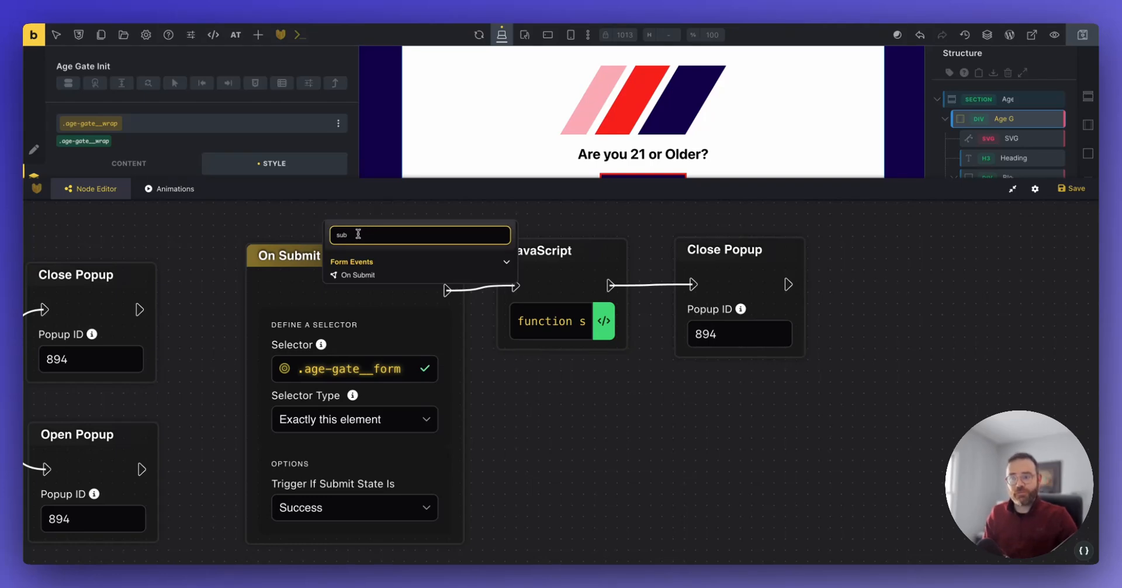
{"action": "mouse_move", "coordinate": [353, 271]}
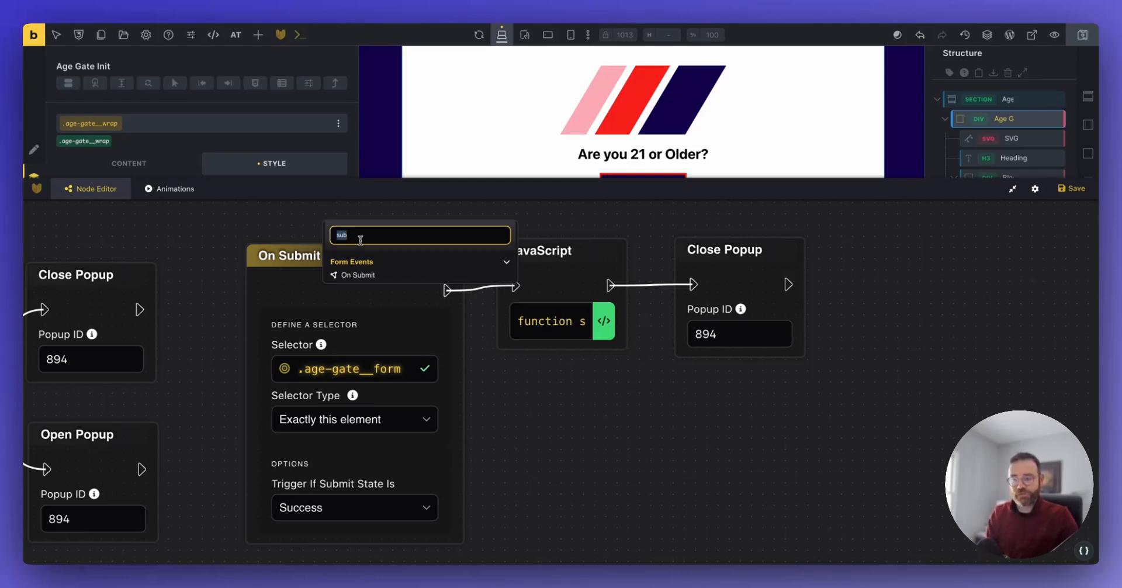
{"action": "type", "text": "form"}
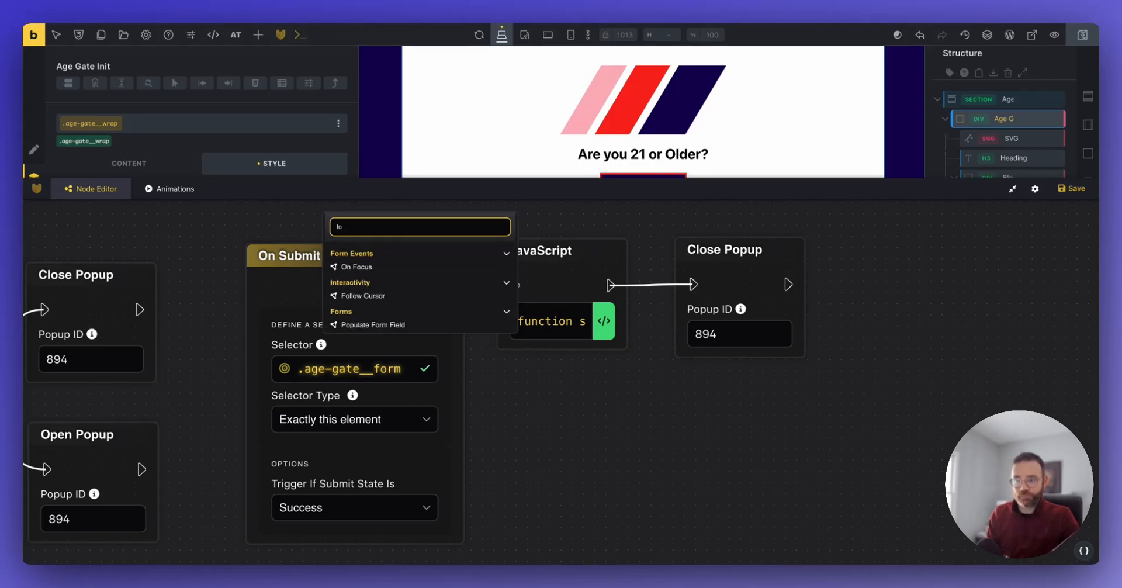
{"action": "type", "text": "sub"}
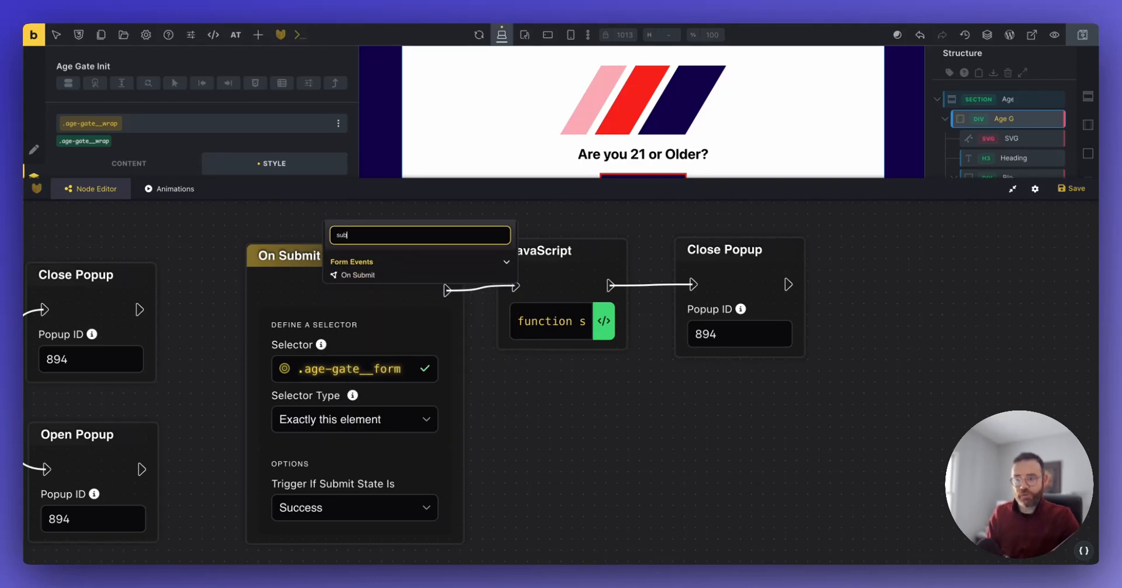
{"action": "mouse_move", "coordinate": [423, 275]}
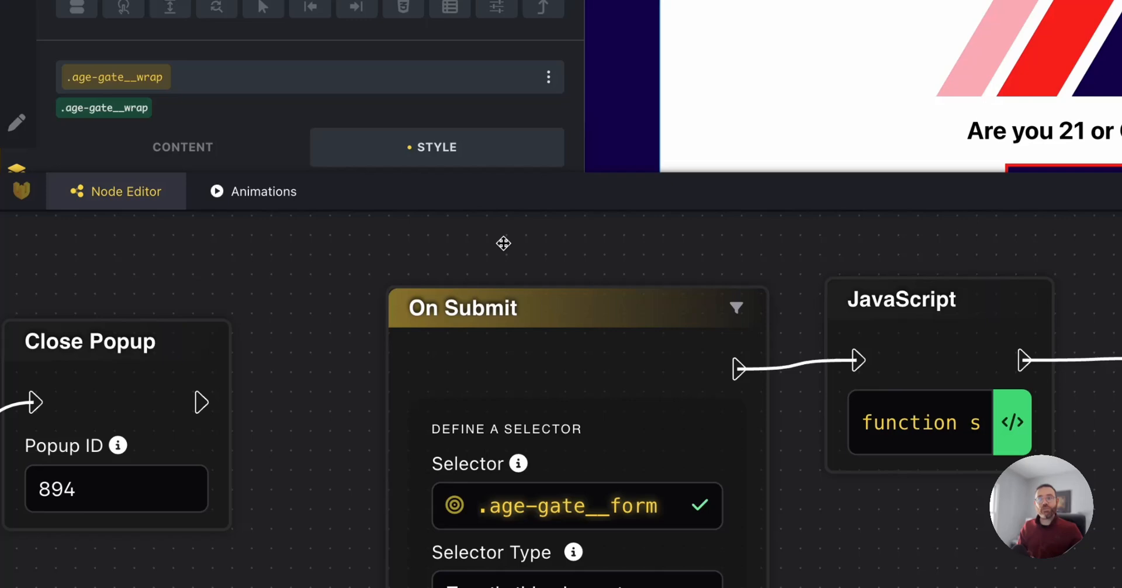
{"action": "mouse_move", "coordinate": [548, 310]}
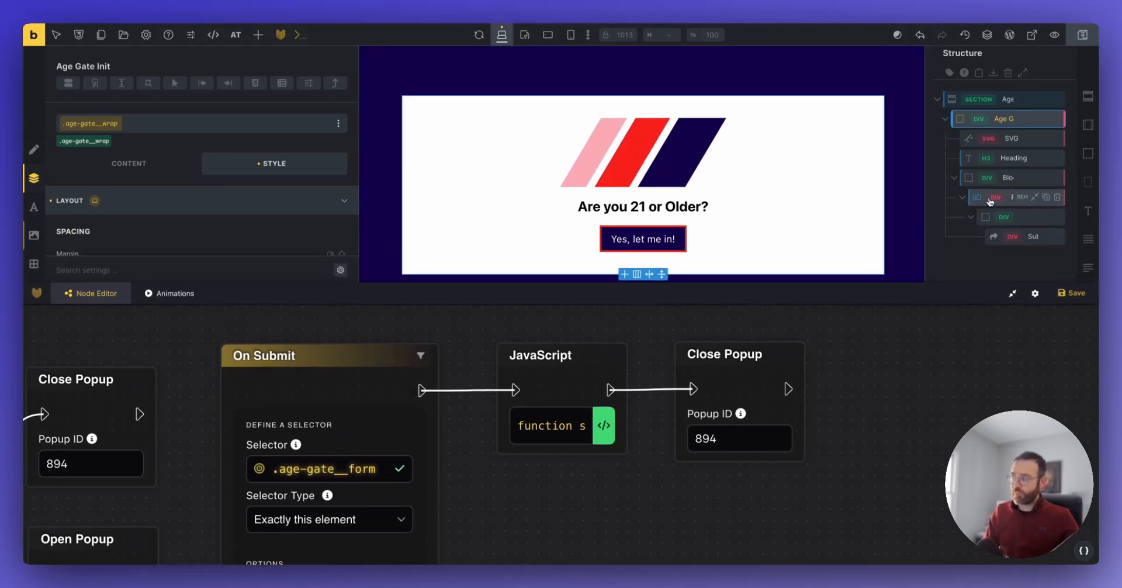
{"action": "left_click", "coordinate": [1002, 197]}
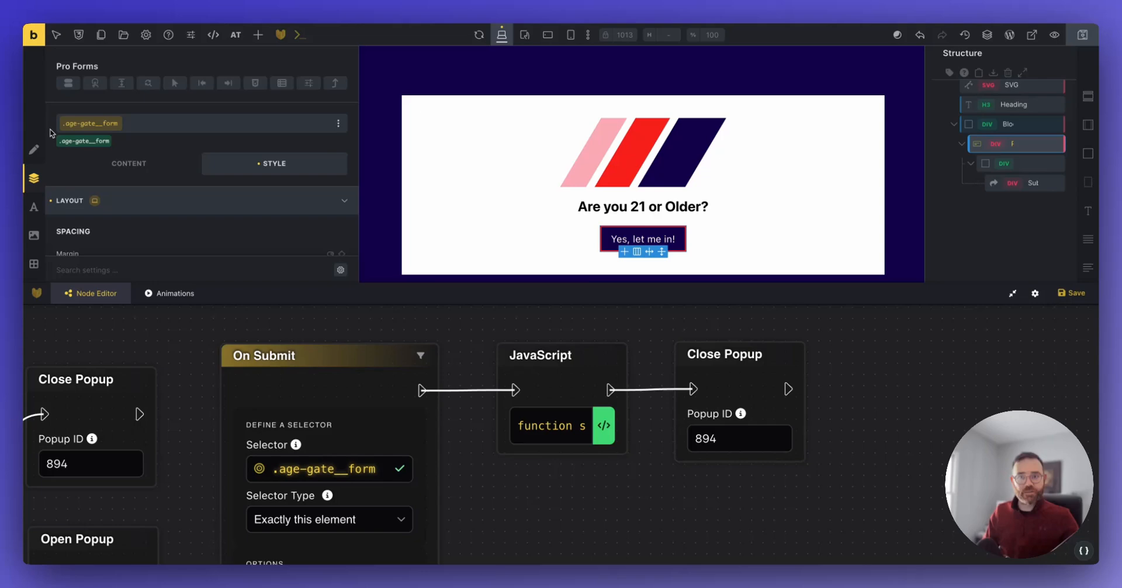
{"action": "mouse_move", "coordinate": [89, 123]}
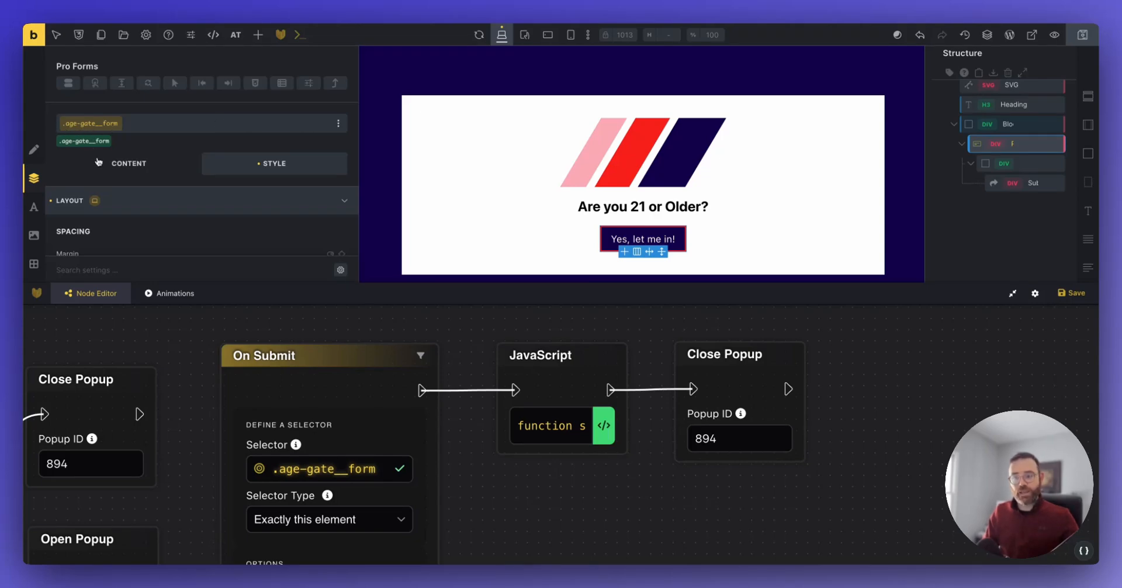
{"action": "left_click", "coordinate": [274, 163]}
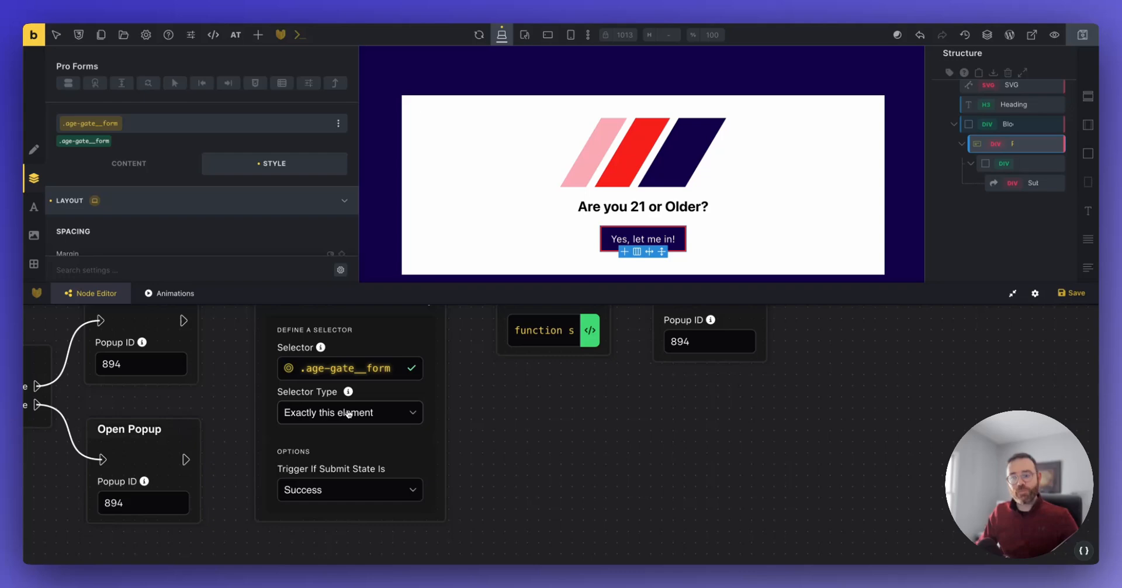
{"action": "left_click", "coordinate": [350, 412]}
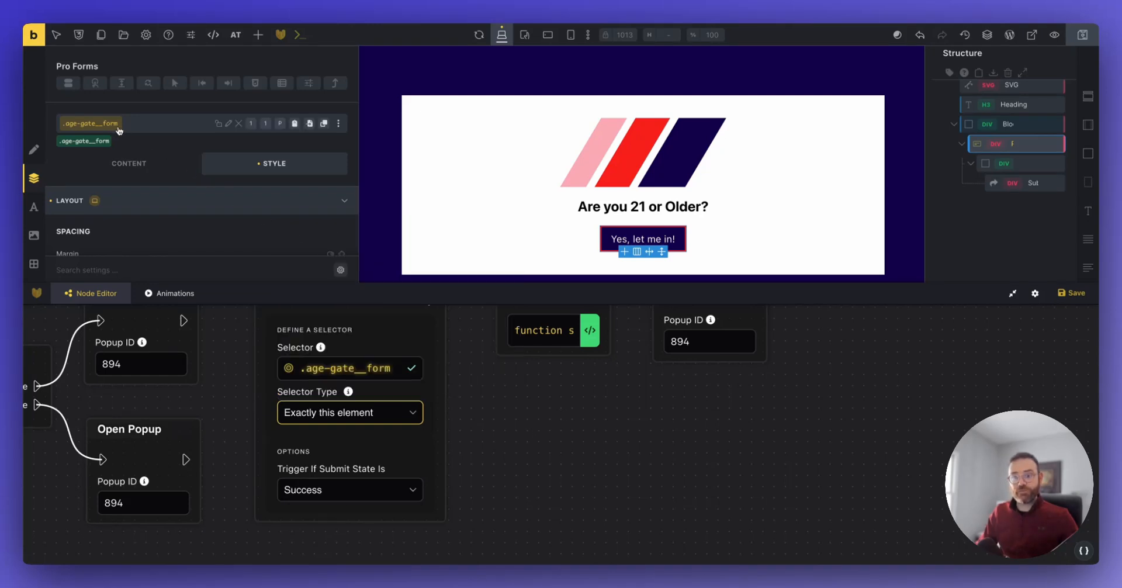
{"action": "mouse_move", "coordinate": [340, 423]}
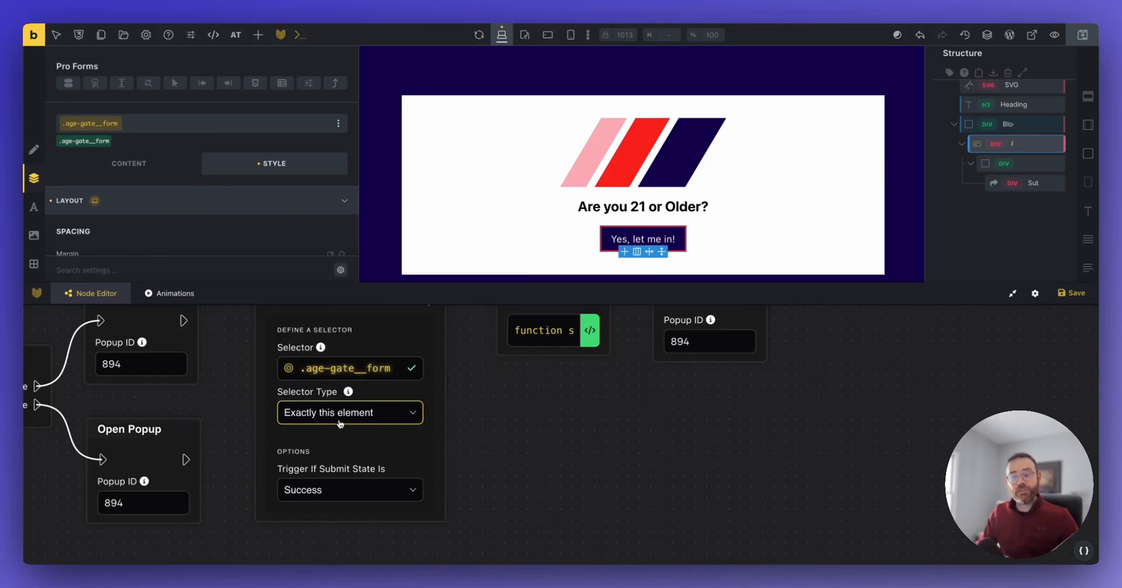
{"action": "mouse_move", "coordinate": [317, 495]}
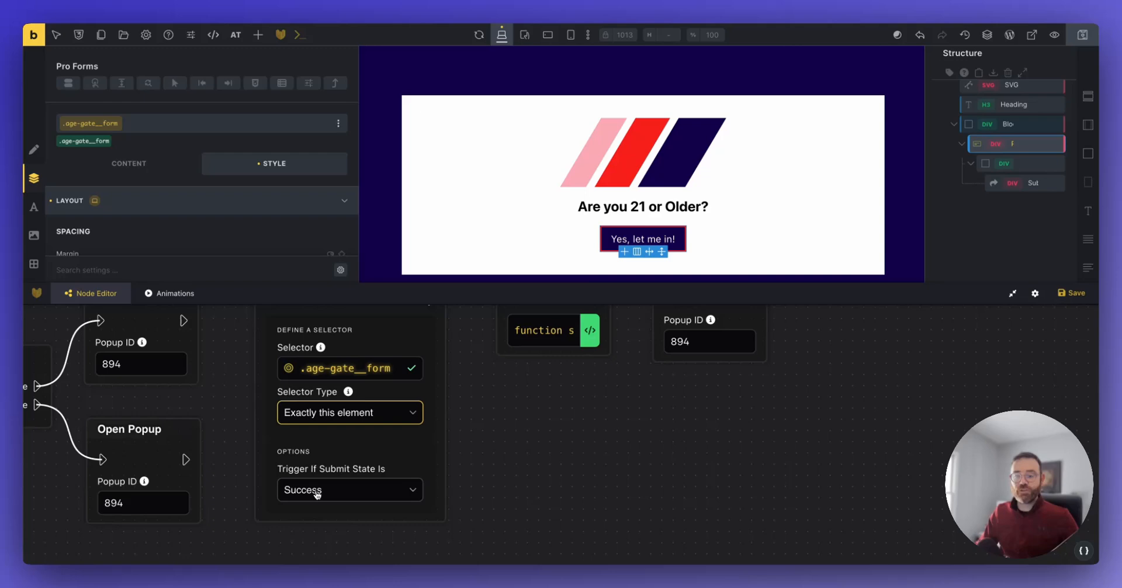
{"action": "left_click", "coordinate": [349, 489]}
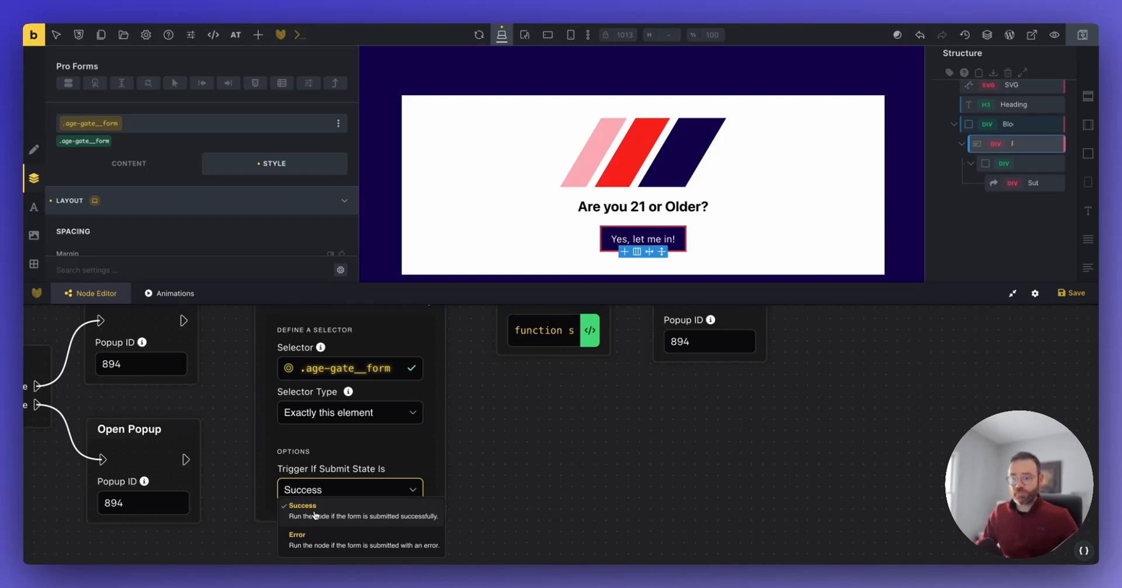
{"action": "left_click", "coordinate": [302, 506]}
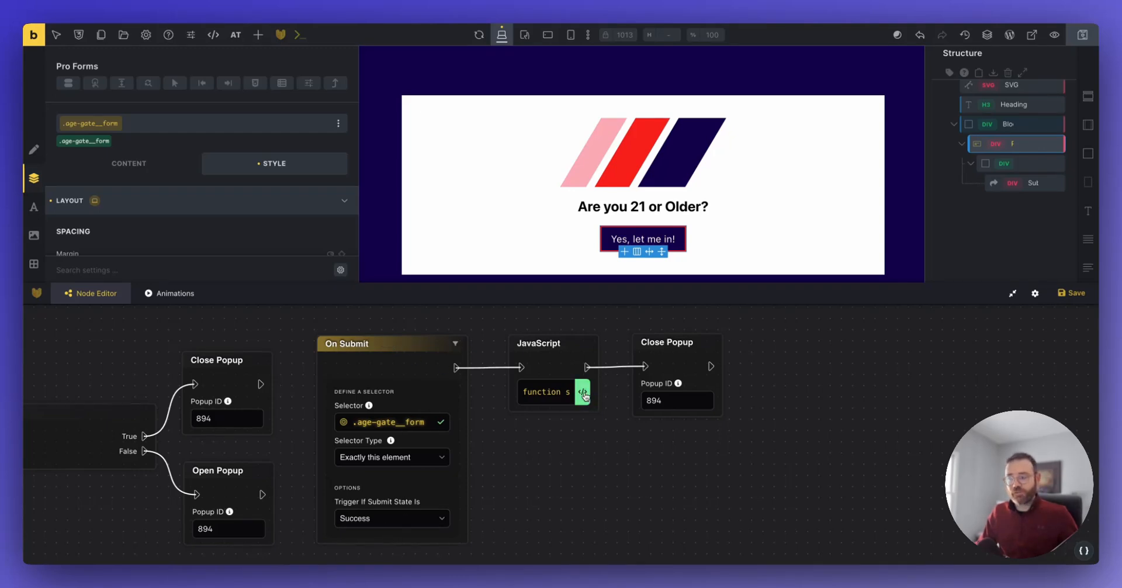
Step: Restore the duration constants block in the JavaScript node's code and close the editor
{"action": "left_click", "coordinate": [582, 393]}
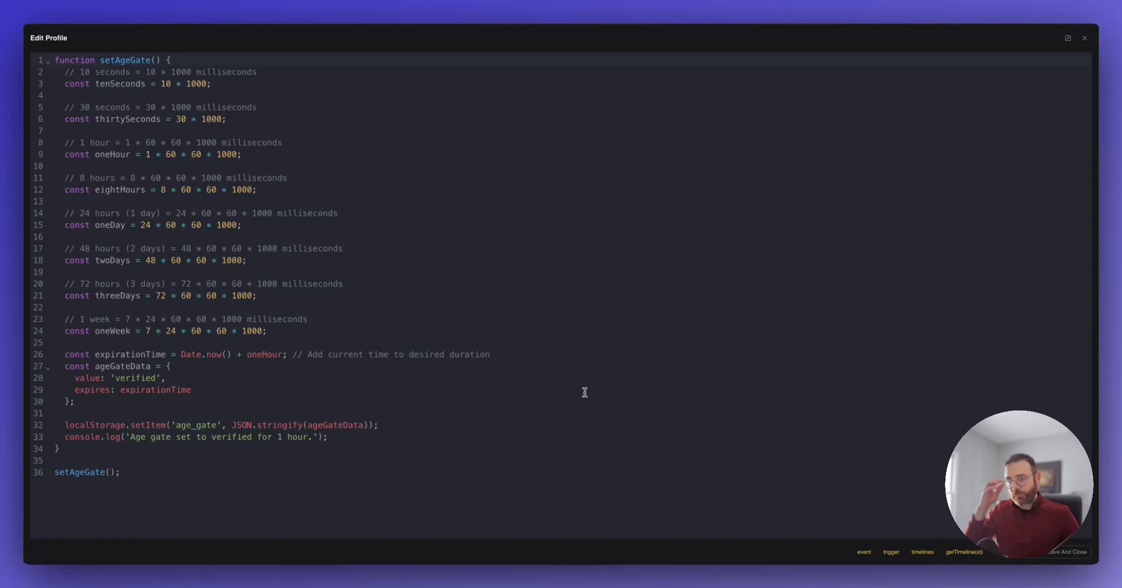
{"action": "mouse_move", "coordinate": [303, 304]}
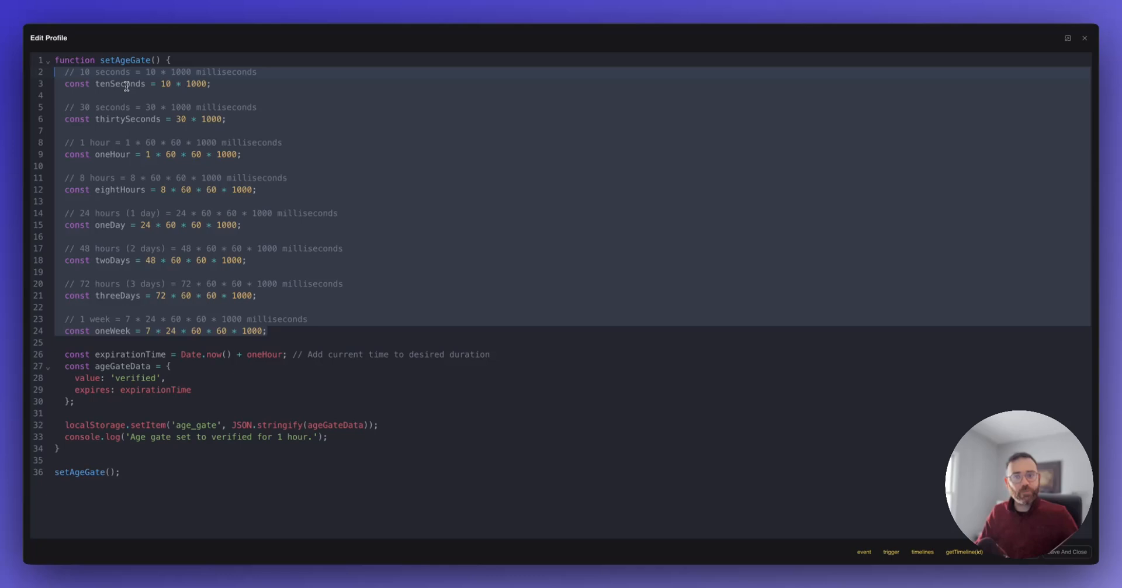
{"action": "mouse_move", "coordinate": [115, 119]}
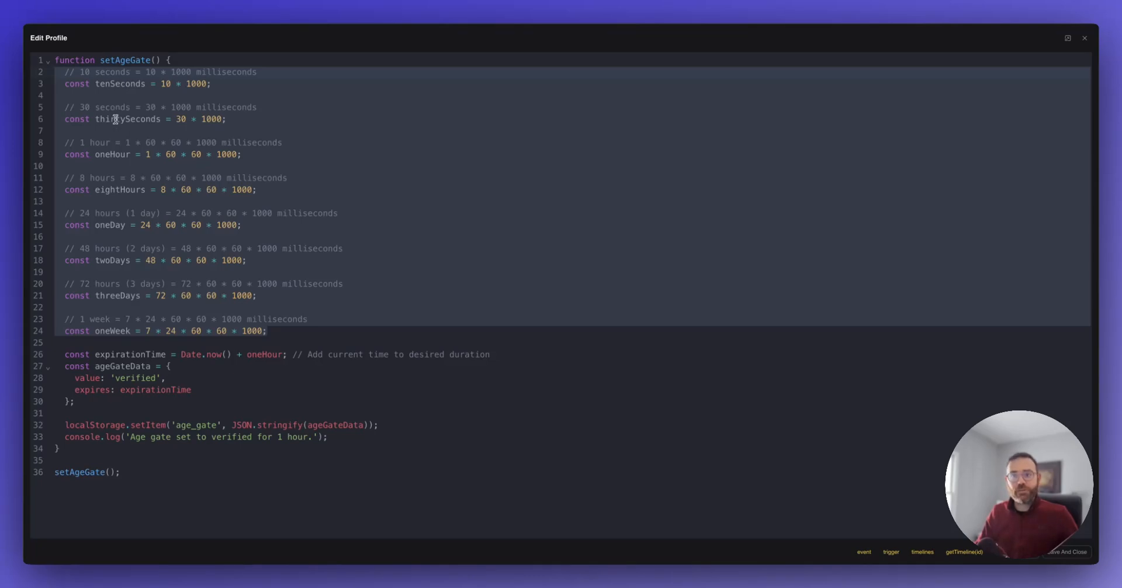
{"action": "mouse_move", "coordinate": [131, 84]}
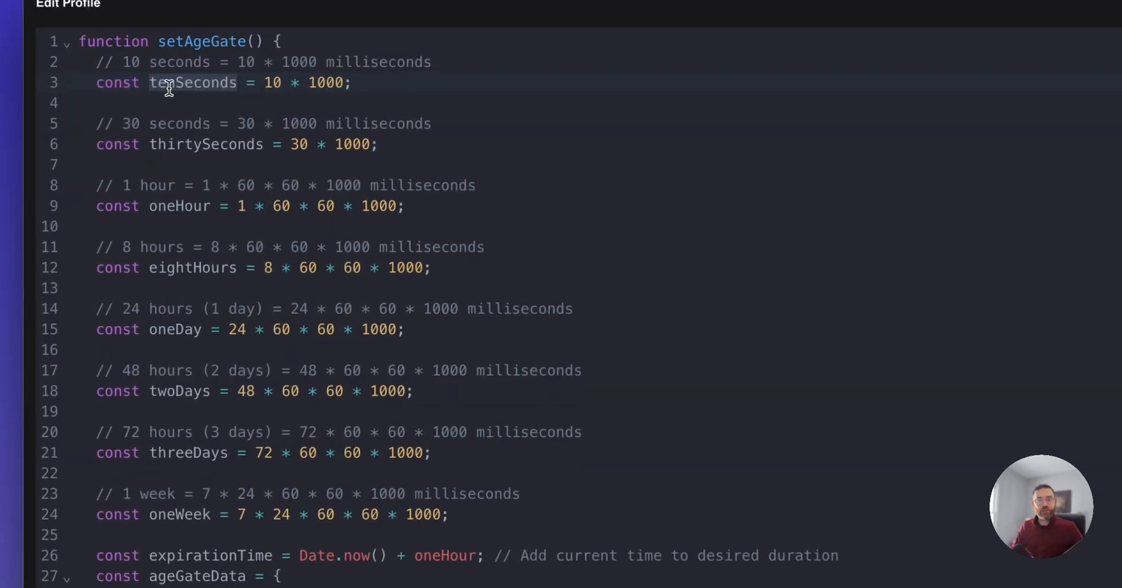
{"action": "scroll", "scroll_direction": "down", "scroll_amount": 3}
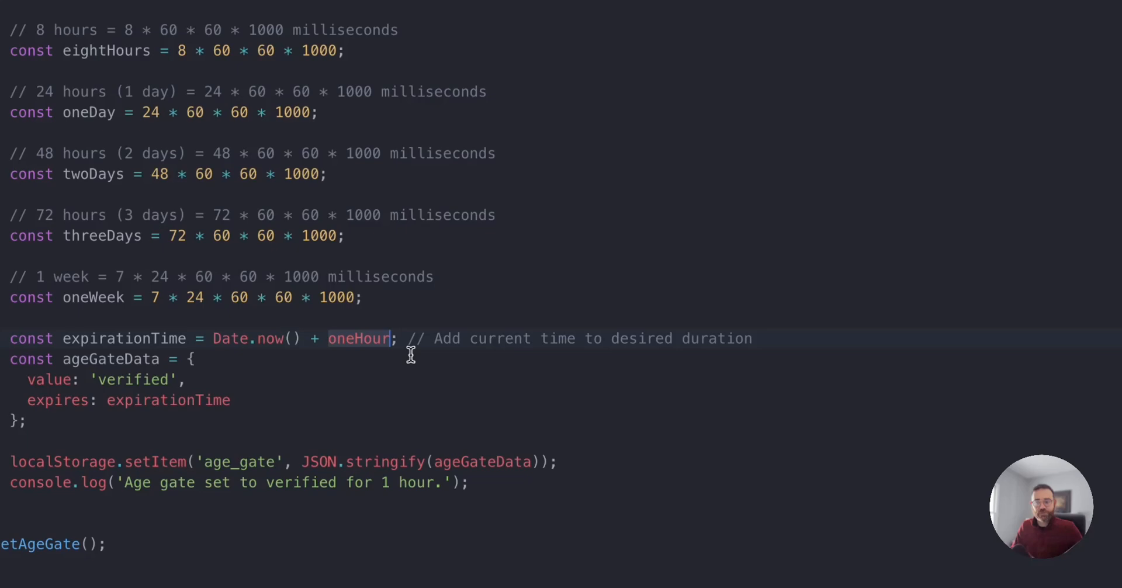
{"action": "mouse_move", "coordinate": [593, 349]}
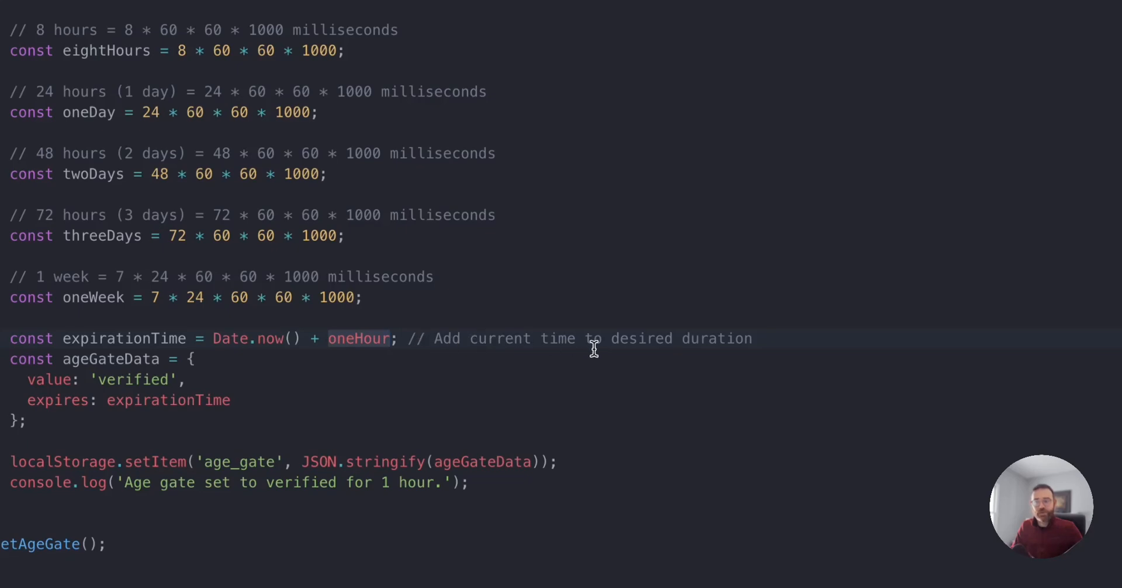
{"action": "mouse_move", "coordinate": [353, 338]}
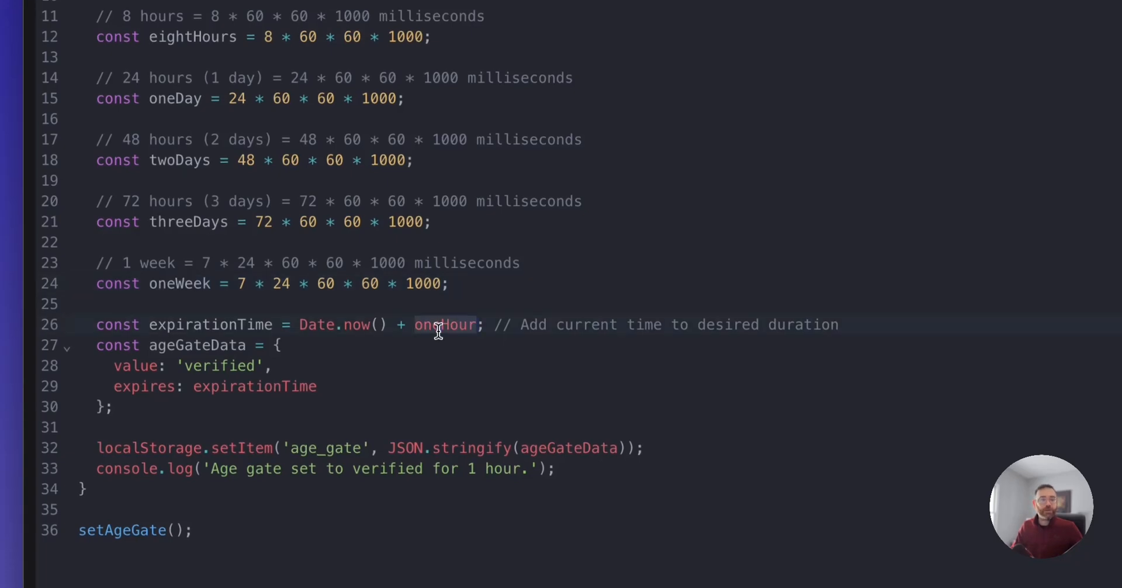
{"action": "scroll", "scroll_direction": "up", "scroll_amount": 3}
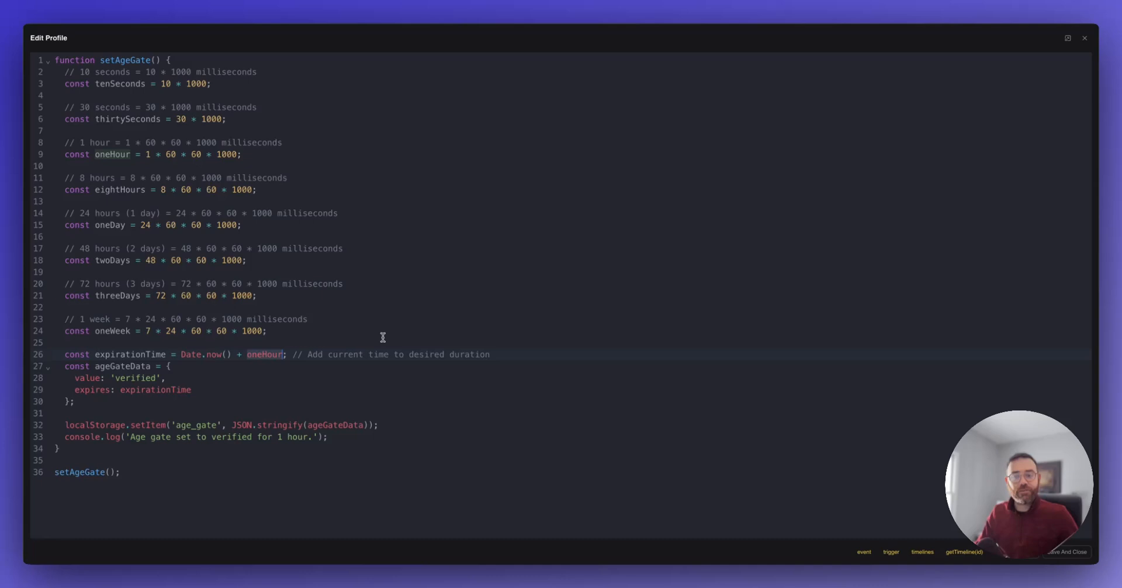
{"action": "mouse_move", "coordinate": [197, 333]}
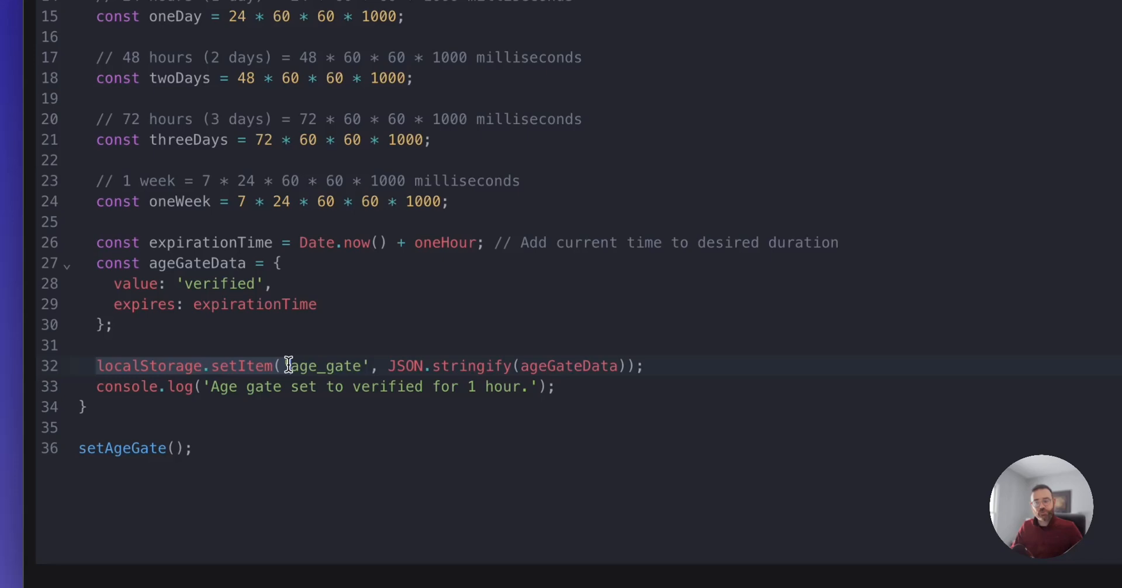
{"action": "scroll", "scroll_direction": "up", "scroll_amount": 3}
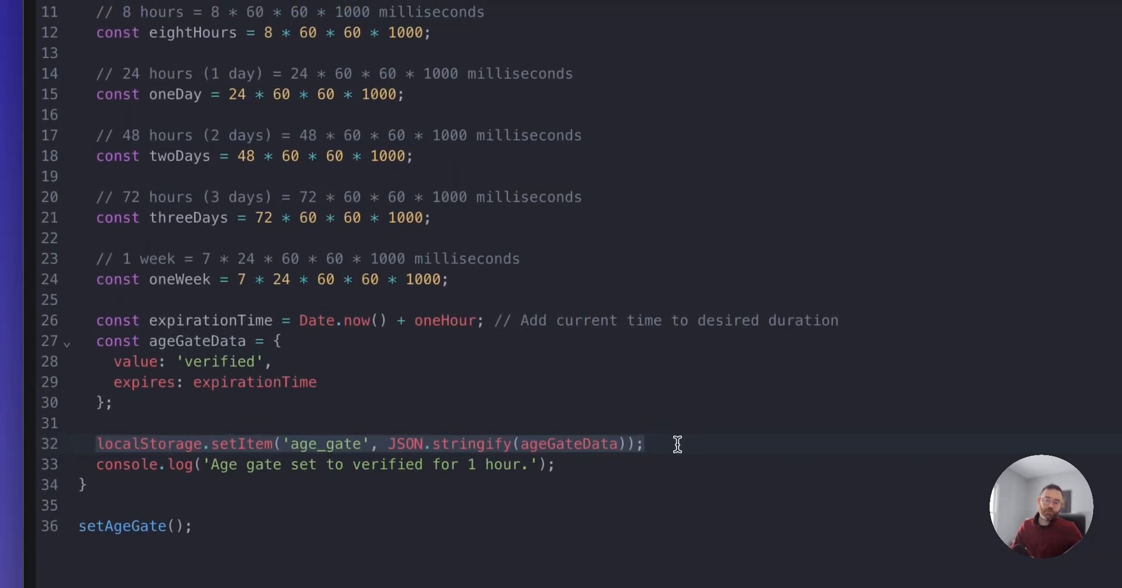
{"action": "mouse_move", "coordinate": [361, 329]}
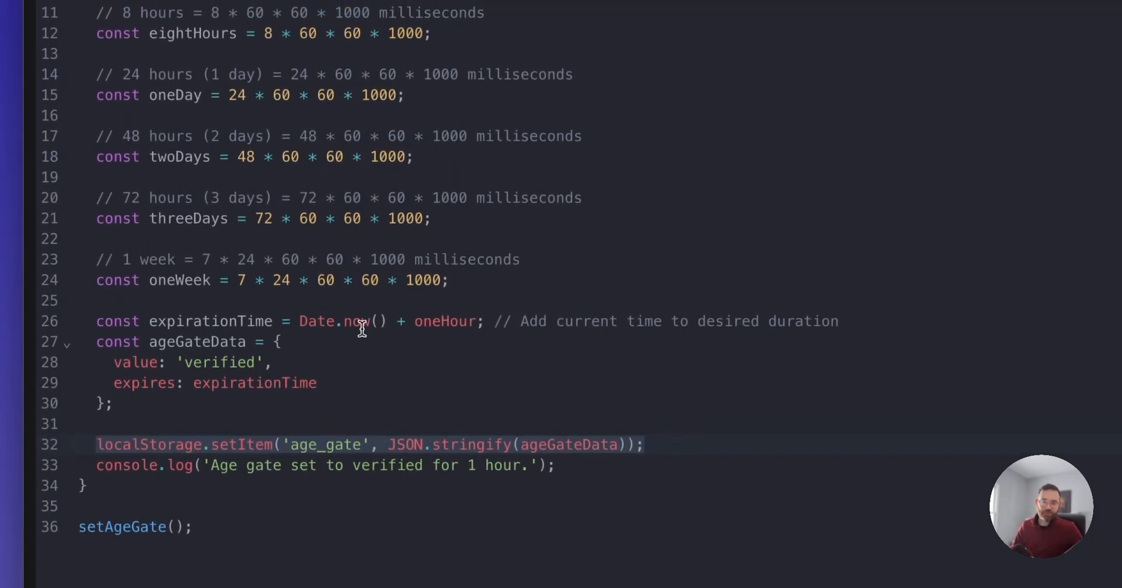
{"action": "scroll", "scroll_direction": "up", "scroll_amount": 3}
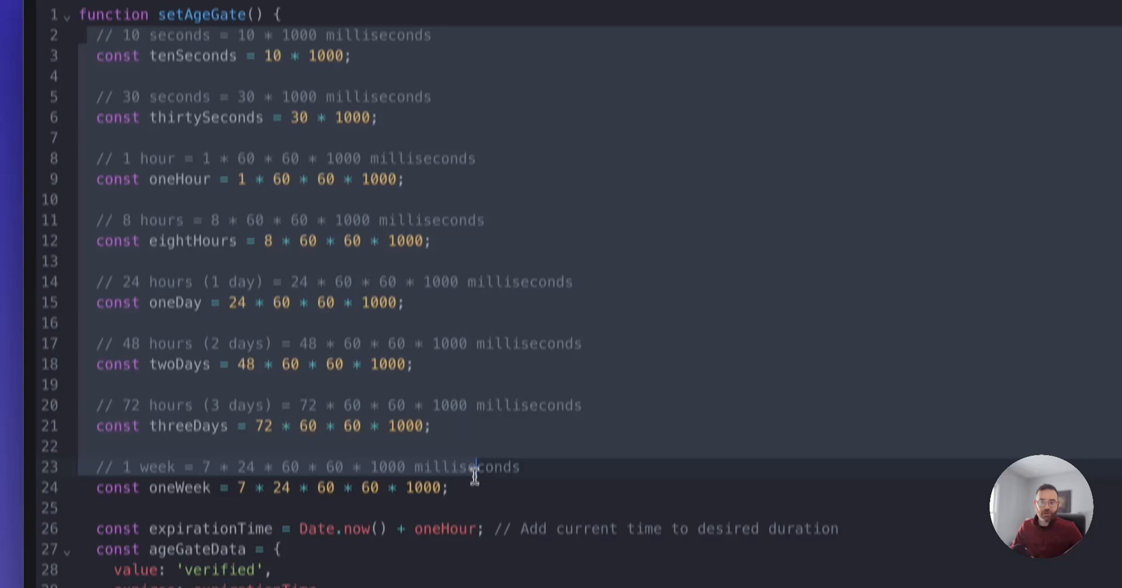
{"action": "scroll", "scroll_direction": "down", "scroll_amount": 3}
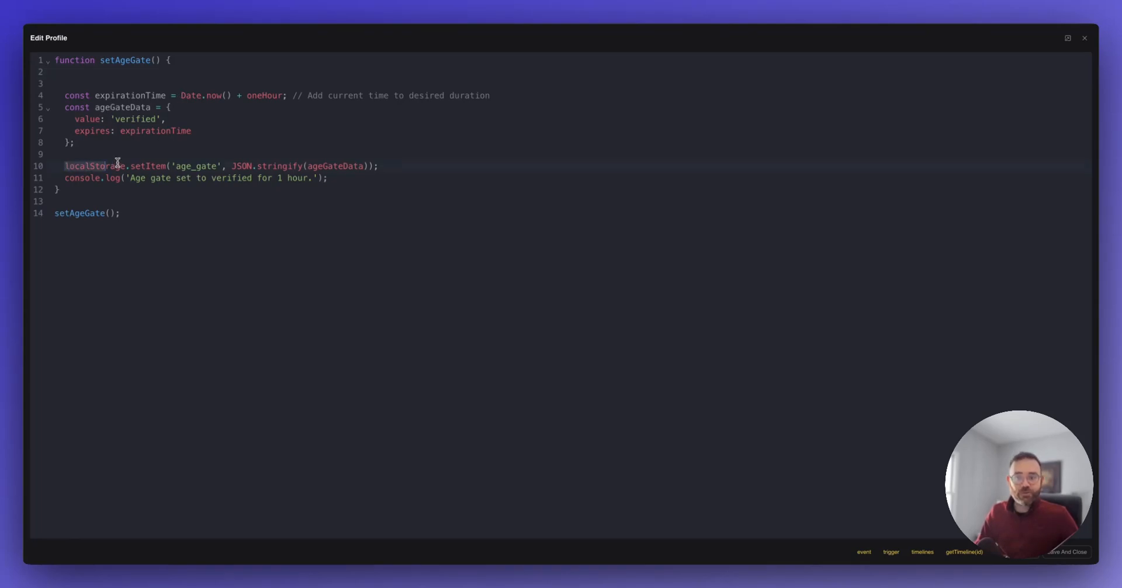
{"action": "left_click", "coordinate": [86, 83]}
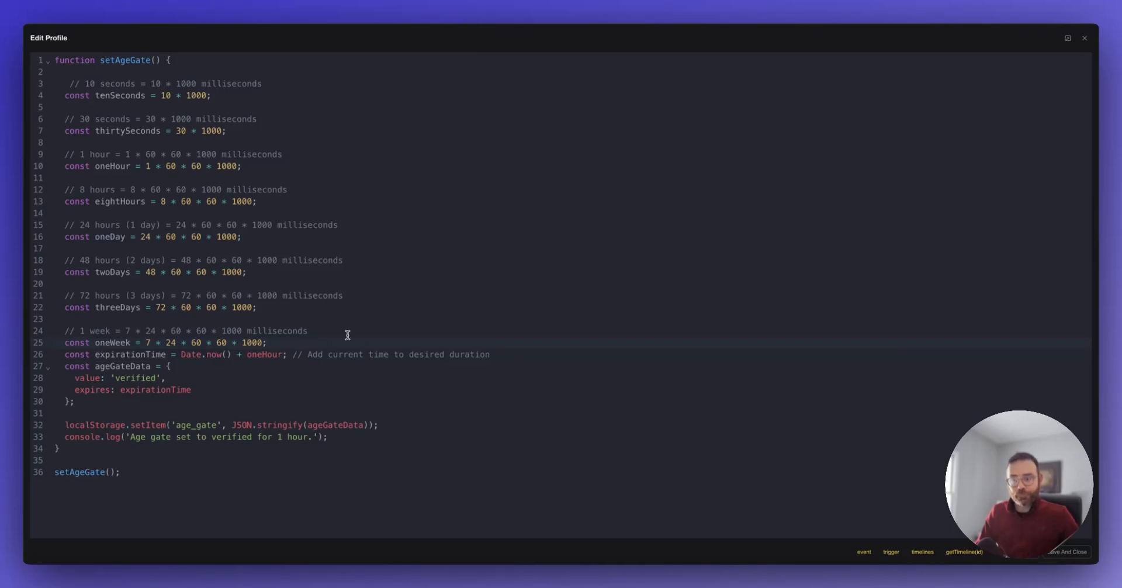
{"action": "key", "text": "enter"}
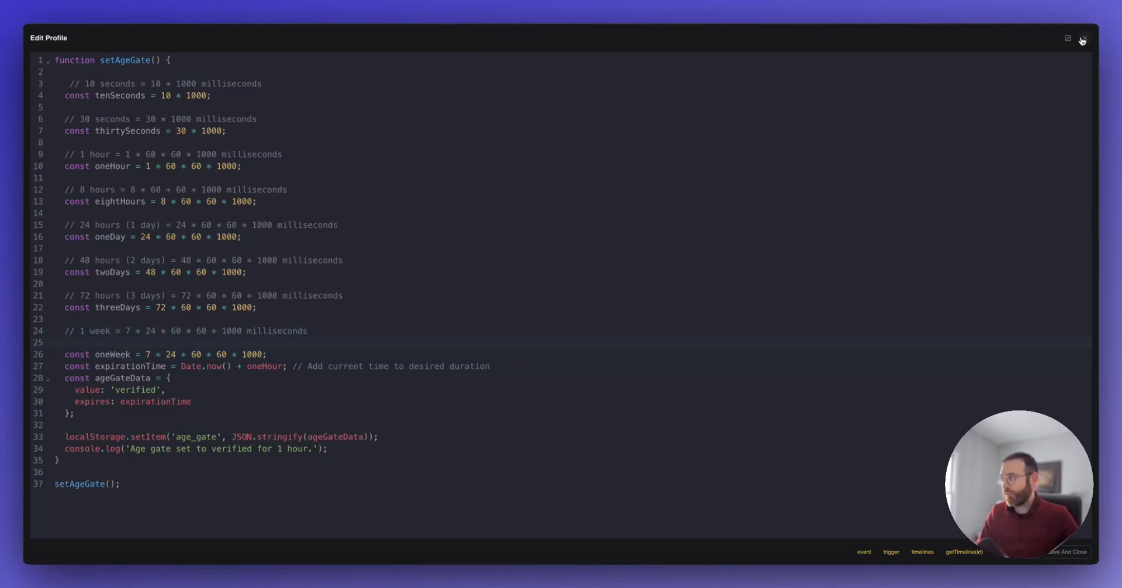
{"action": "left_click", "coordinate": [1081, 39]}
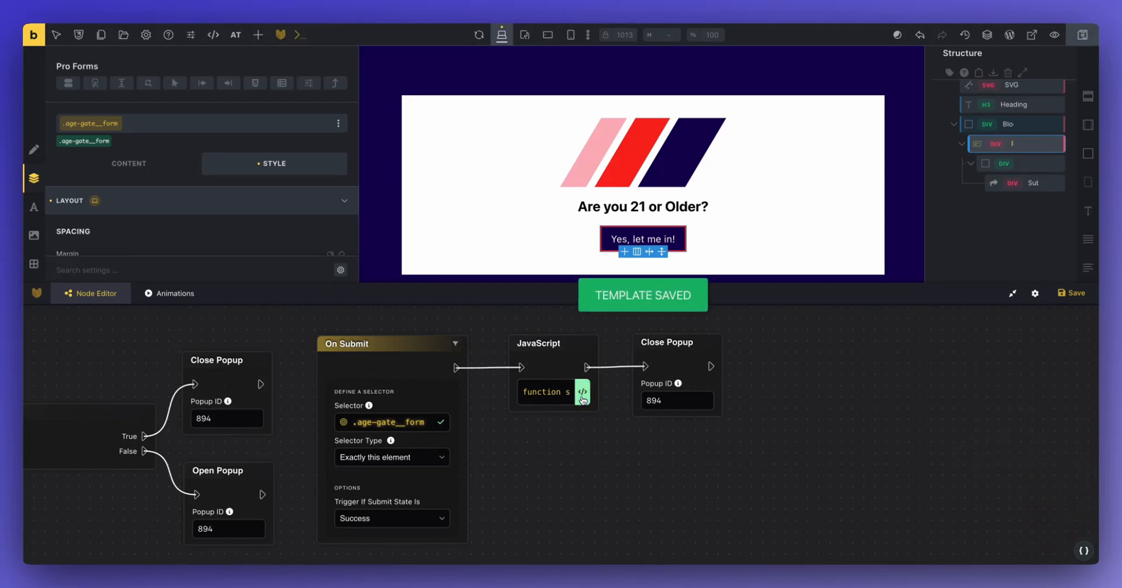
Step: Save the JavaScript code, the node workflow and the popup template
{"action": "left_click", "coordinate": [582, 392]}
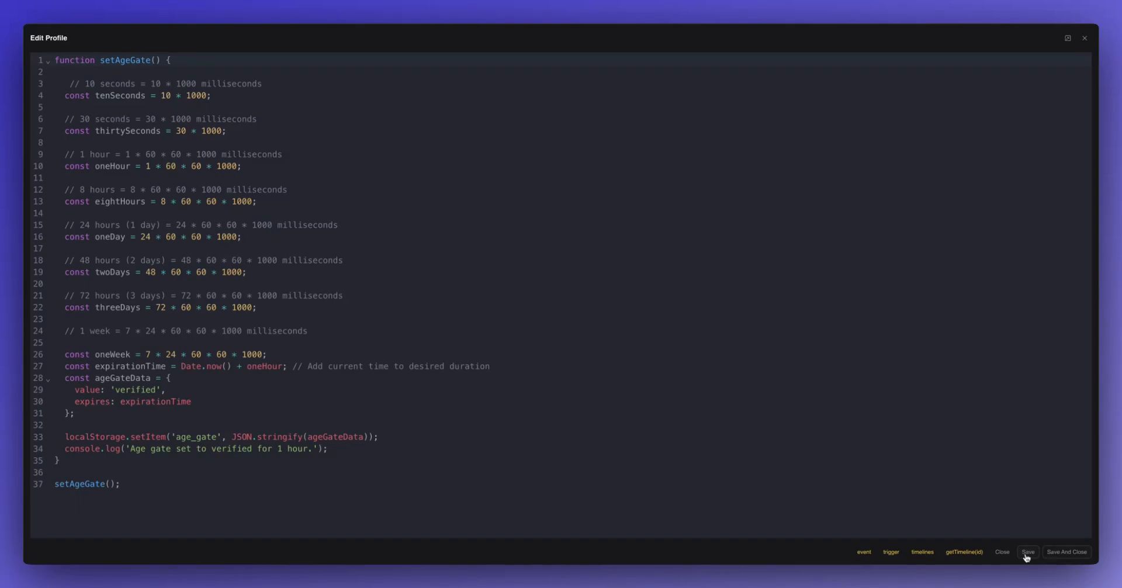
{"action": "left_click", "coordinate": [1027, 552]}
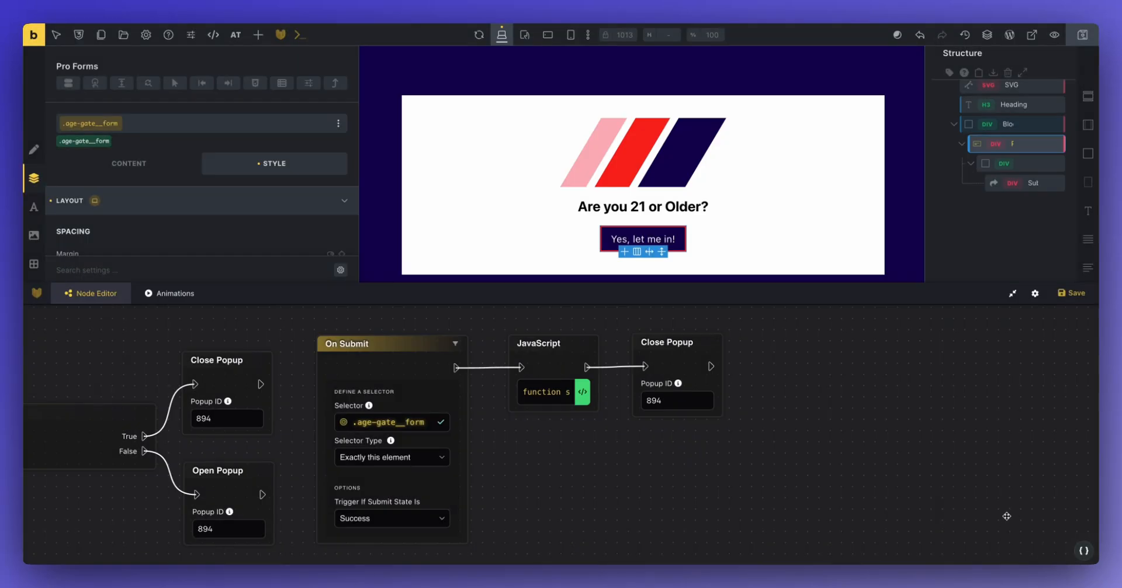
{"action": "left_click", "coordinate": [1071, 292]}
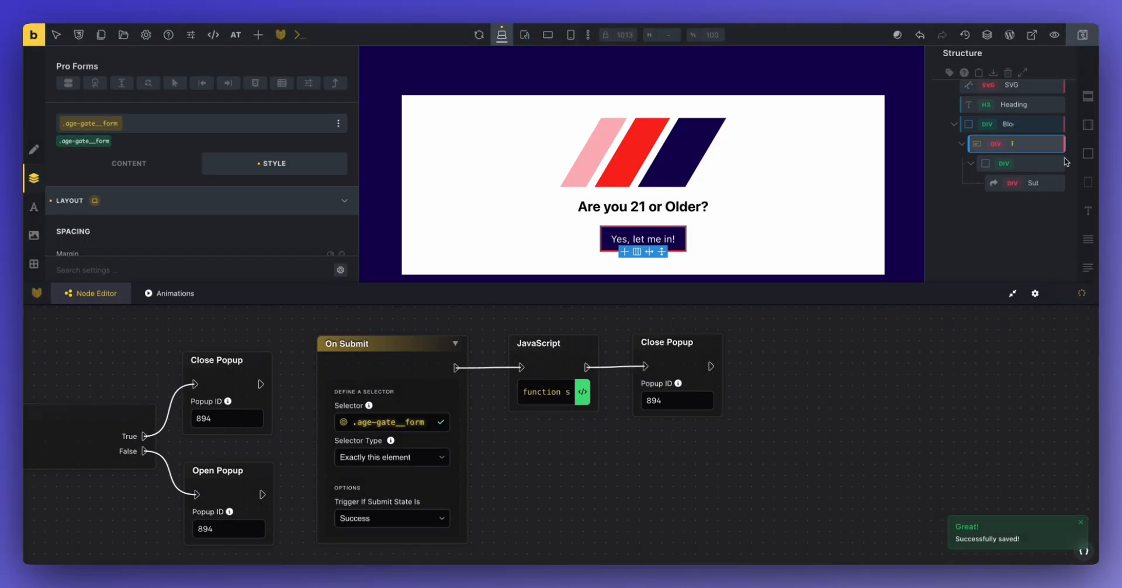
{"action": "left_click", "coordinate": [1080, 35]}
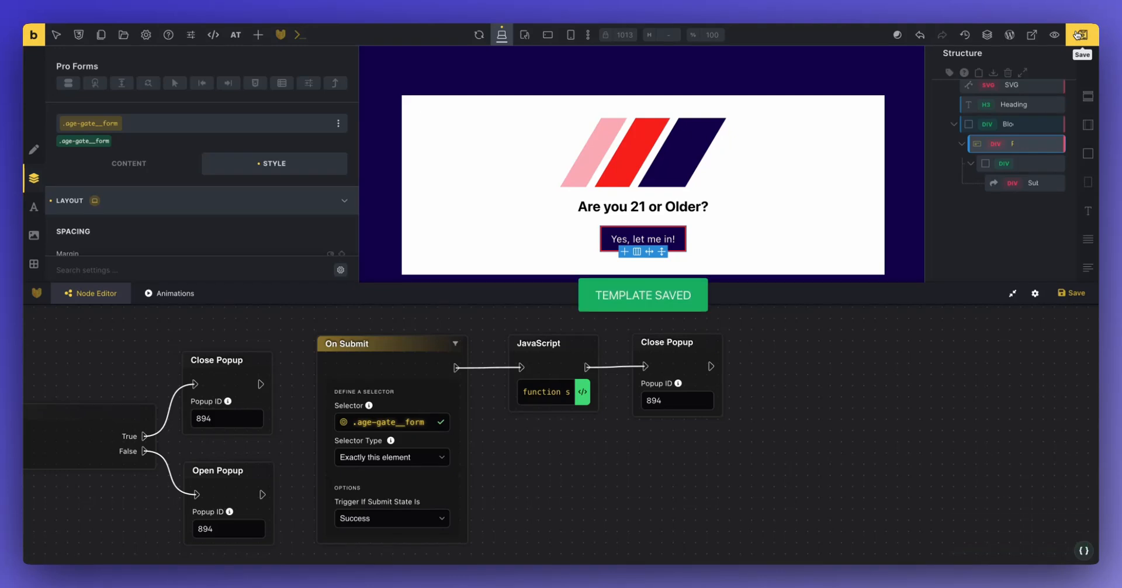
{"action": "left_click", "coordinate": [1081, 34]}
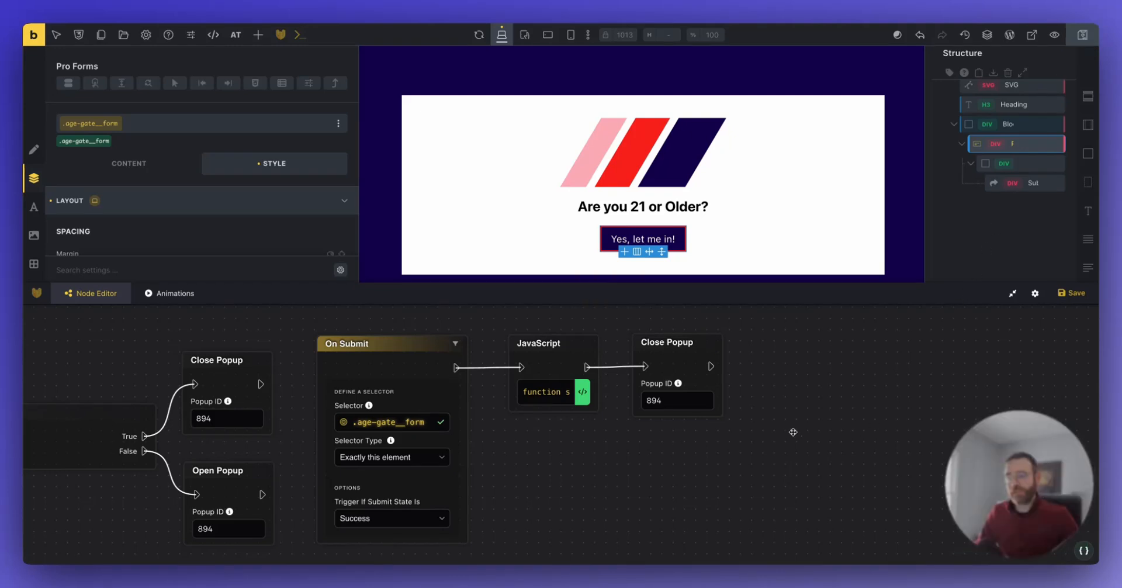
{"action": "mouse_move", "coordinate": [619, 379]}
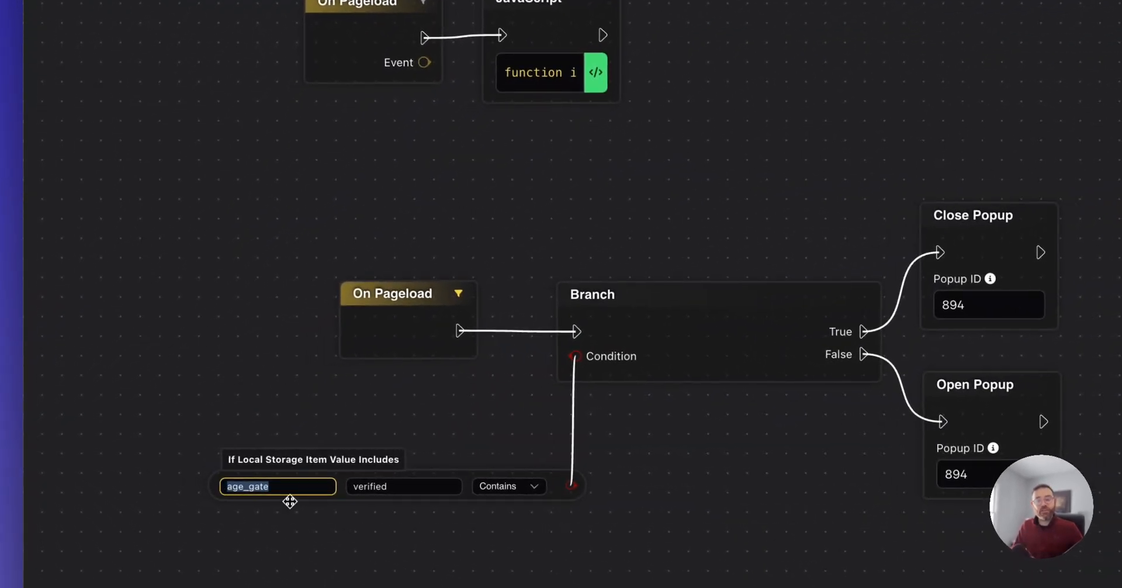
{"action": "mouse_move", "coordinate": [584, 135]}
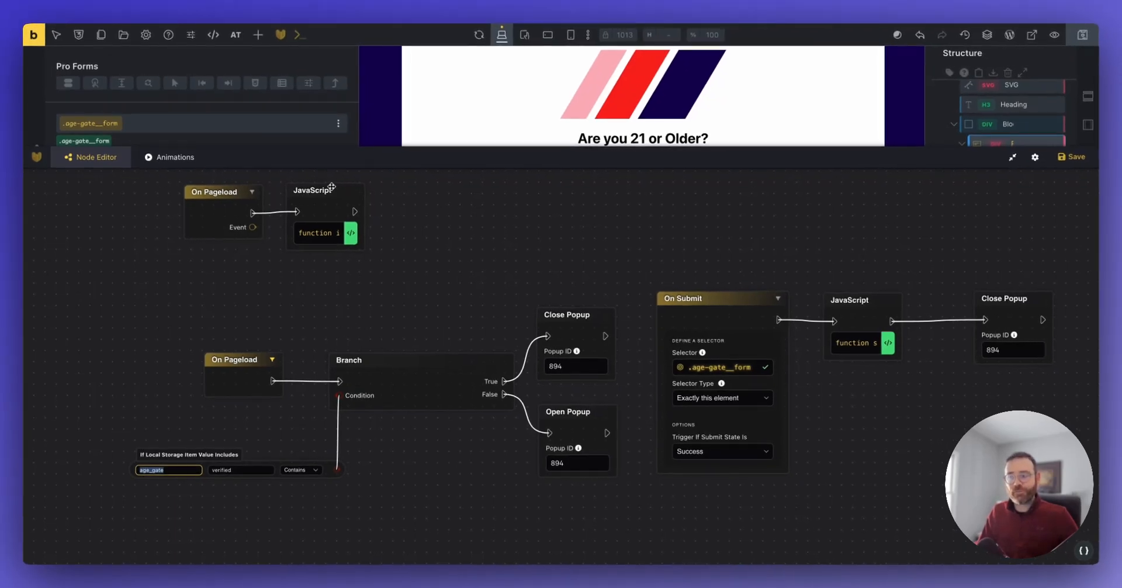
{"action": "mouse_move", "coordinate": [510, 226]}
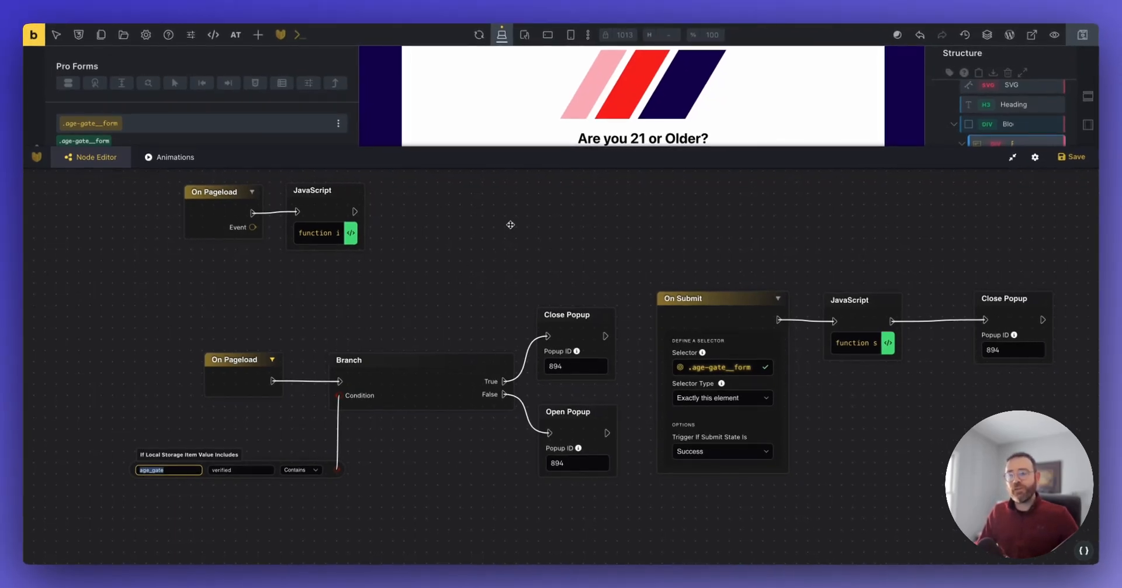
{"action": "mouse_move", "coordinate": [549, 241]}
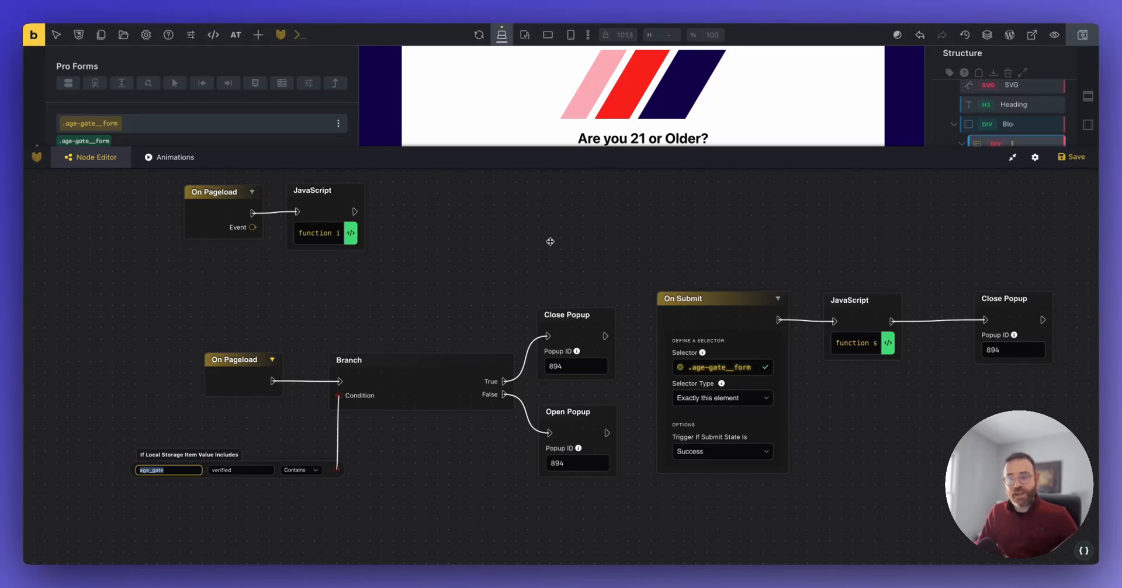
{"action": "mouse_move", "coordinate": [331, 191]}
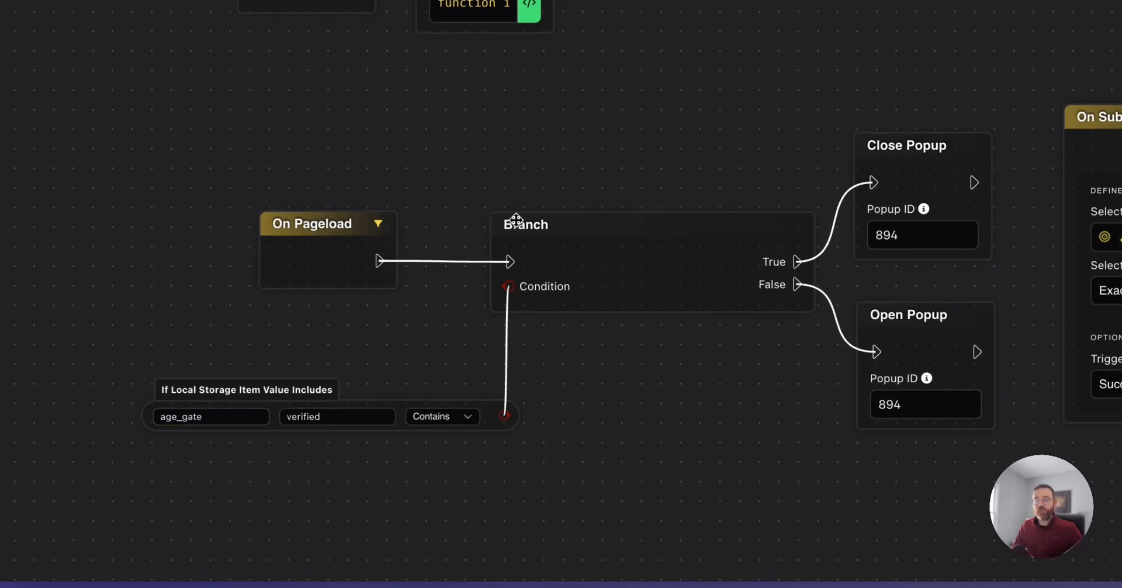
{"action": "mouse_move", "coordinate": [246, 422]}
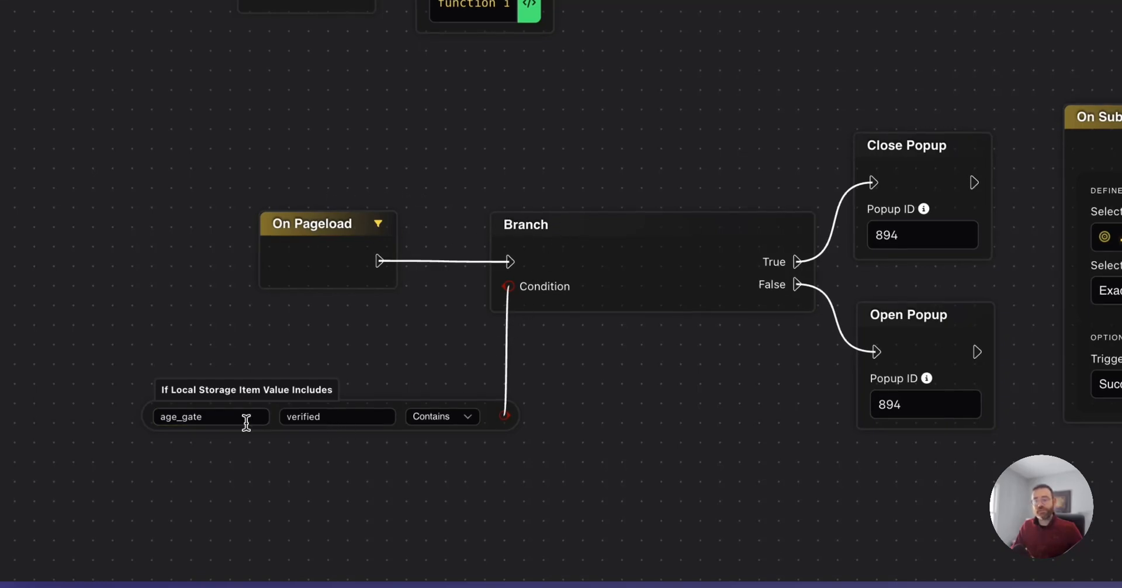
{"action": "mouse_move", "coordinate": [349, 416]}
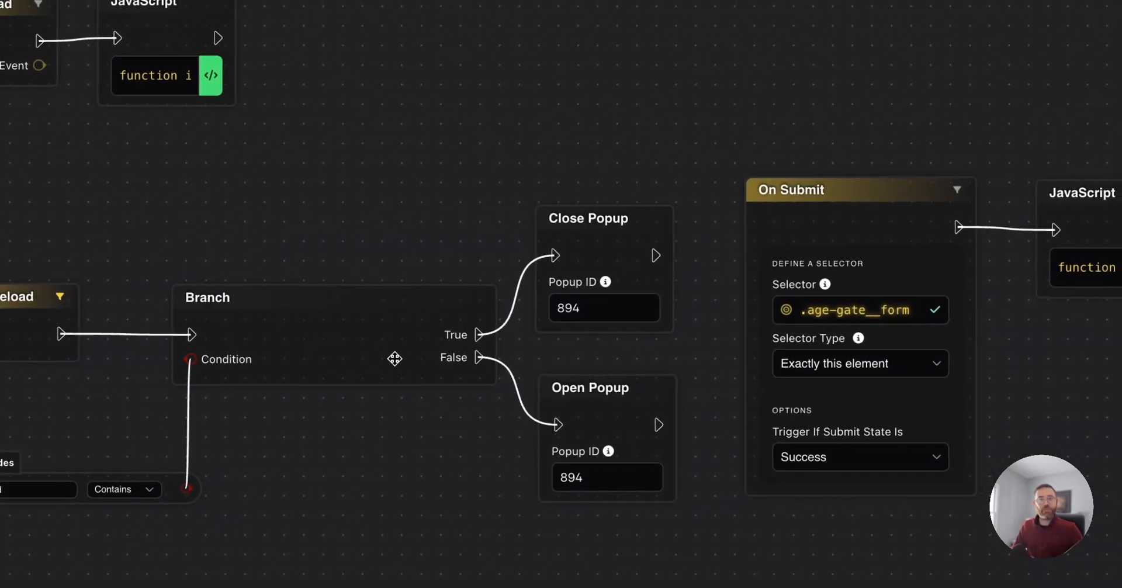
{"action": "mouse_move", "coordinate": [570, 391]}
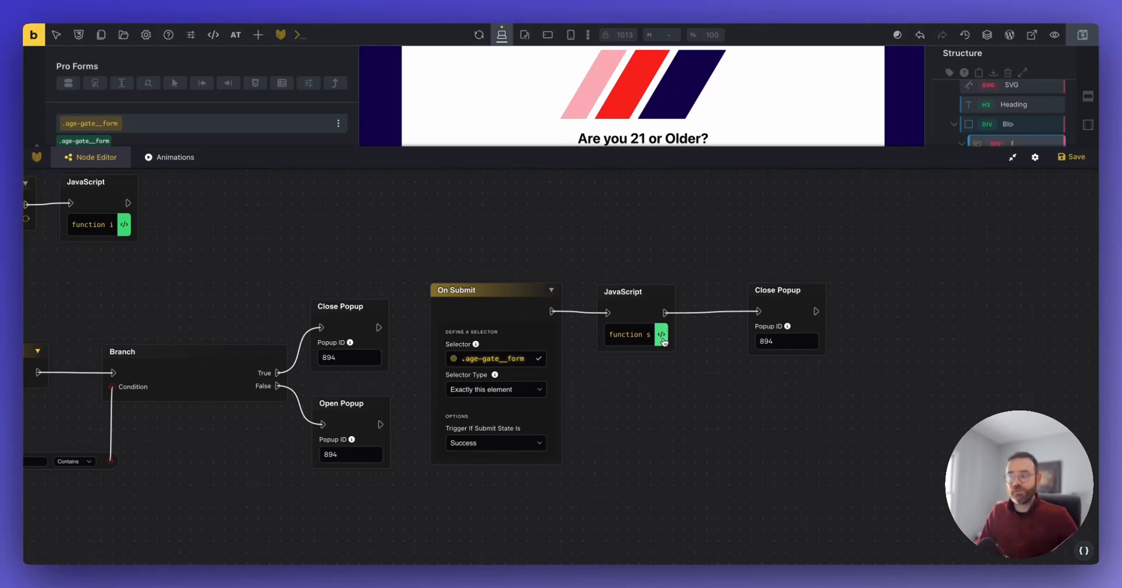
{"action": "mouse_move", "coordinate": [630, 210]}
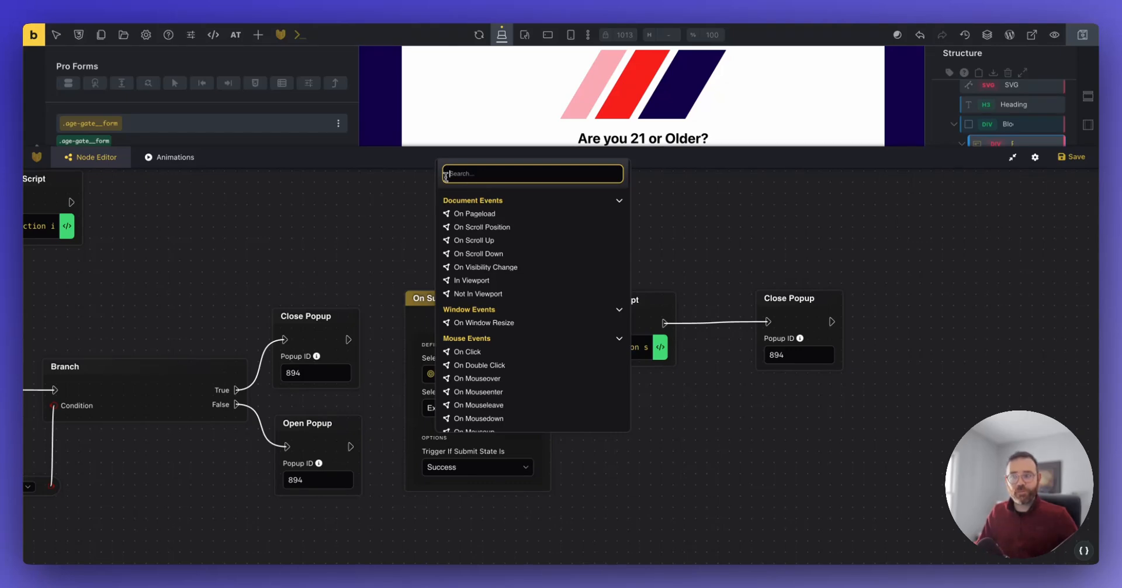
{"action": "mouse_move", "coordinate": [574, 213]}
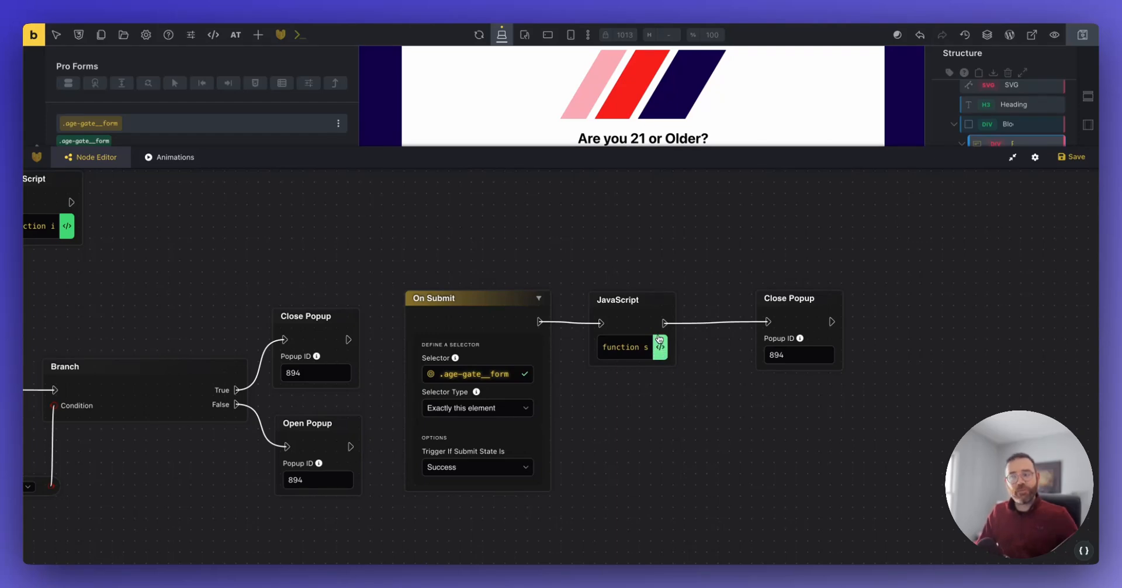
{"action": "left_click", "coordinate": [659, 346]}
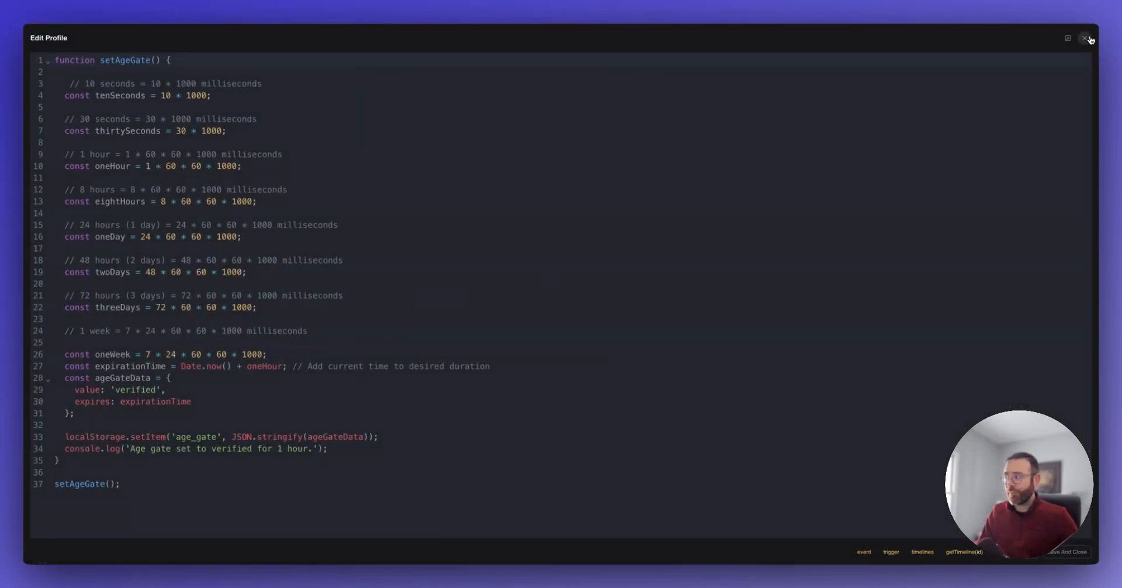
{"action": "left_click", "coordinate": [1086, 38]}
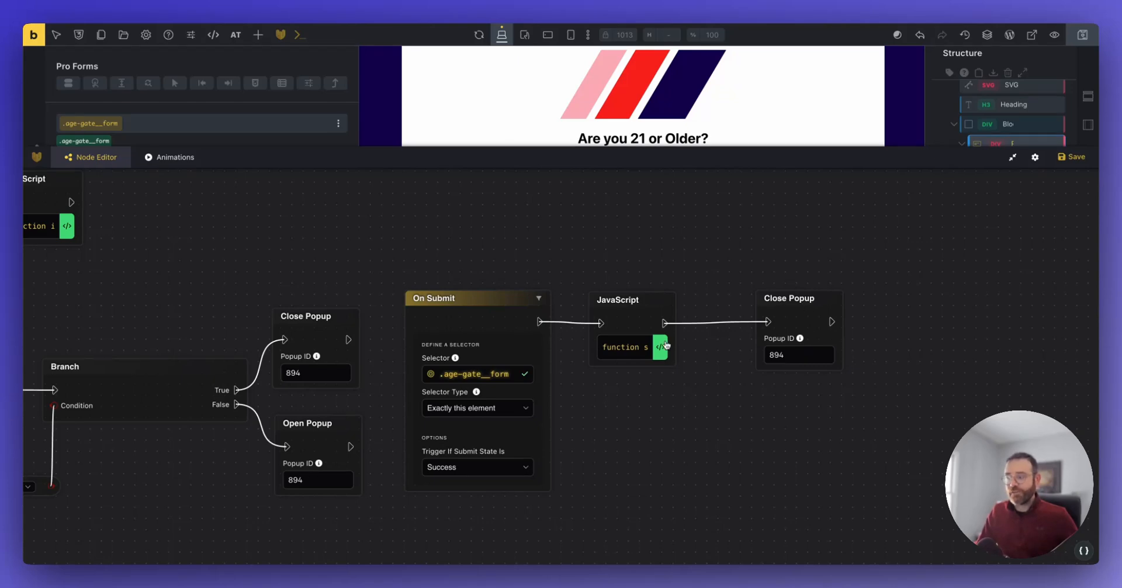
{"action": "left_click", "coordinate": [658, 347]}
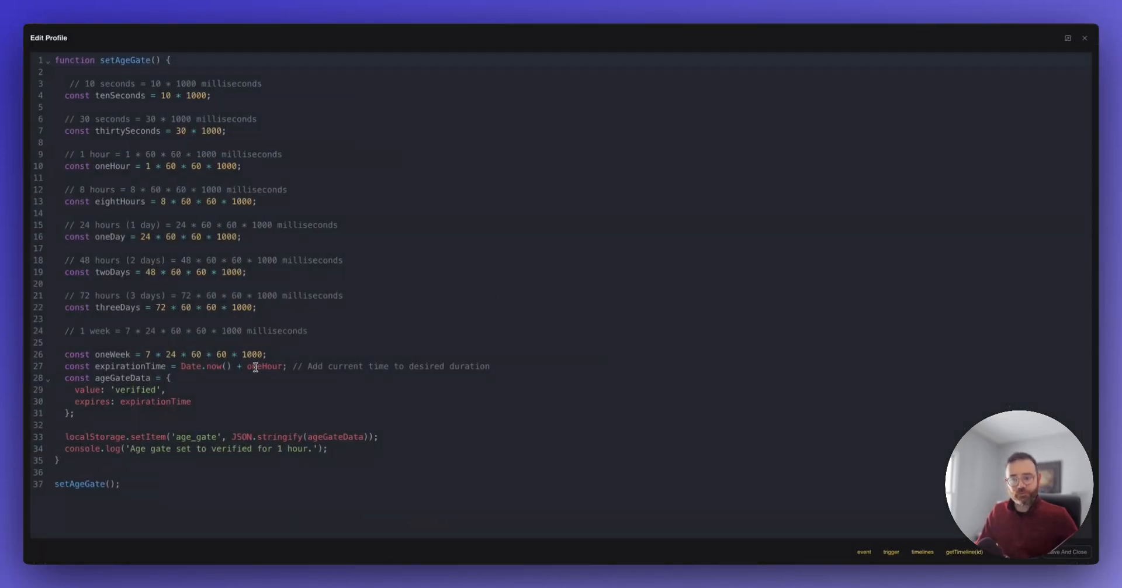
{"action": "double_click", "coordinate": [263, 365]}
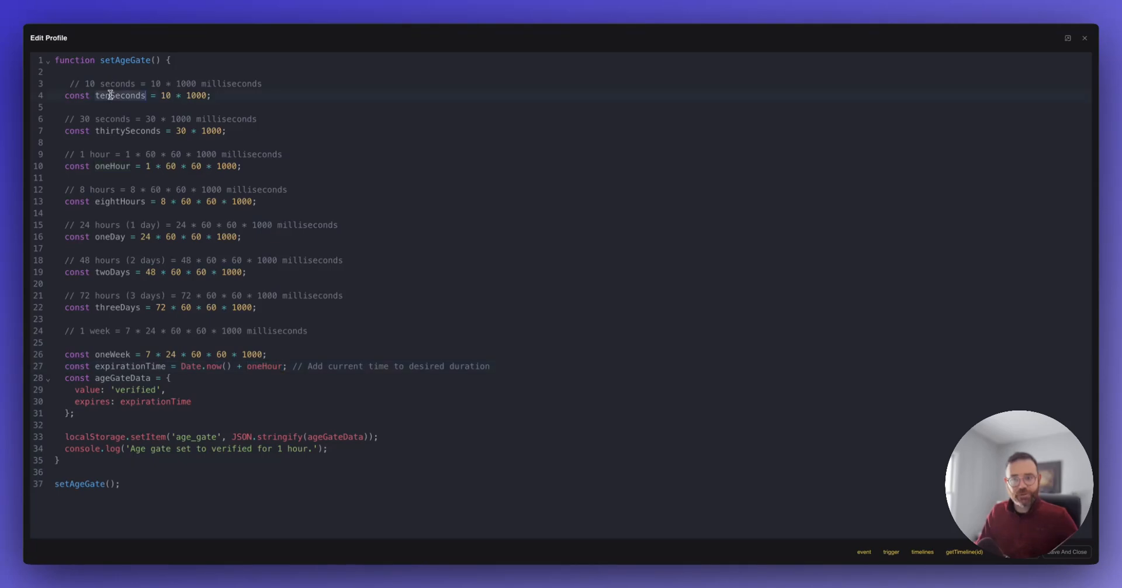
{"action": "mouse_move", "coordinate": [266, 369]}
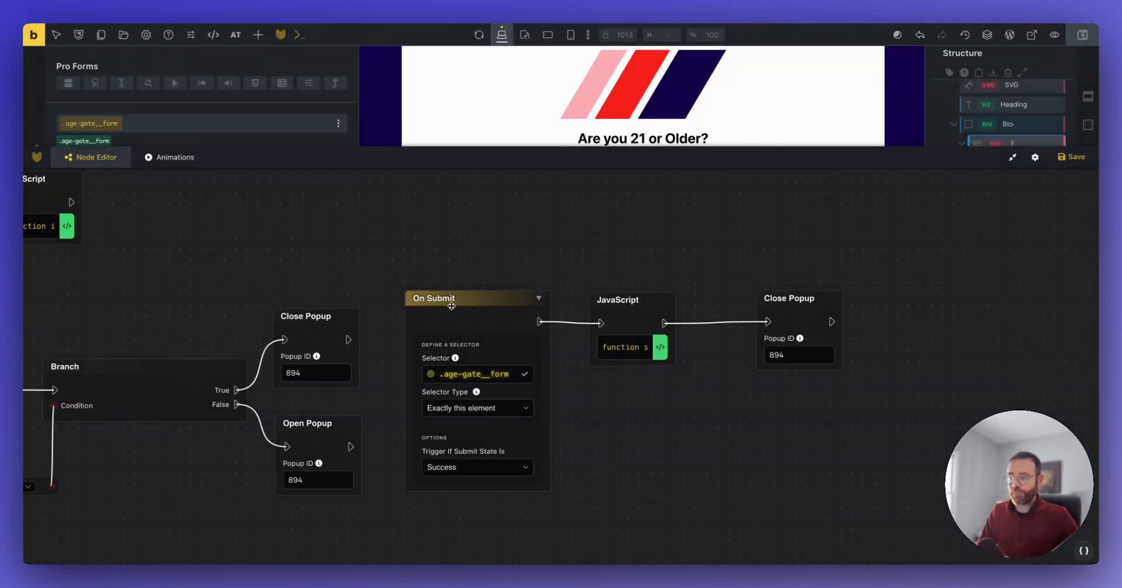
{"action": "mouse_move", "coordinate": [580, 339]}
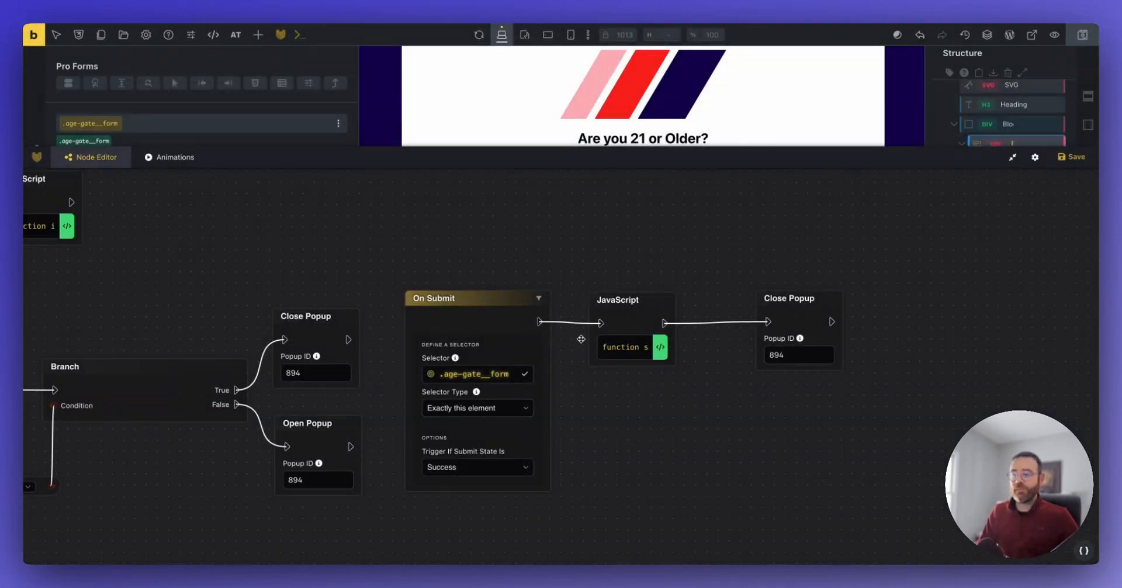
{"action": "mouse_move", "coordinate": [809, 294]}
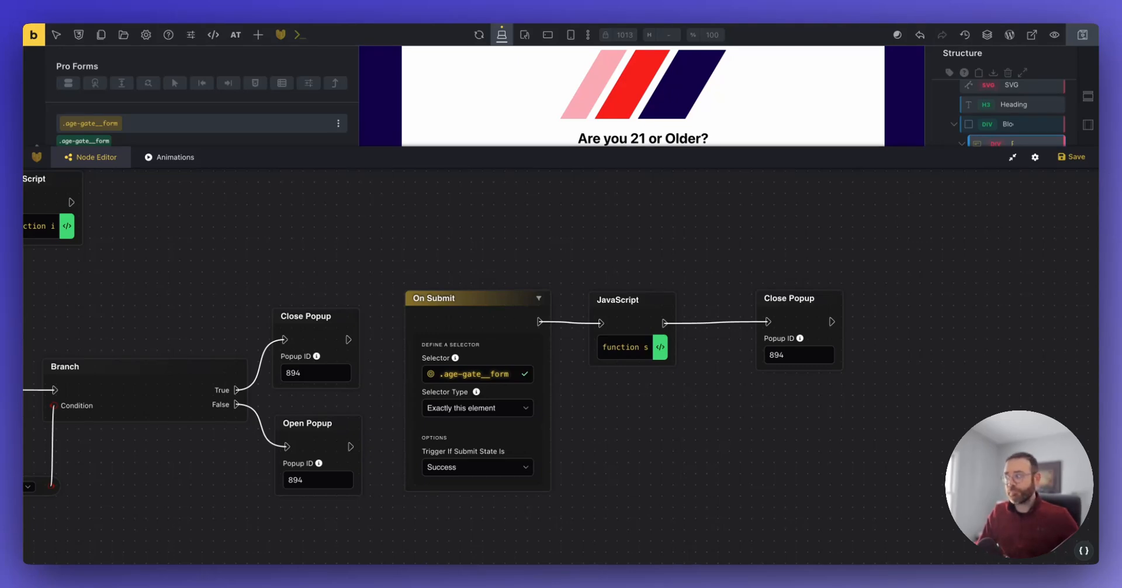
{"action": "mouse_move", "coordinate": [761, 267]}
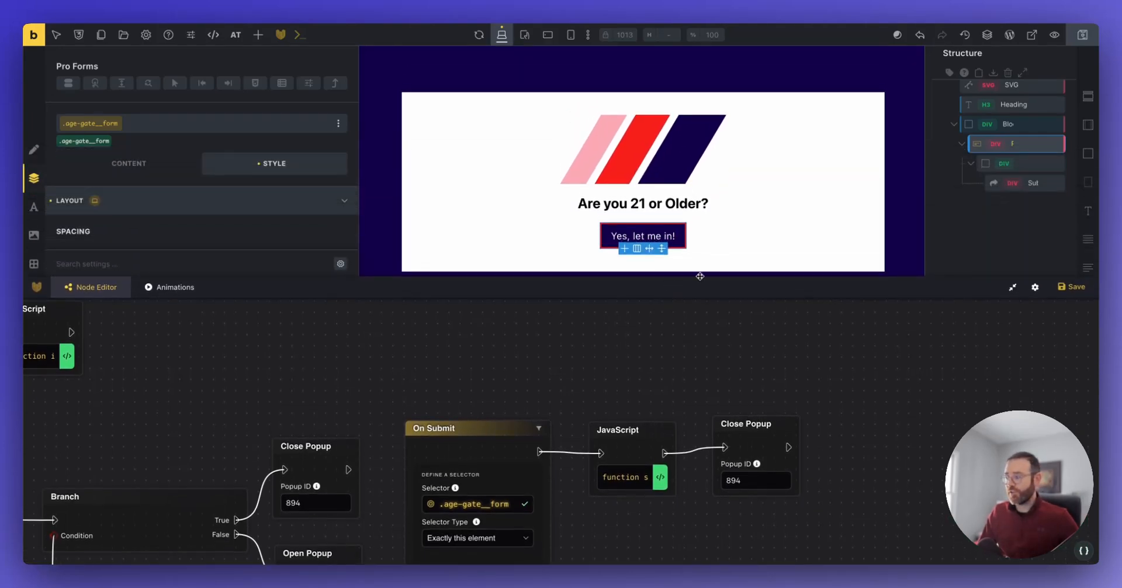
{"action": "mouse_move", "coordinate": [712, 290]}
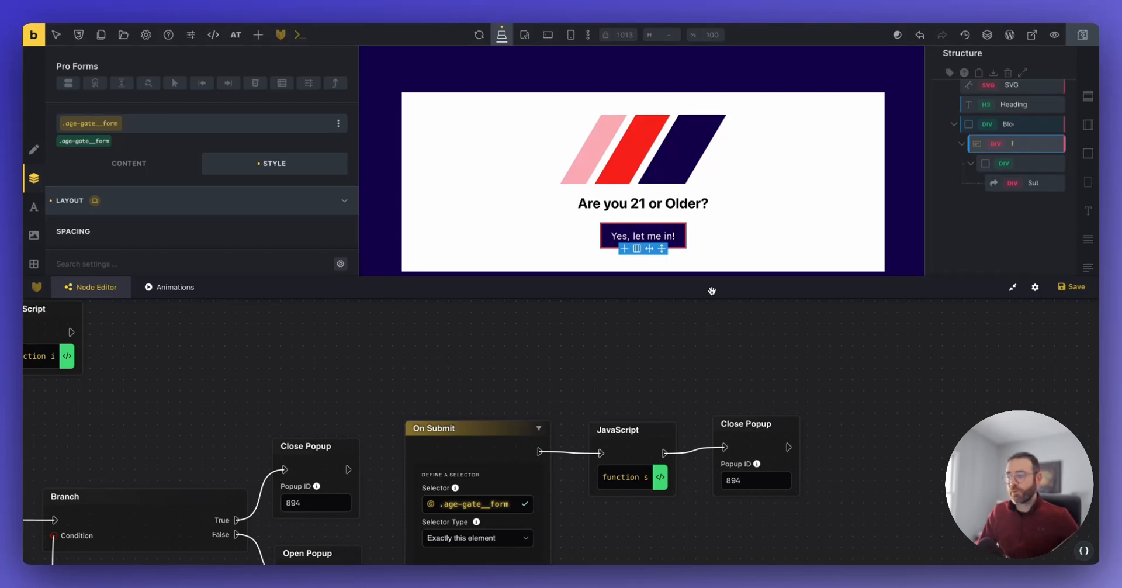
{"action": "mouse_move", "coordinate": [722, 334]}
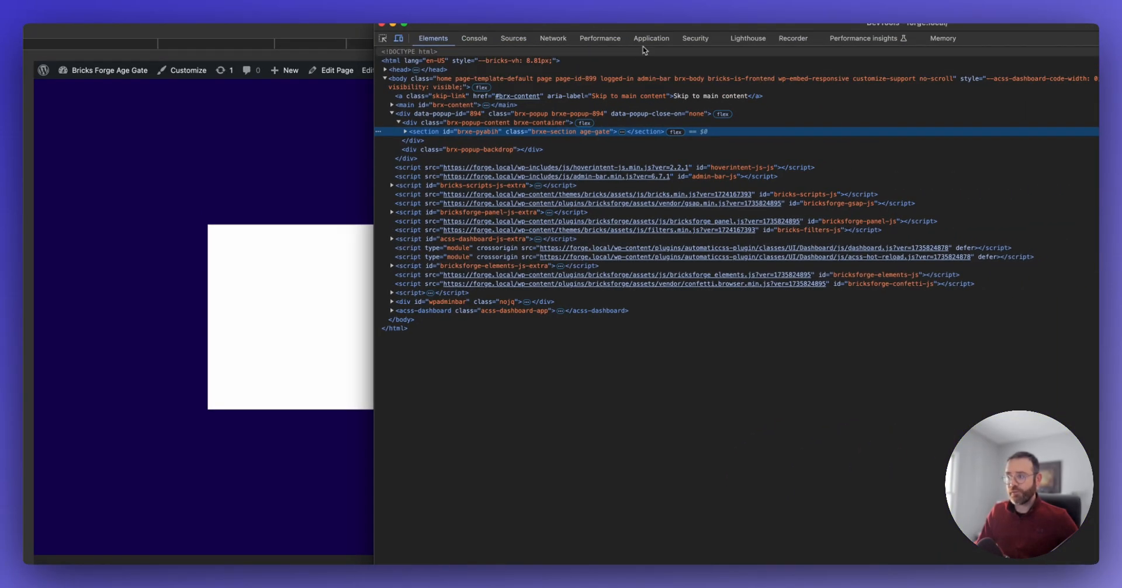
Step: Accept the age gate with 'Yes, let me in!', close DevTools, and accept again after reload
{"action": "left_click", "coordinate": [650, 38]}
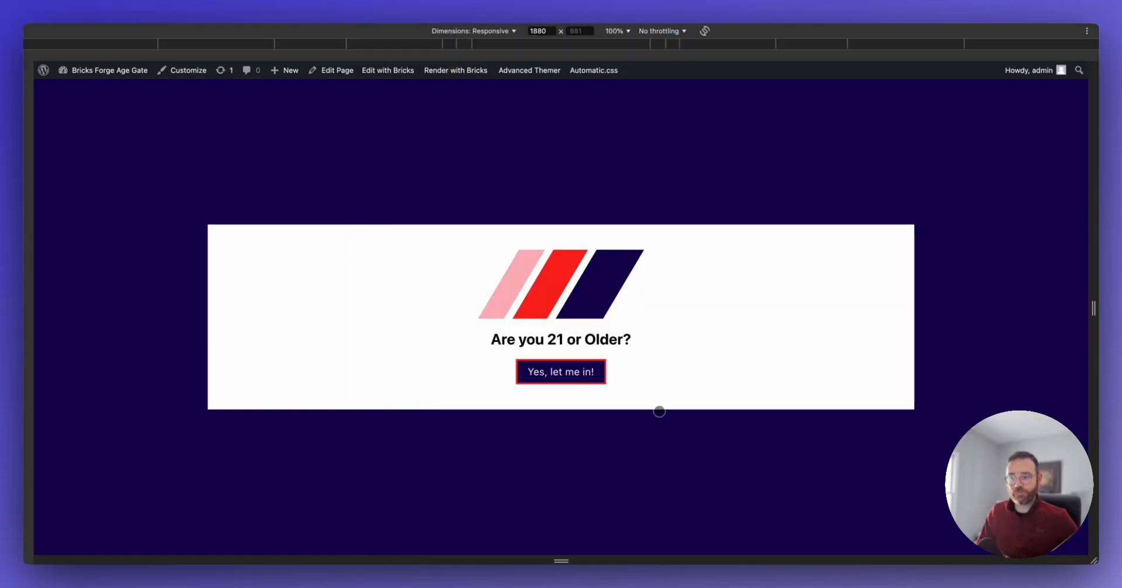
{"action": "left_click", "coordinate": [560, 371]}
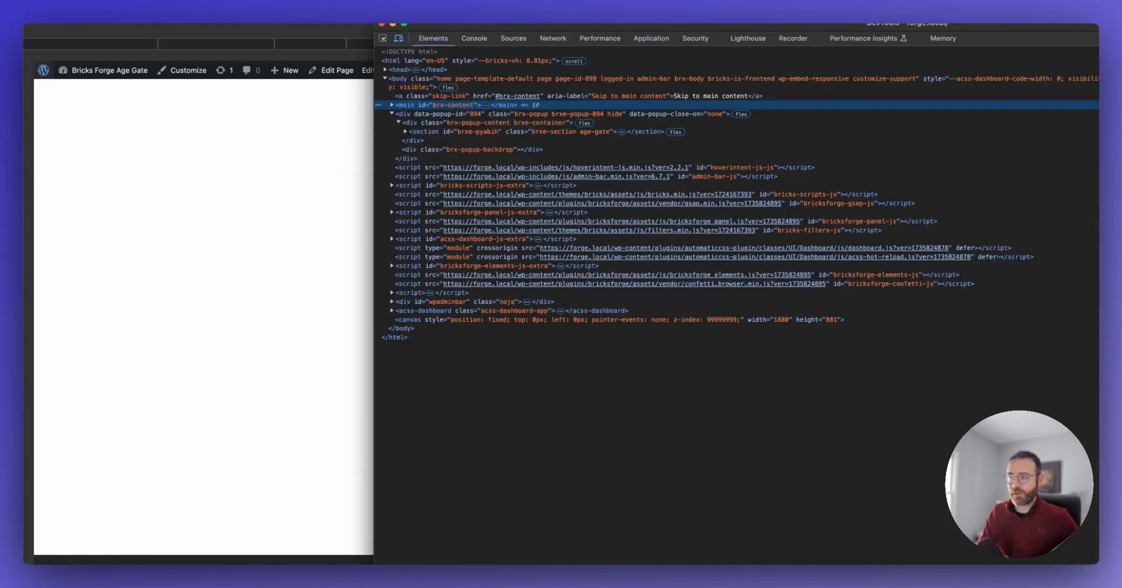
{"action": "left_click", "coordinate": [377, 33]}
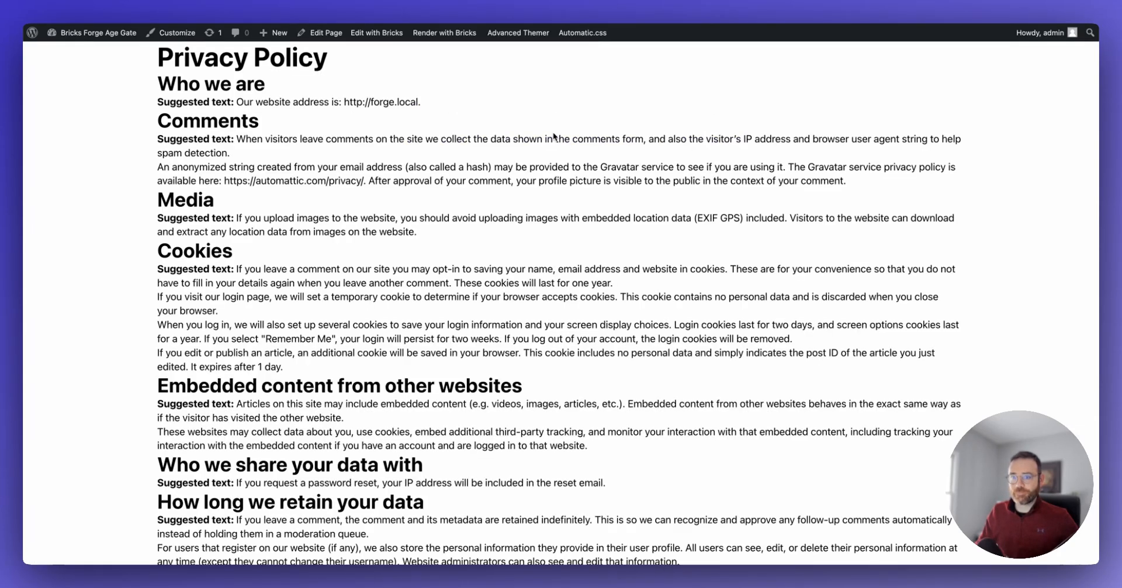
{"action": "mouse_move", "coordinate": [552, 137]}
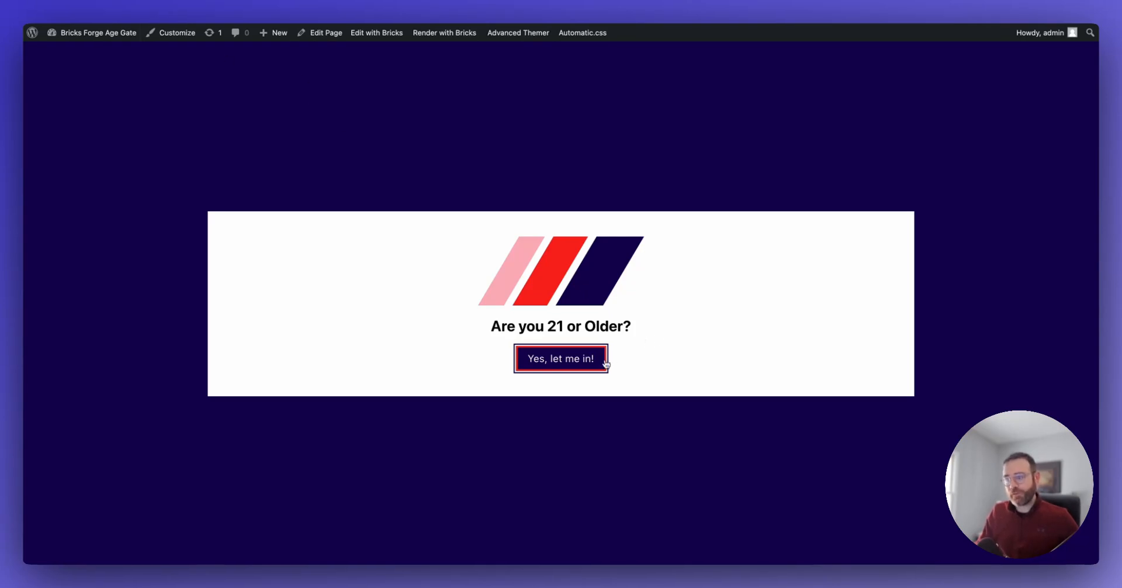
{"action": "left_click", "coordinate": [561, 358]}
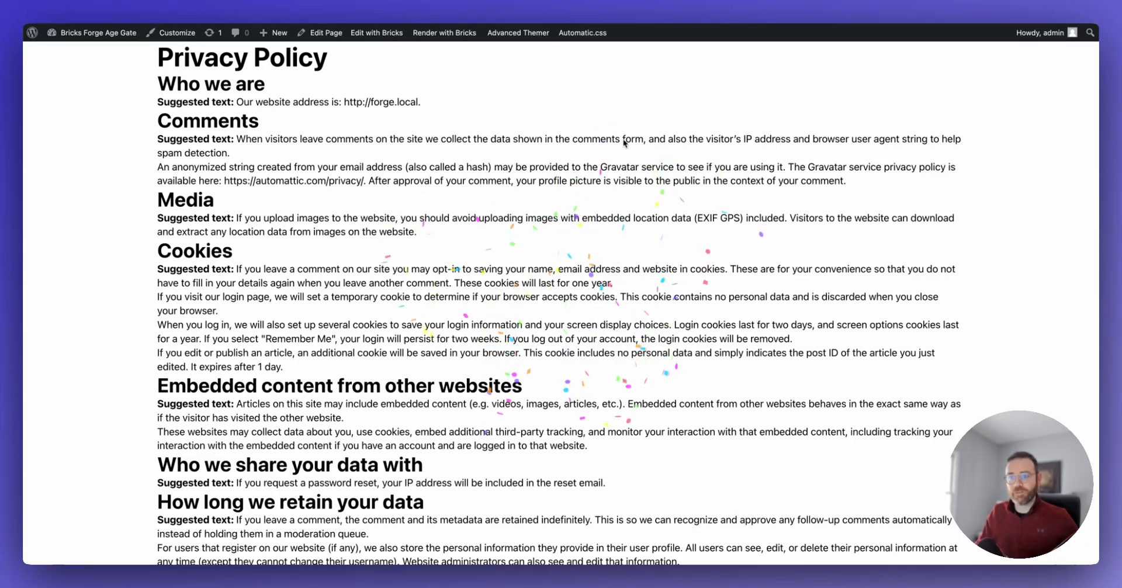
{"action": "mouse_move", "coordinate": [370, 80]}
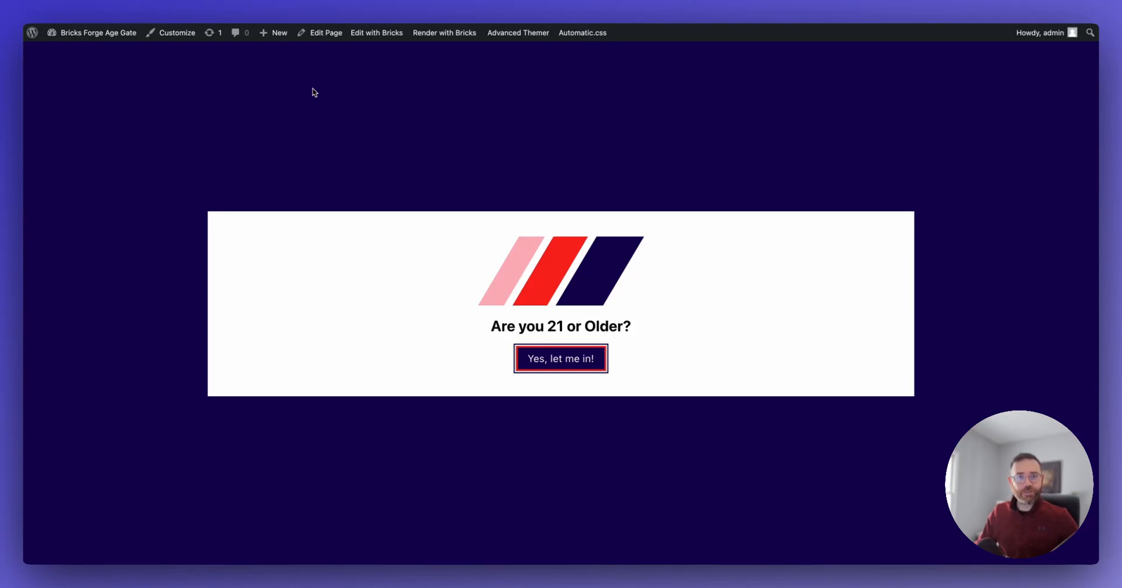
{"action": "mouse_move", "coordinate": [360, 106]}
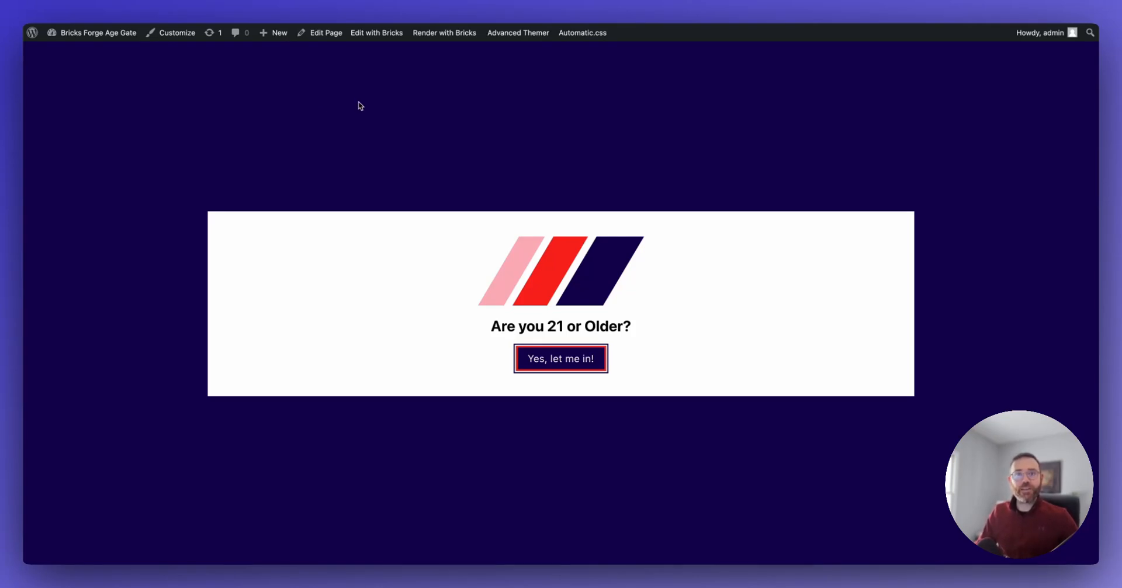
{"action": "mouse_move", "coordinate": [331, 118]}
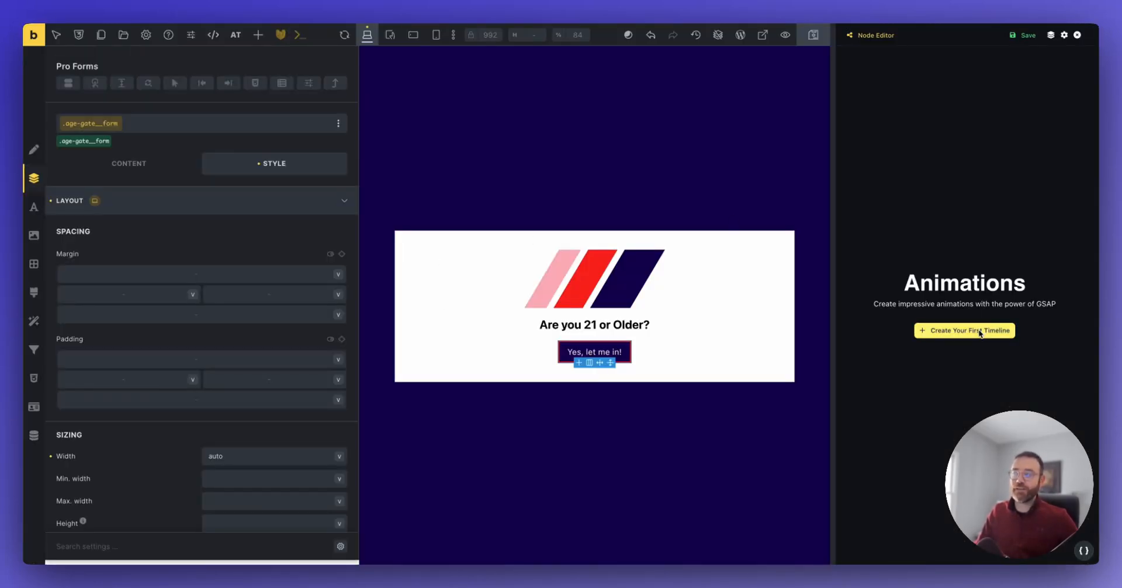
{"action": "mouse_move", "coordinate": [968, 71]}
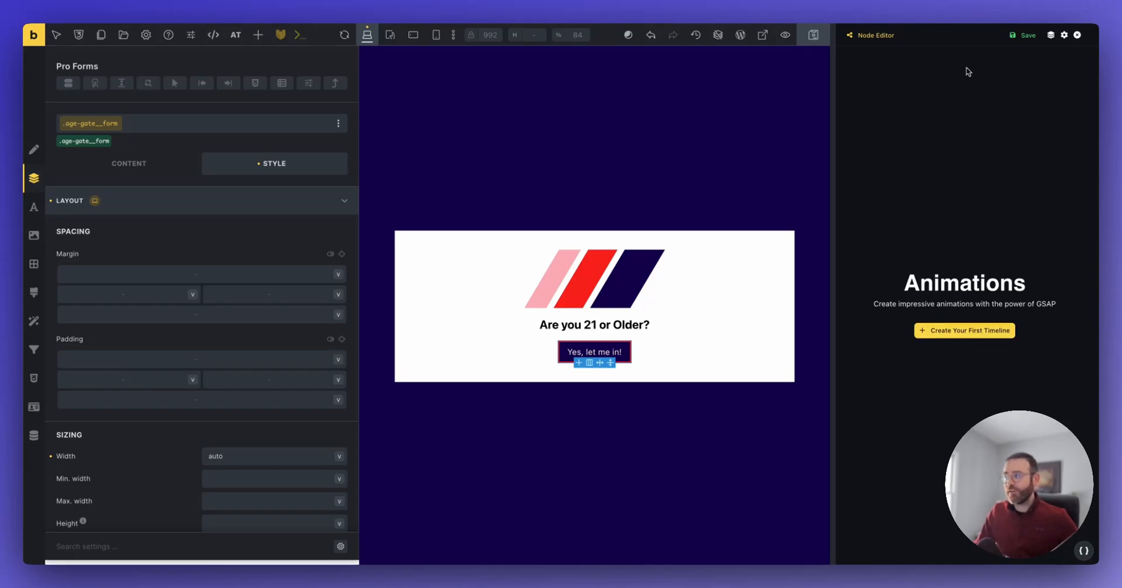